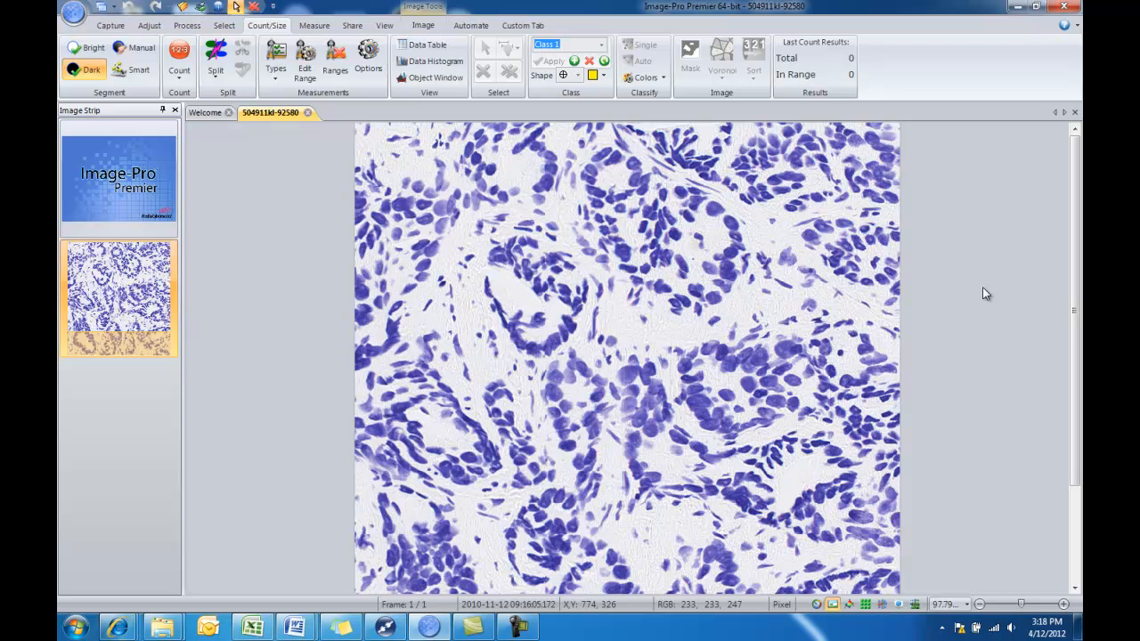
pyautogui.moveTo(602, 176)
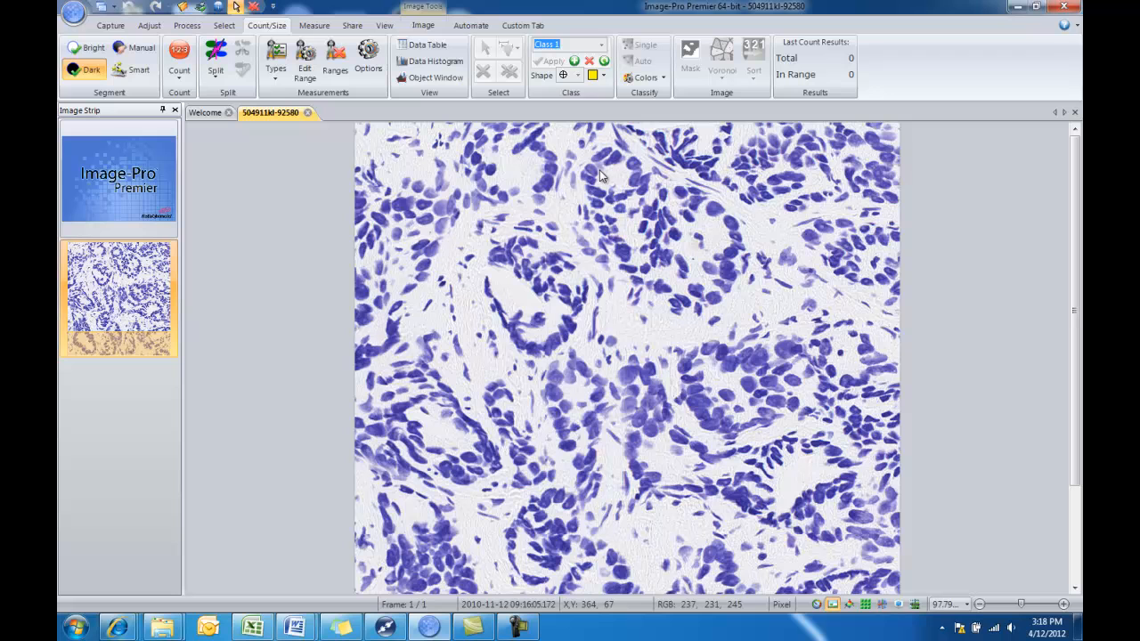
pyautogui.moveTo(474, 271)
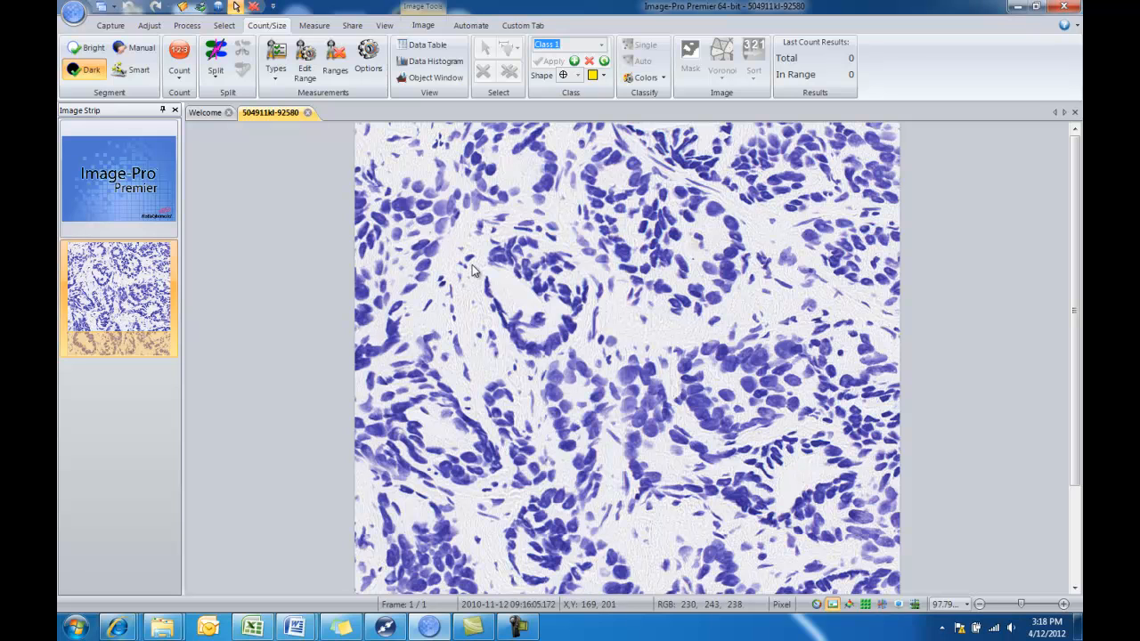
pyautogui.moveTo(812, 413)
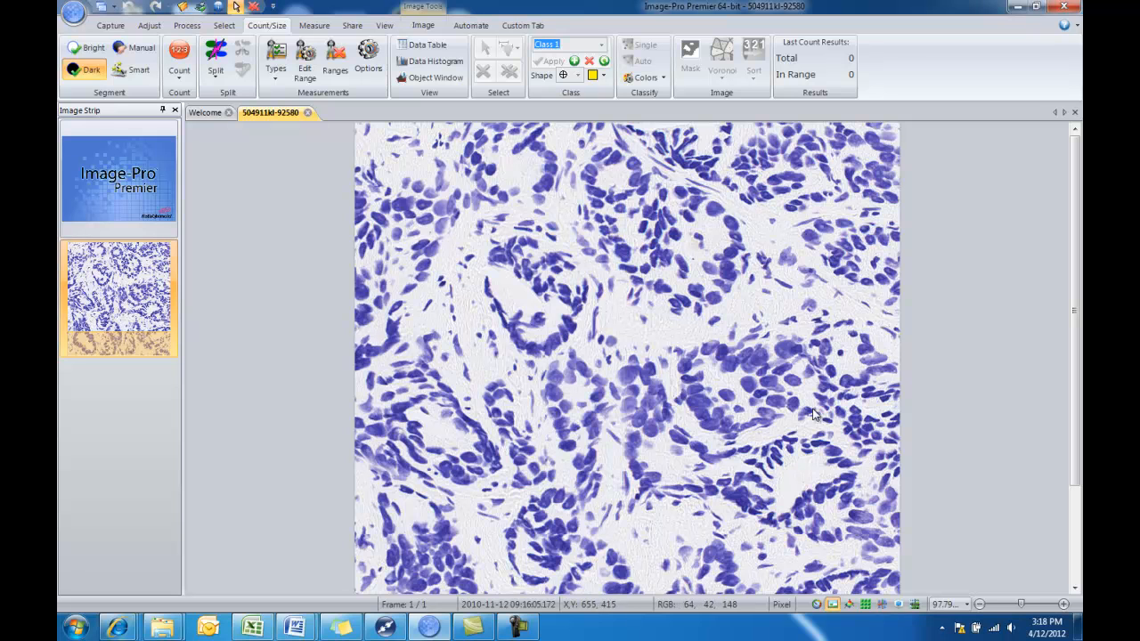
pyautogui.moveTo(755, 348)
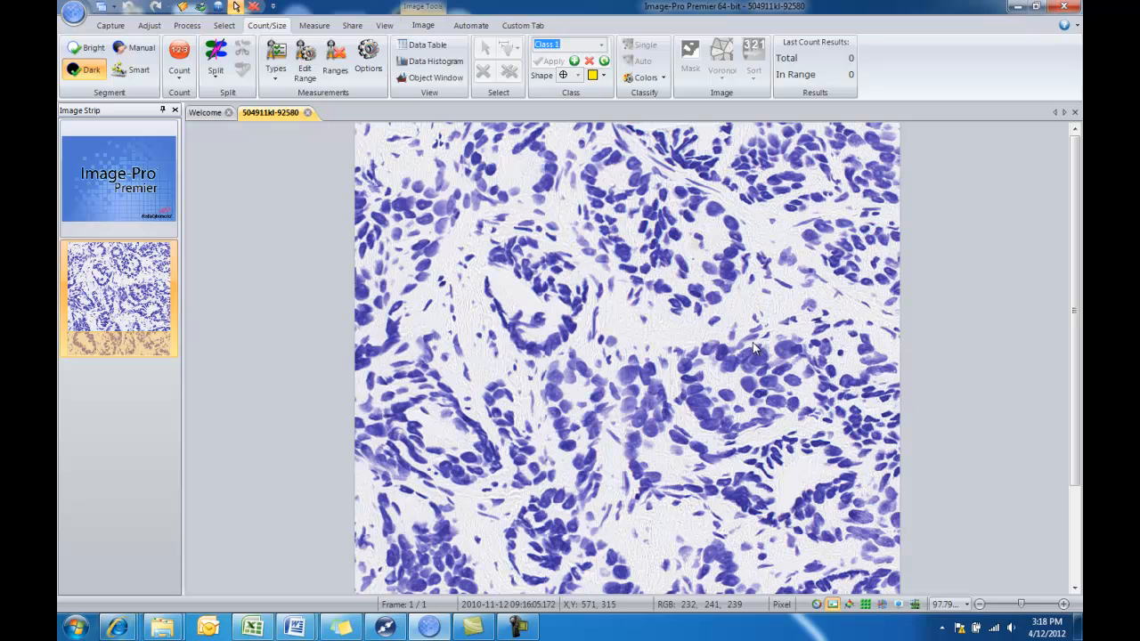
pyautogui.moveTo(751, 353)
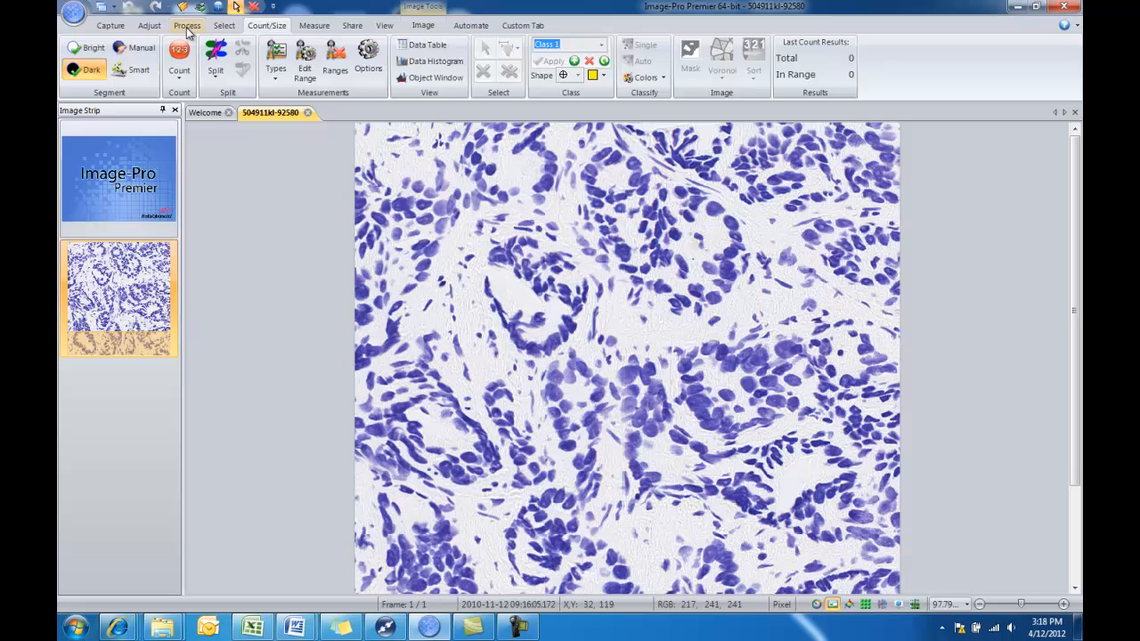
# Try Low-Pass, Rank and Sharpen filters, then choose Median for the tissue image
pyautogui.click(187, 25)
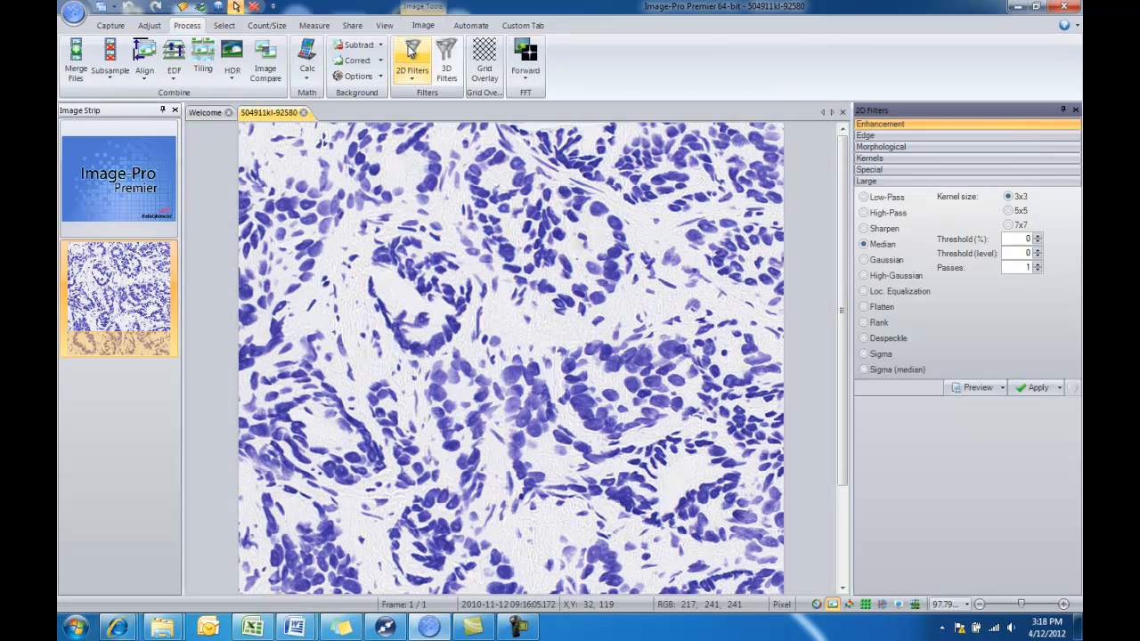
pyautogui.click(862, 196)
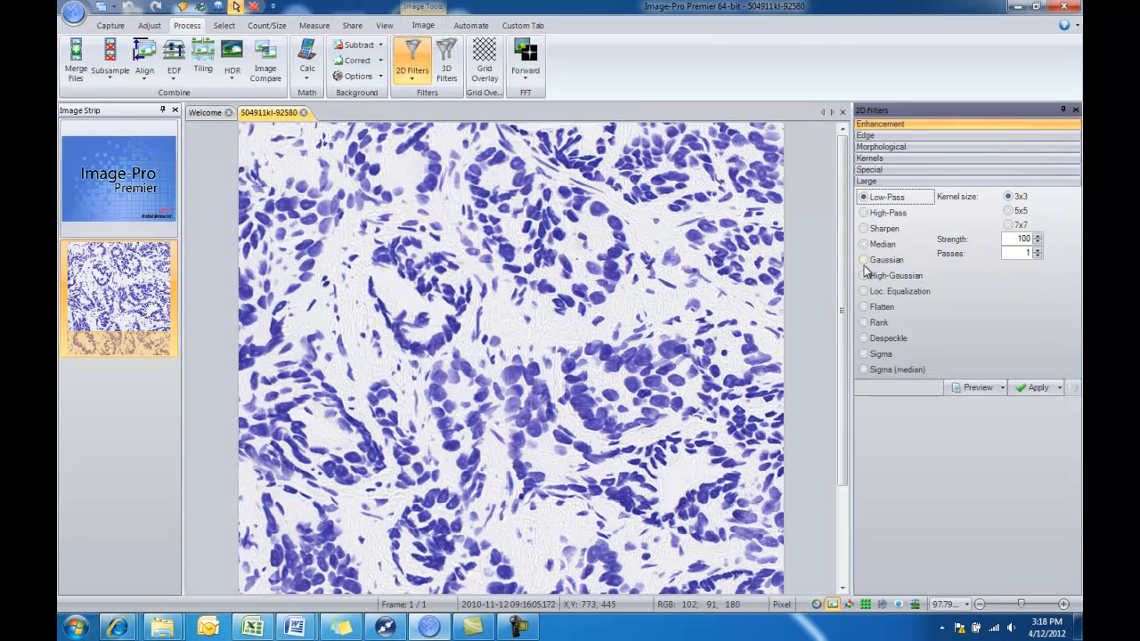
pyautogui.click(862, 292)
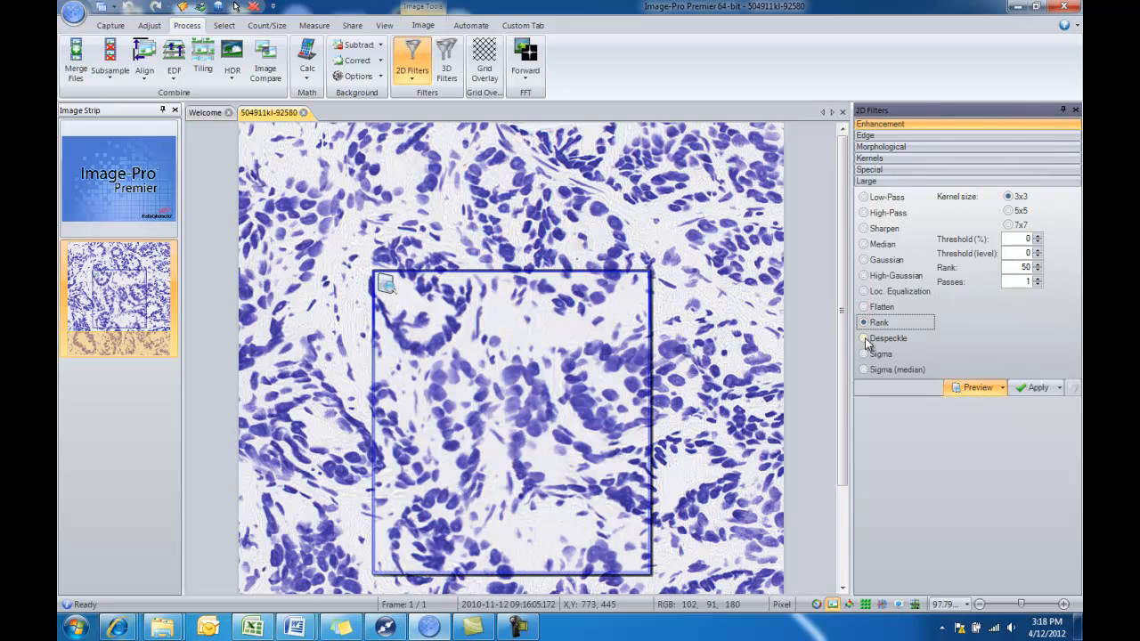
pyautogui.click(862, 244)
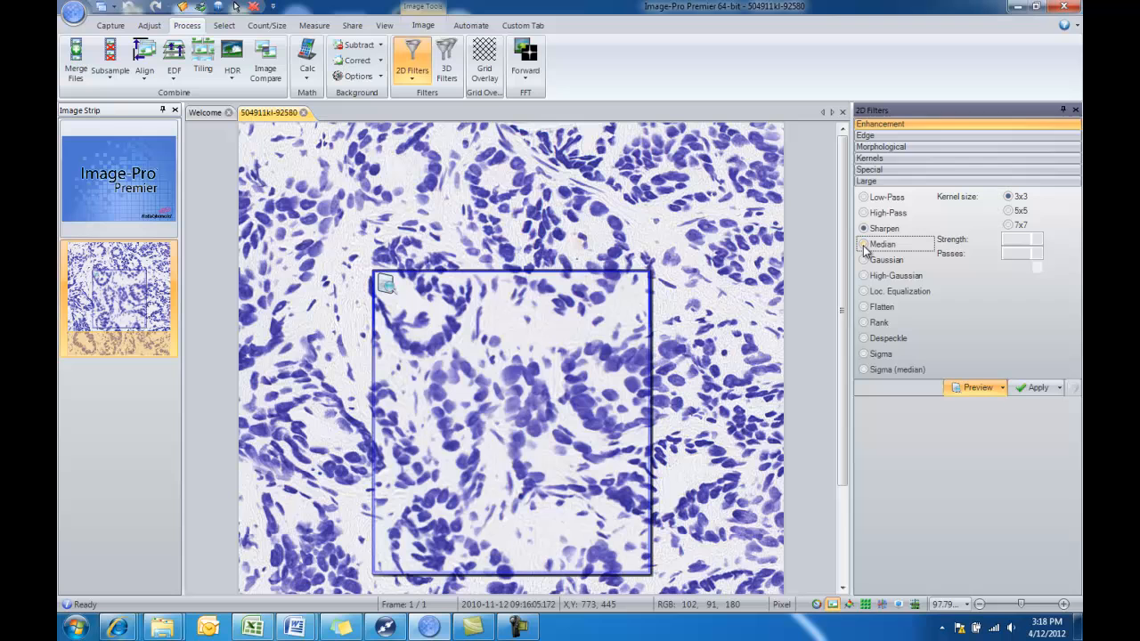
pyautogui.click(862, 244)
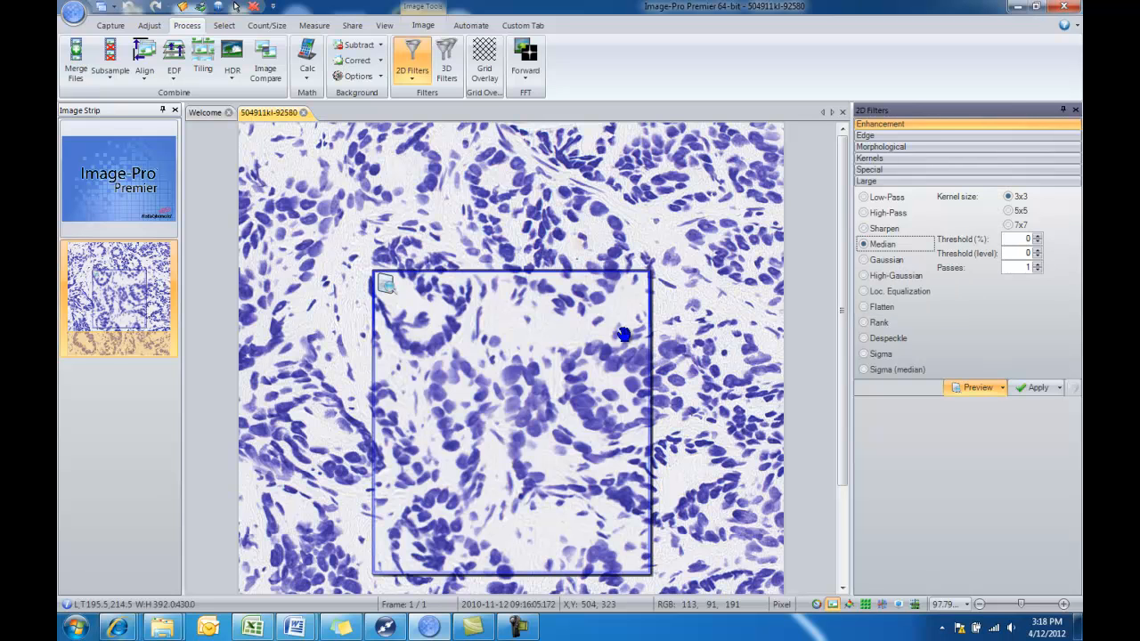
pyautogui.moveTo(1011, 470)
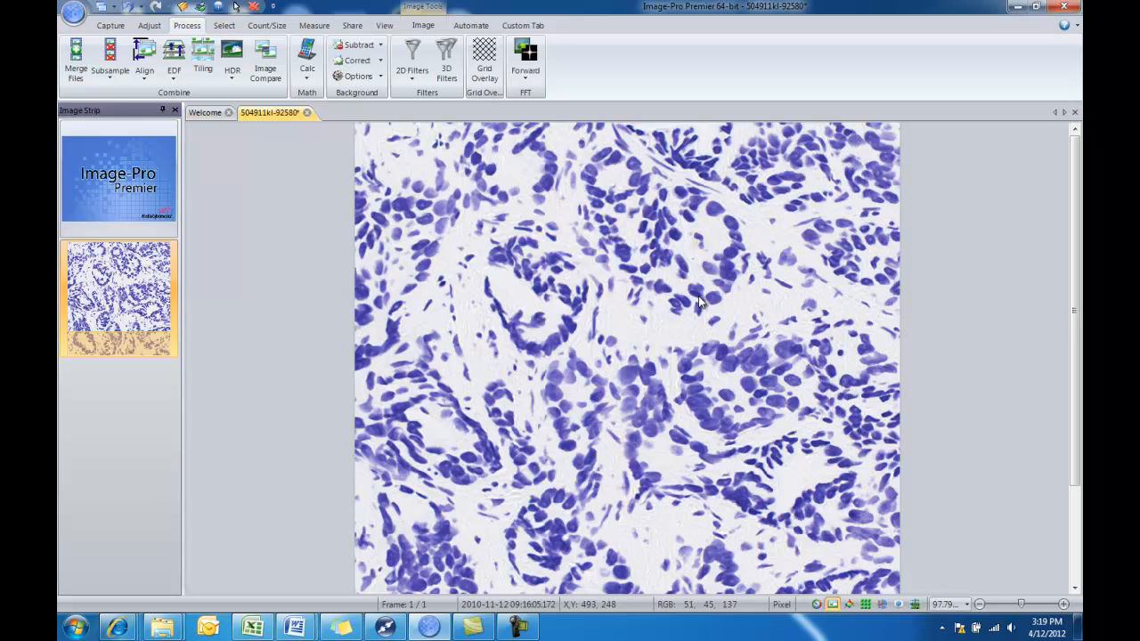
pyautogui.moveTo(624, 285)
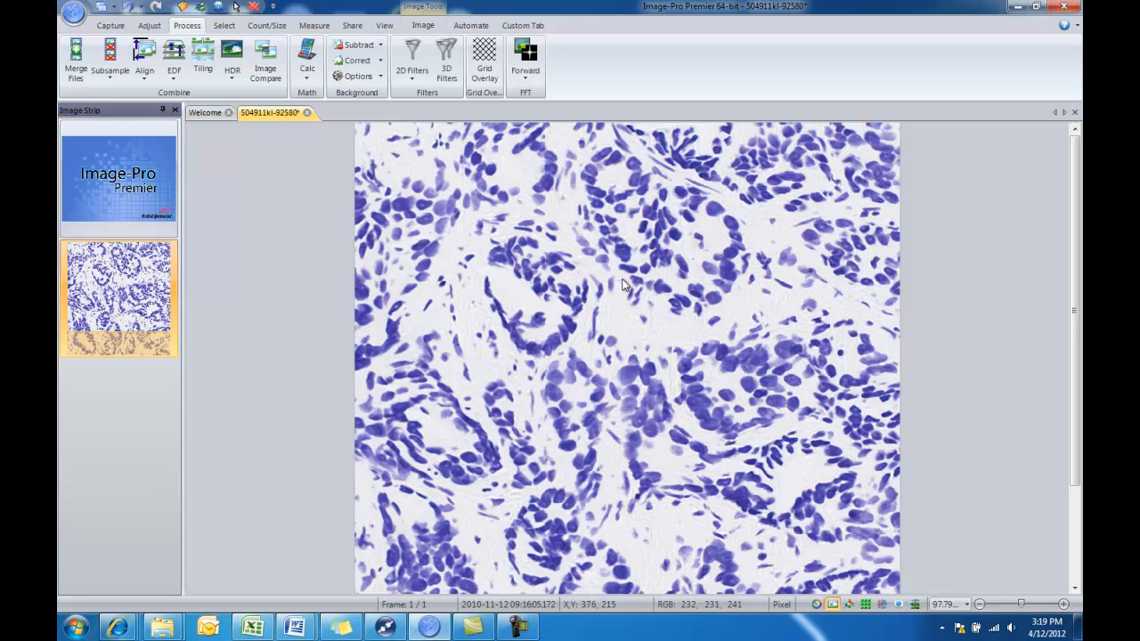
pyautogui.moveTo(721, 399)
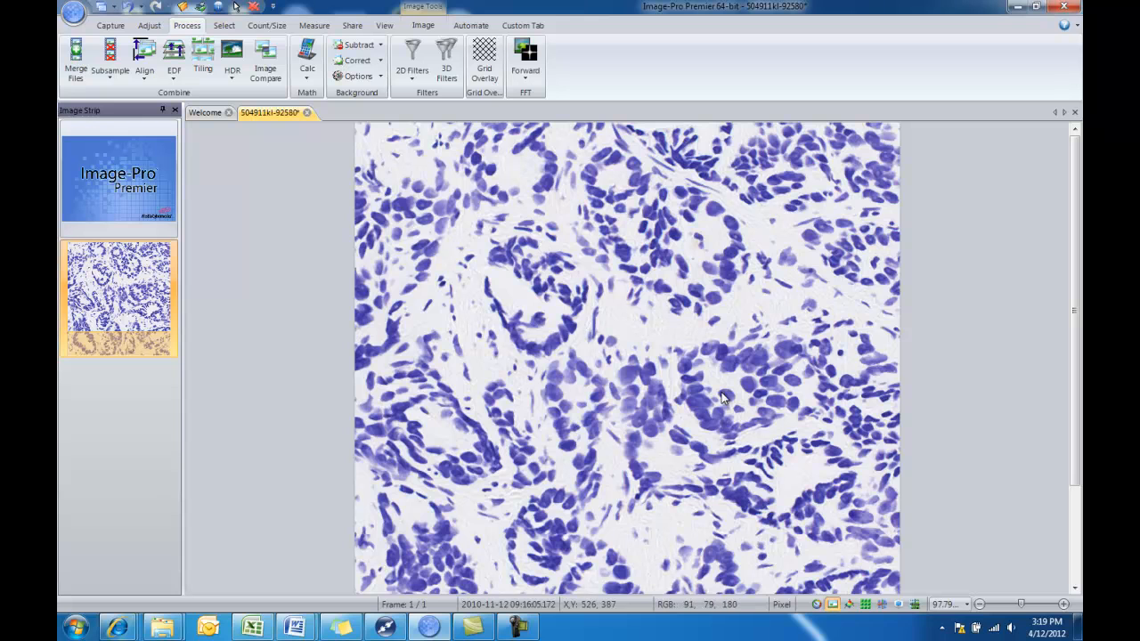
pyautogui.moveTo(748, 367)
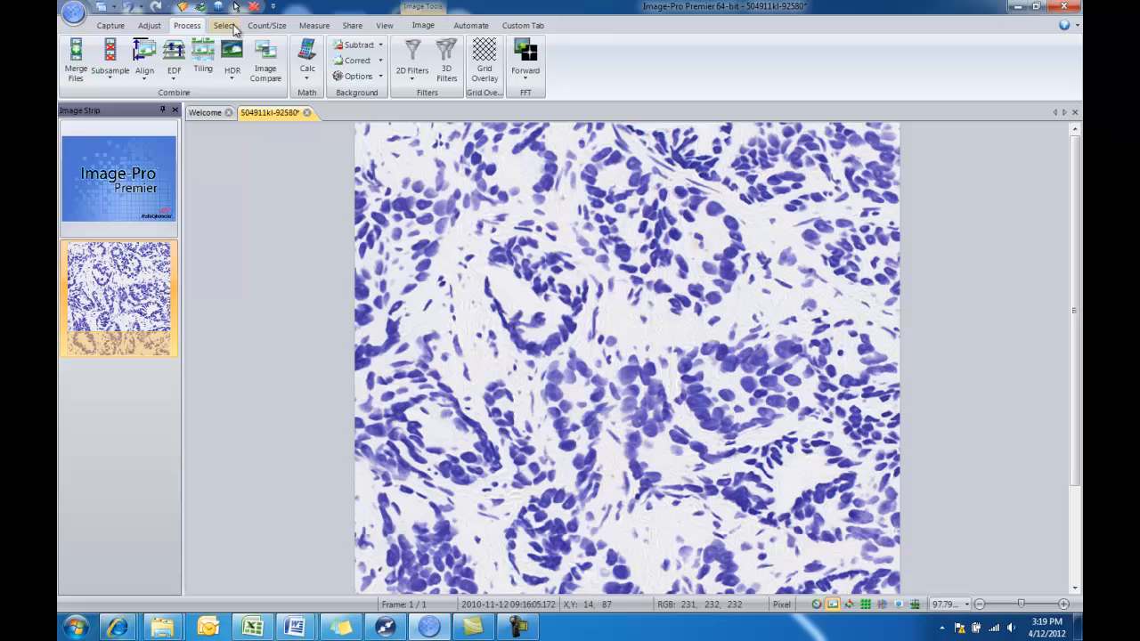
# Switch the region shape to Polygon Tool for outlining nuclei clusters
pyautogui.click(225, 25)
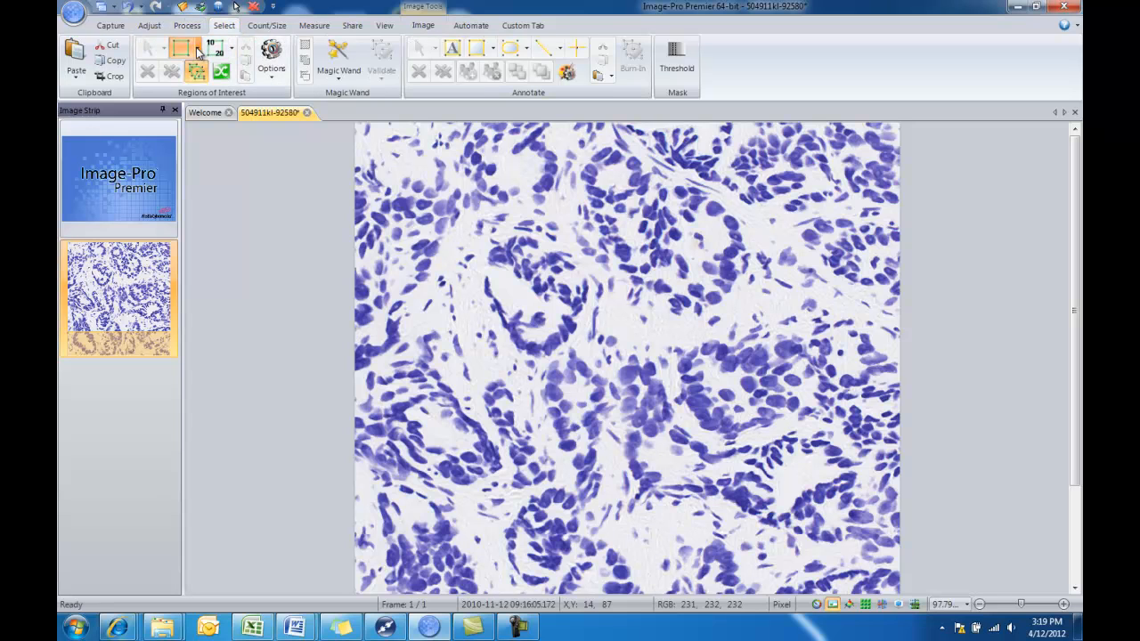
pyautogui.click(198, 48)
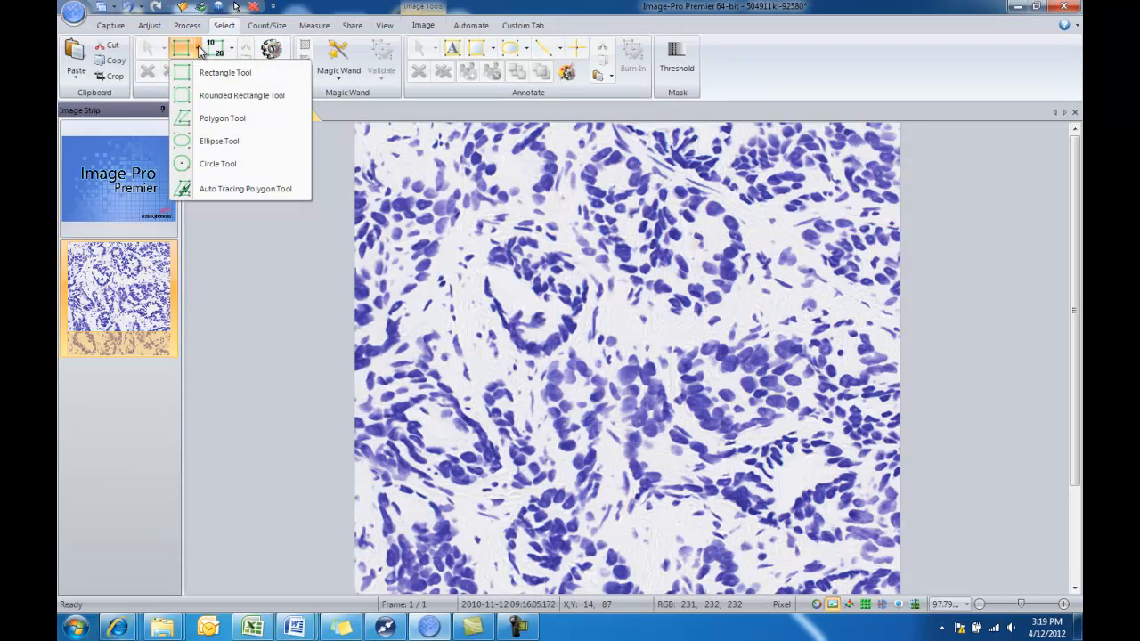
pyautogui.click(223, 117)
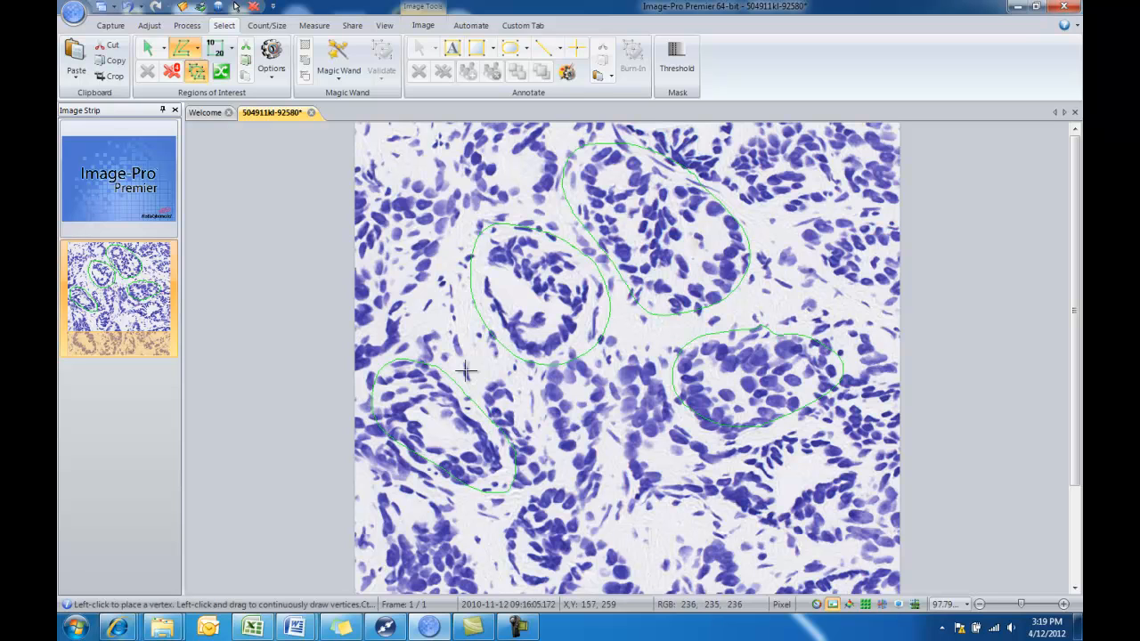
pyautogui.moveTo(367, 179)
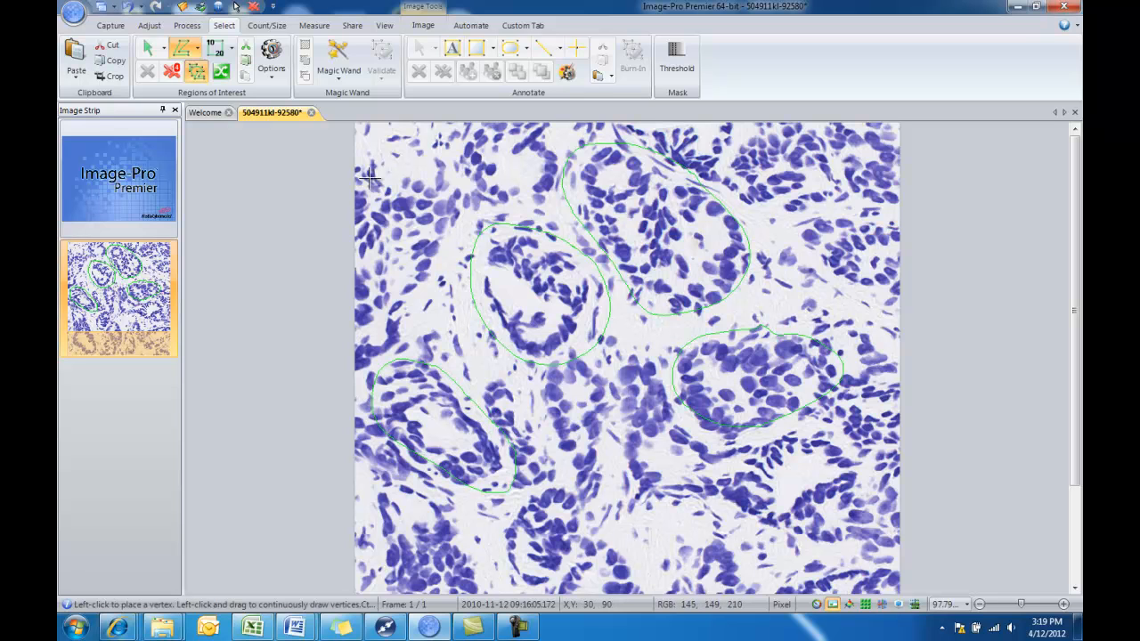
# Bring up the Count/Size commands to find and count dark nuclei
pyautogui.click(267, 25)
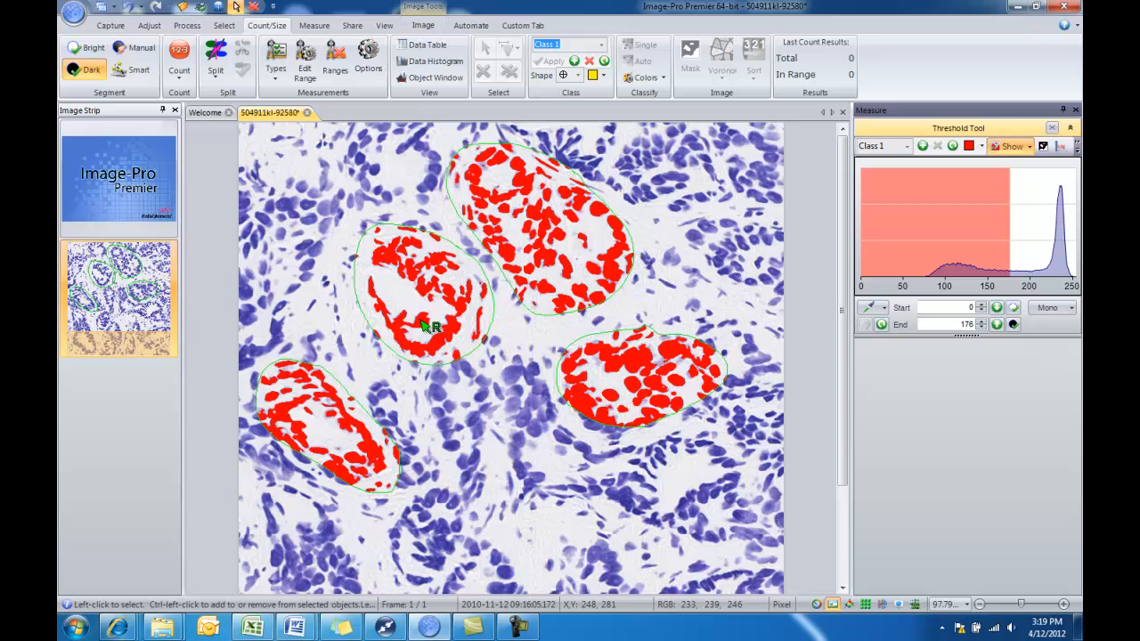
pyautogui.moveTo(637, 317)
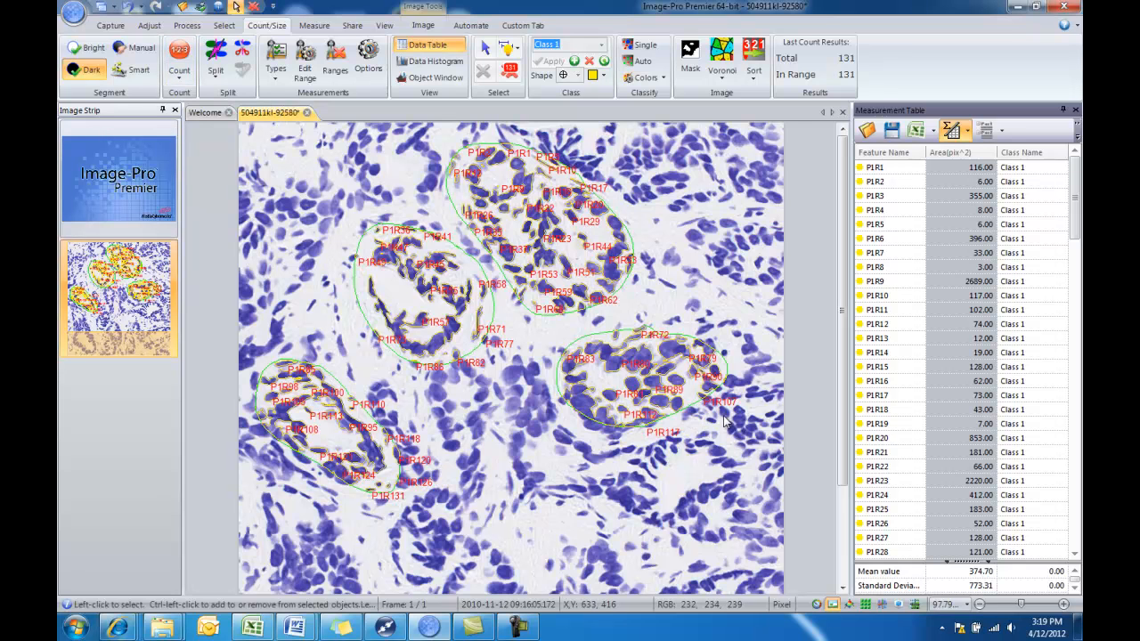
pyautogui.moveTo(994, 311)
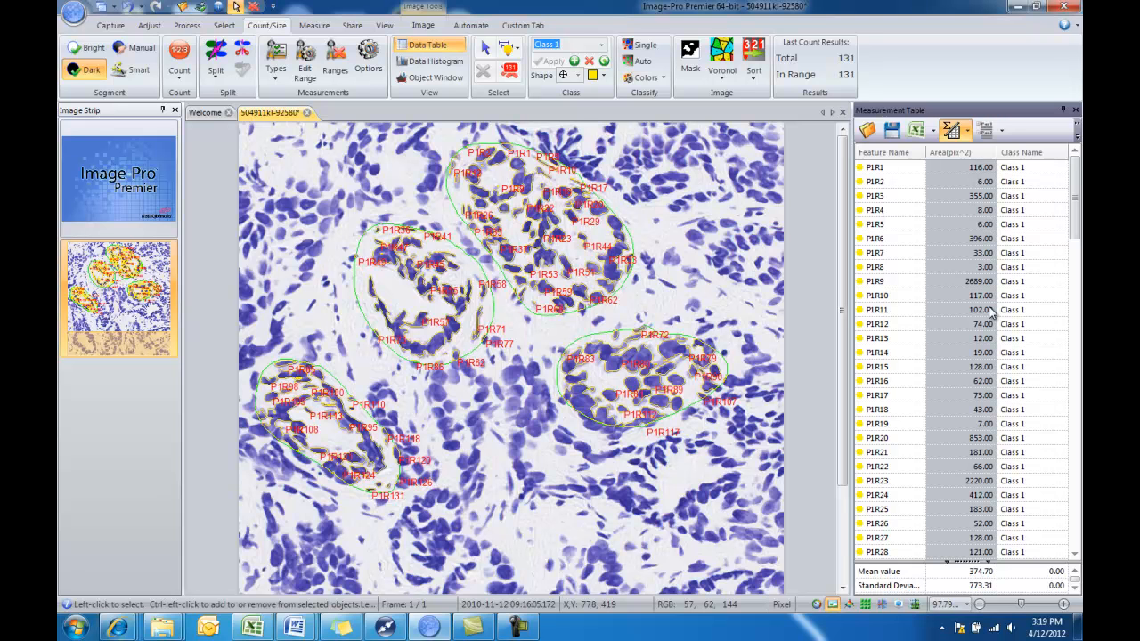
pyautogui.moveTo(670, 189)
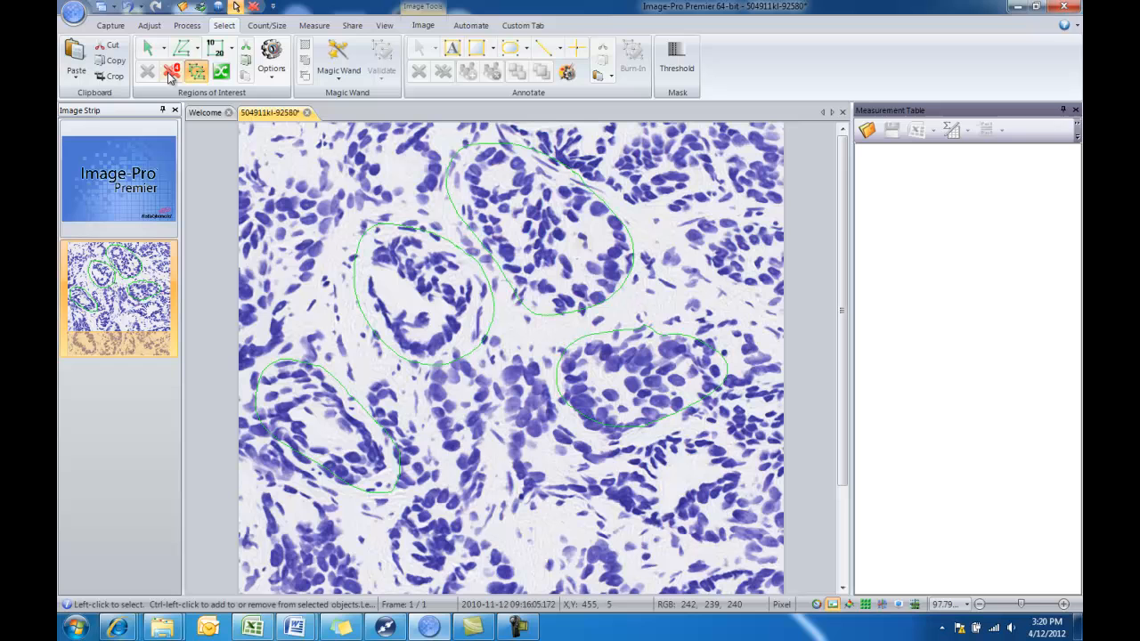
# Remove the four polygon regions from the filtered tissue image
pyautogui.click(171, 71)
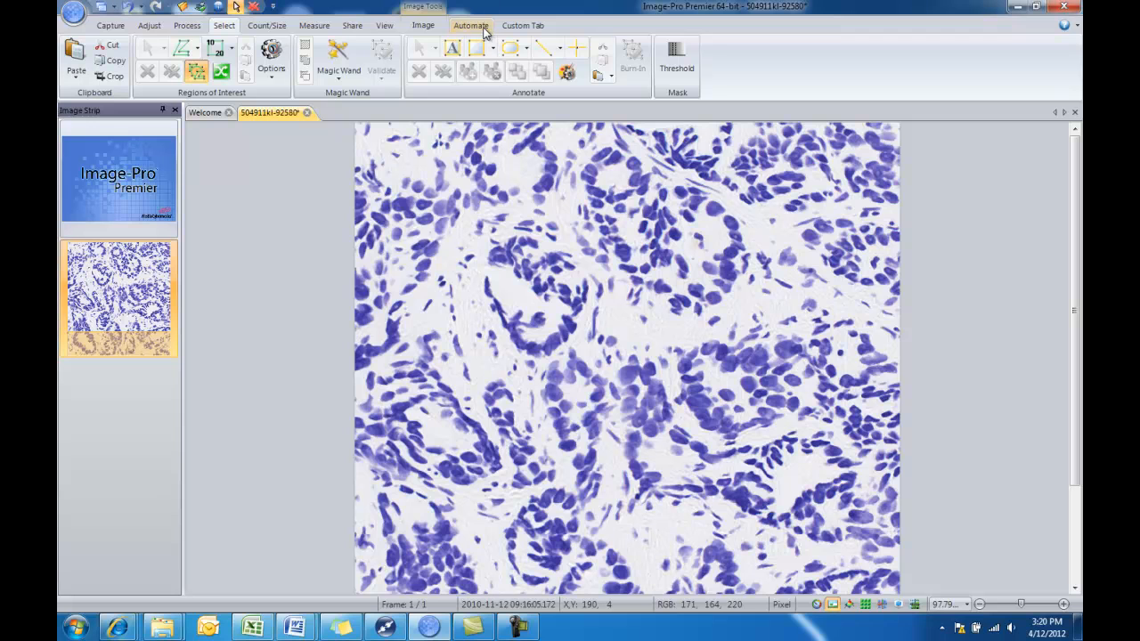
# Launch the Scripting Workbench from the Automate commands
pyautogui.click(470, 25)
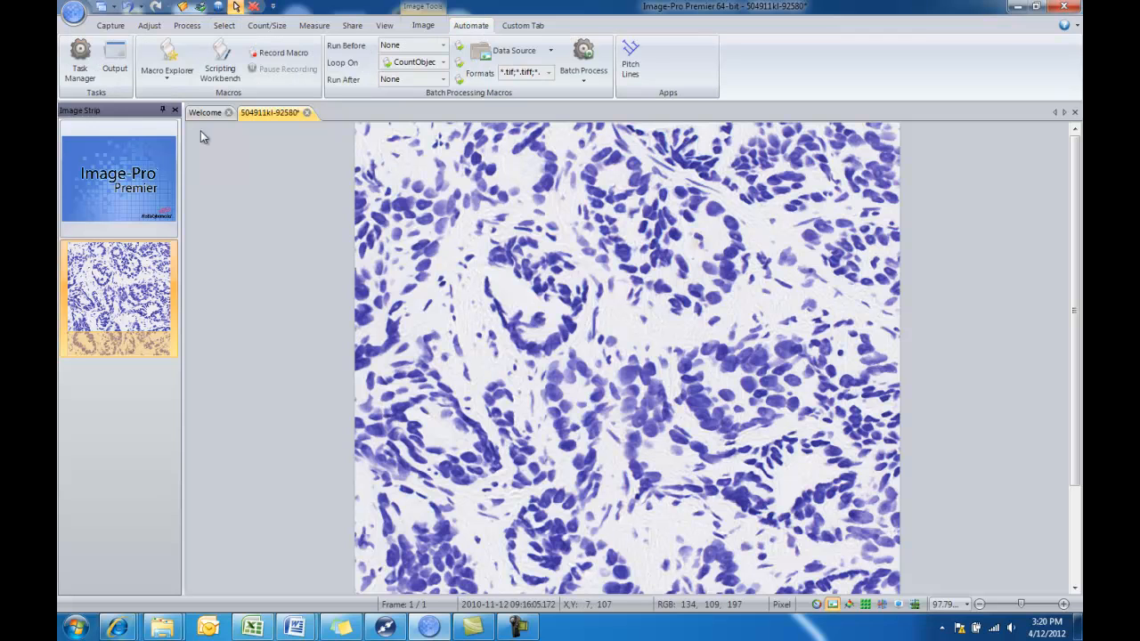
pyautogui.moveTo(221, 62)
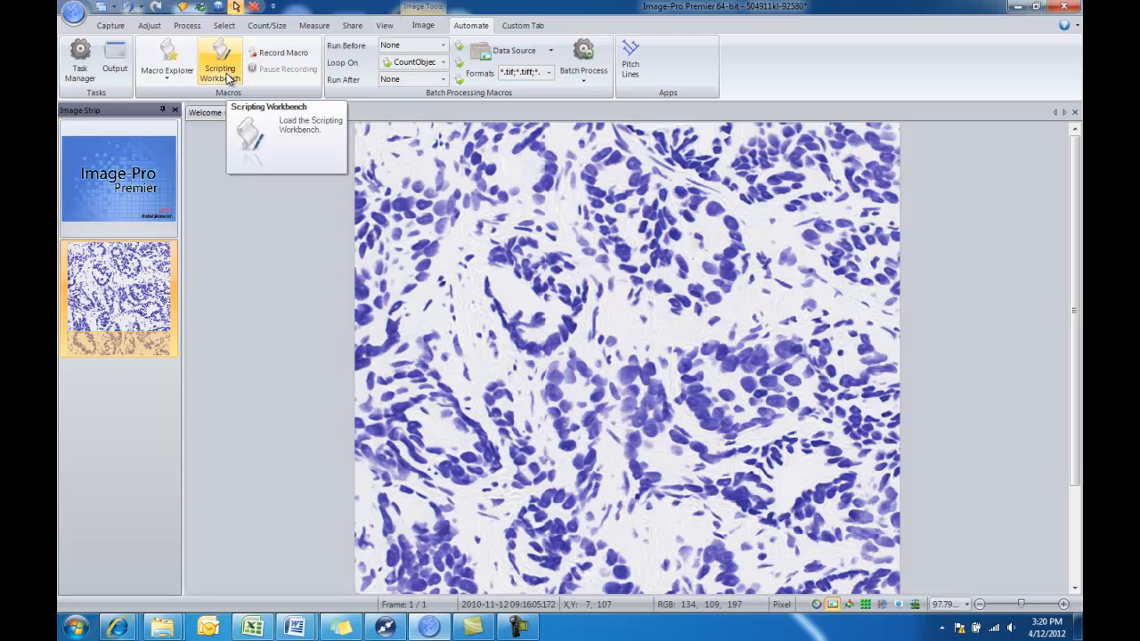
pyautogui.click(220, 62)
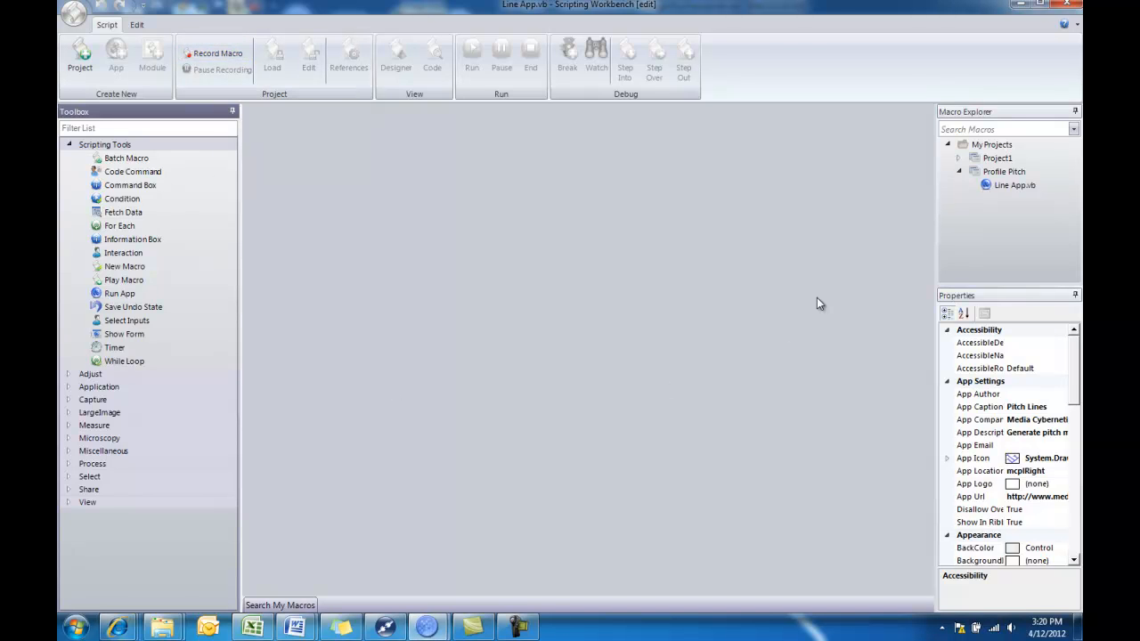
pyautogui.moveTo(828, 280)
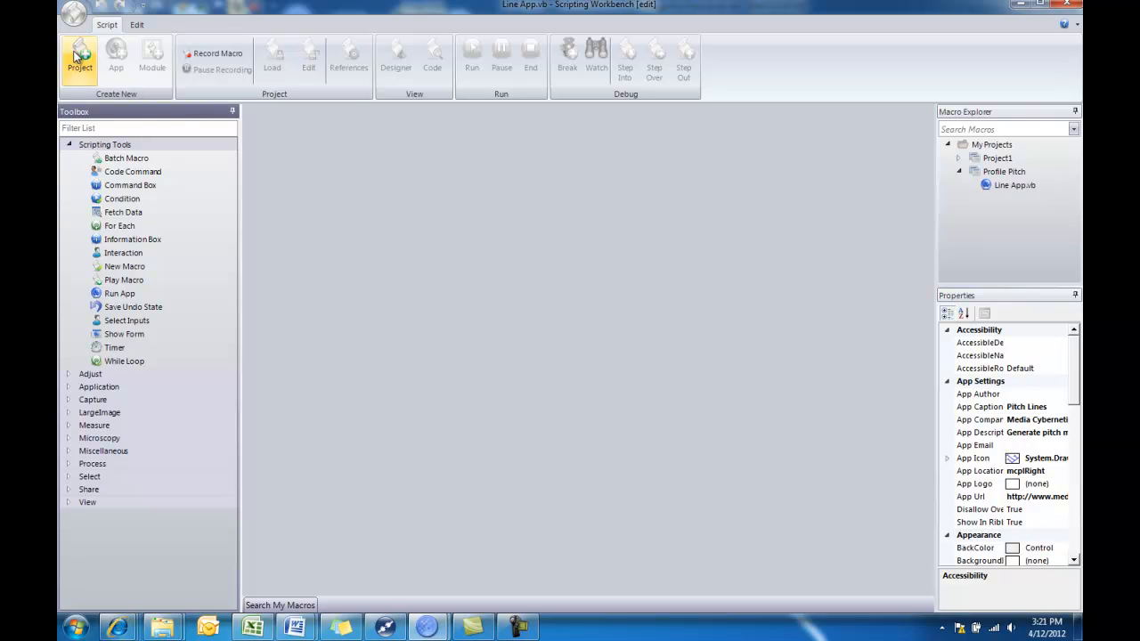
# Create a new scripting project keeping the default name Project22
pyautogui.click(78, 57)
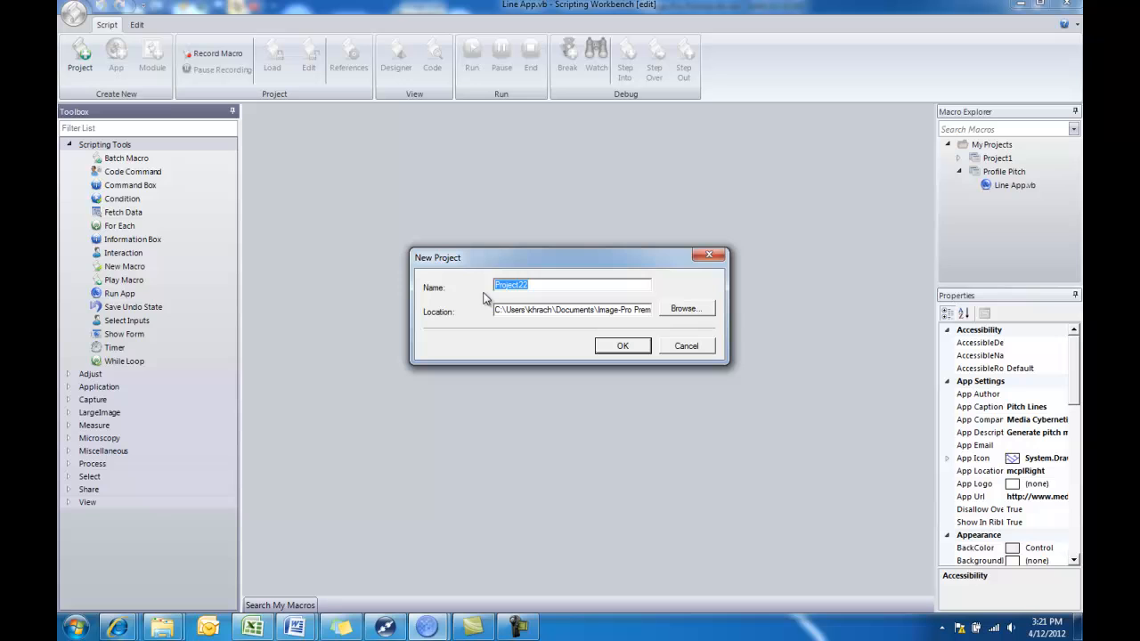
pyautogui.moveTo(566, 326)
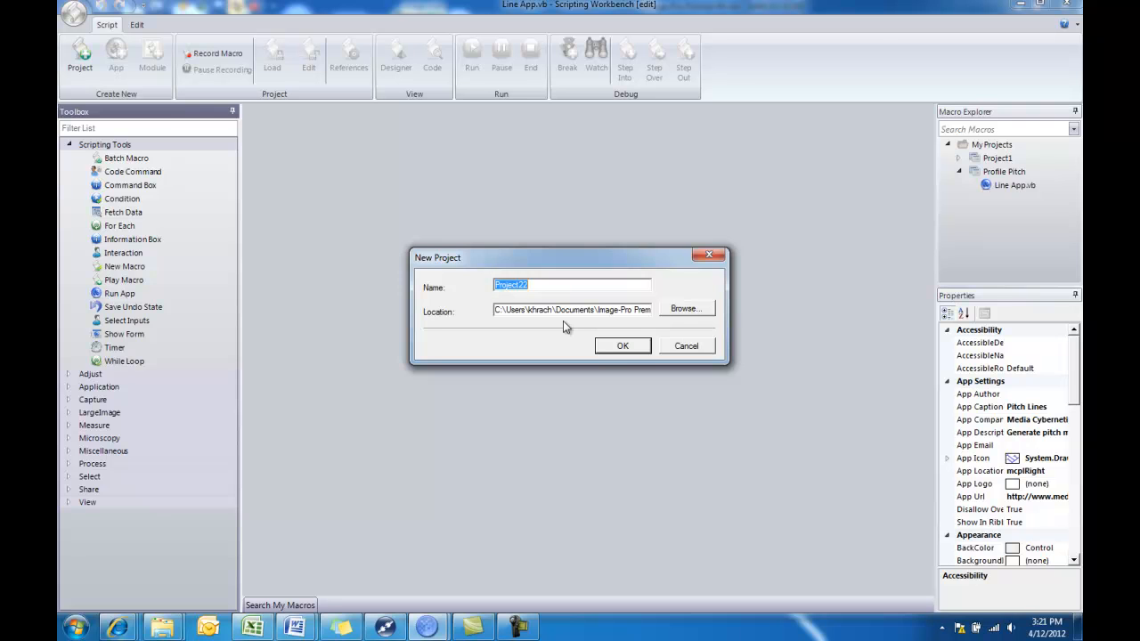
pyautogui.click(623, 345)
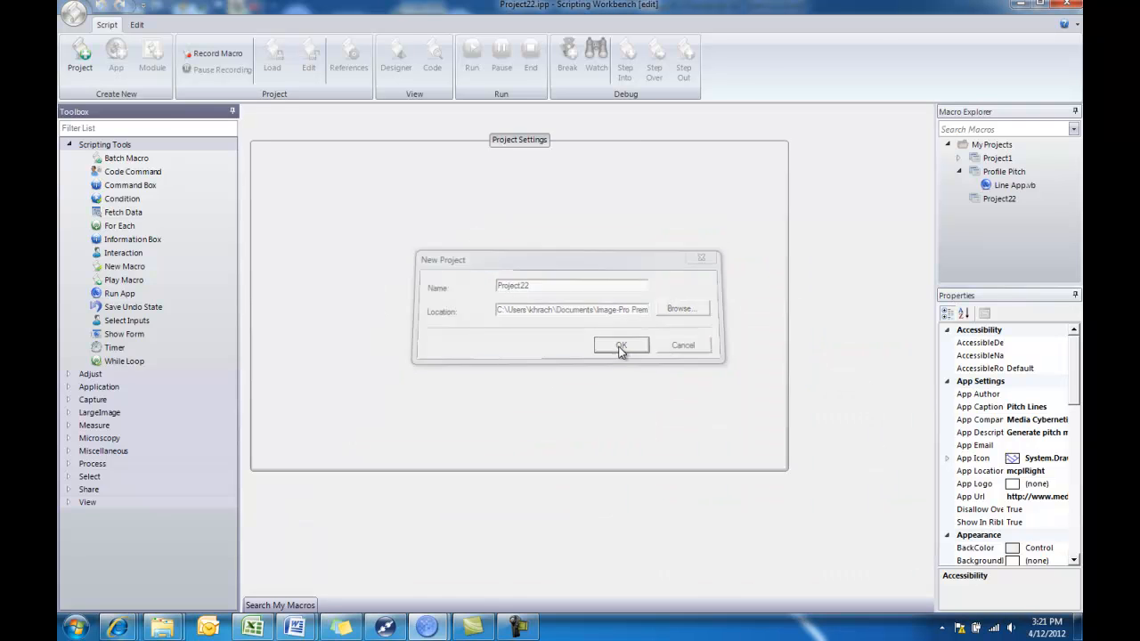
pyautogui.click(619, 346)
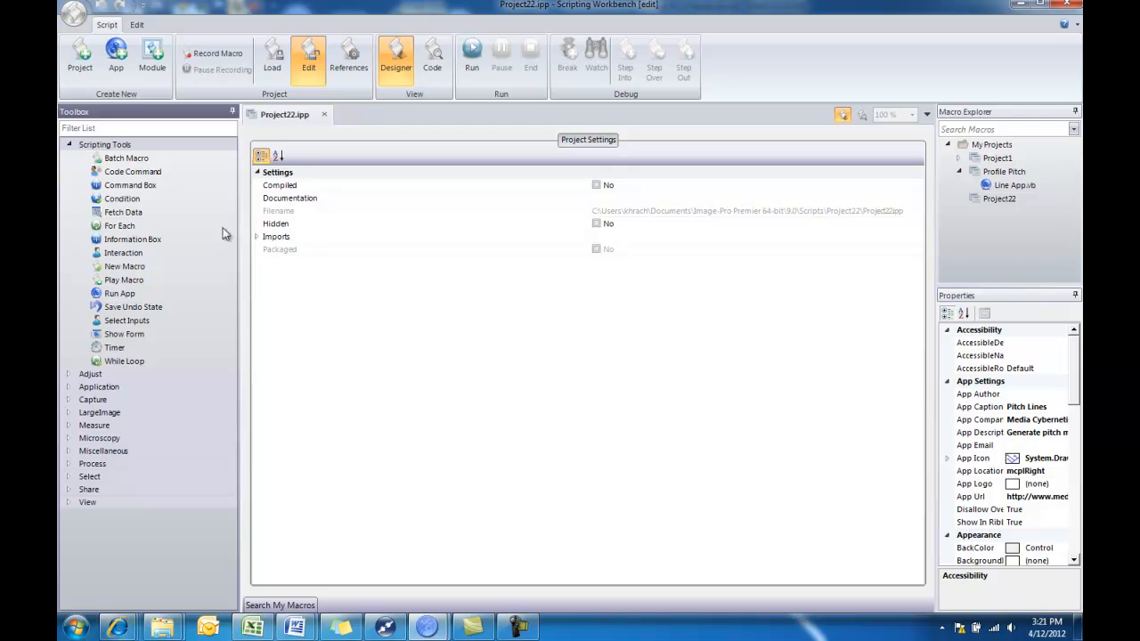
pyautogui.moveTo(116, 57)
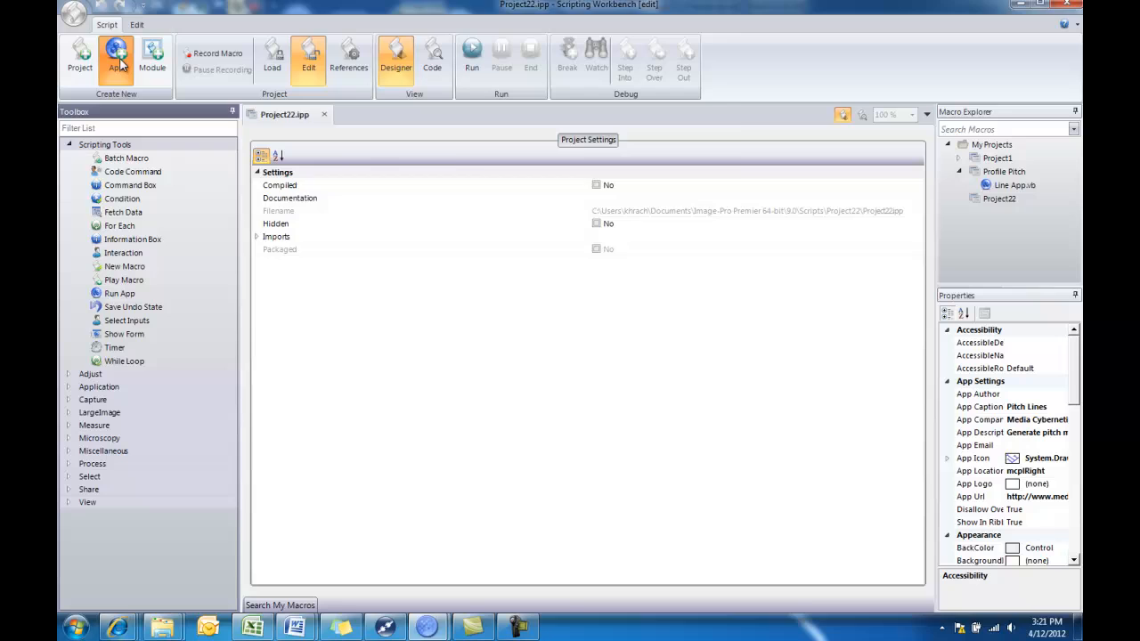
# Create a new app in Project22 and save it as CountObjects
pyautogui.click(153, 57)
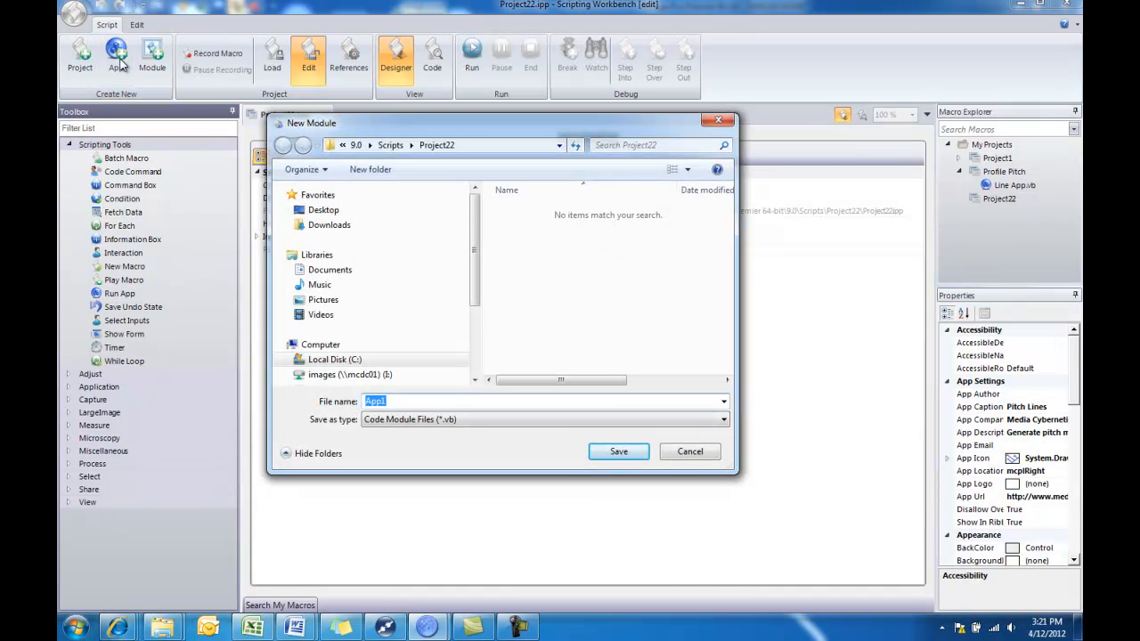
pyautogui.write('CountObjects')
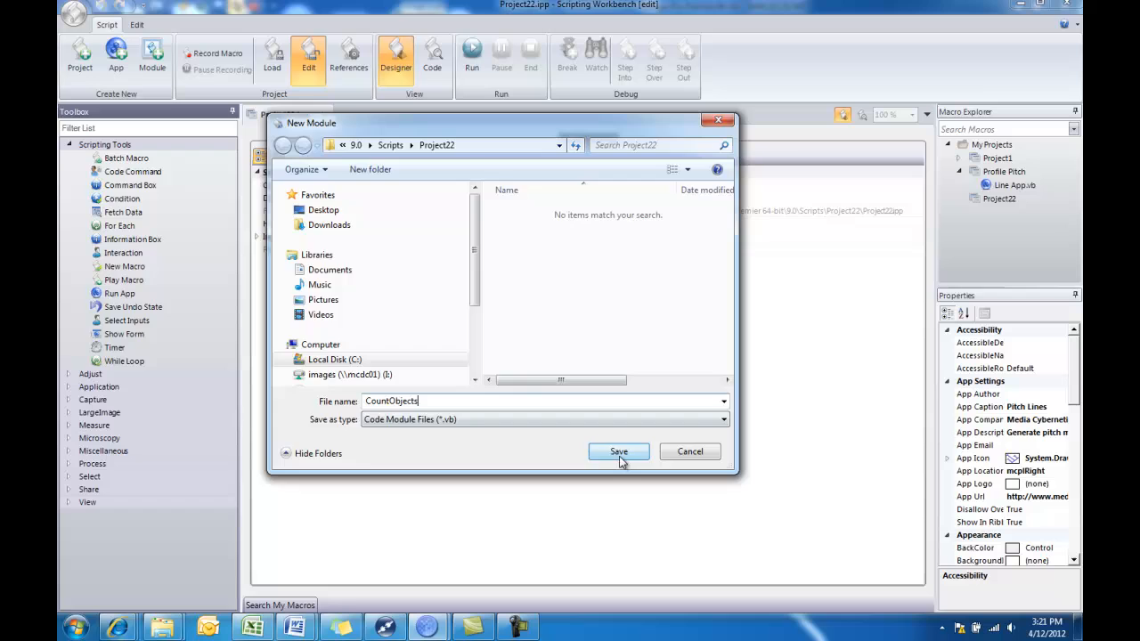
pyautogui.click(618, 452)
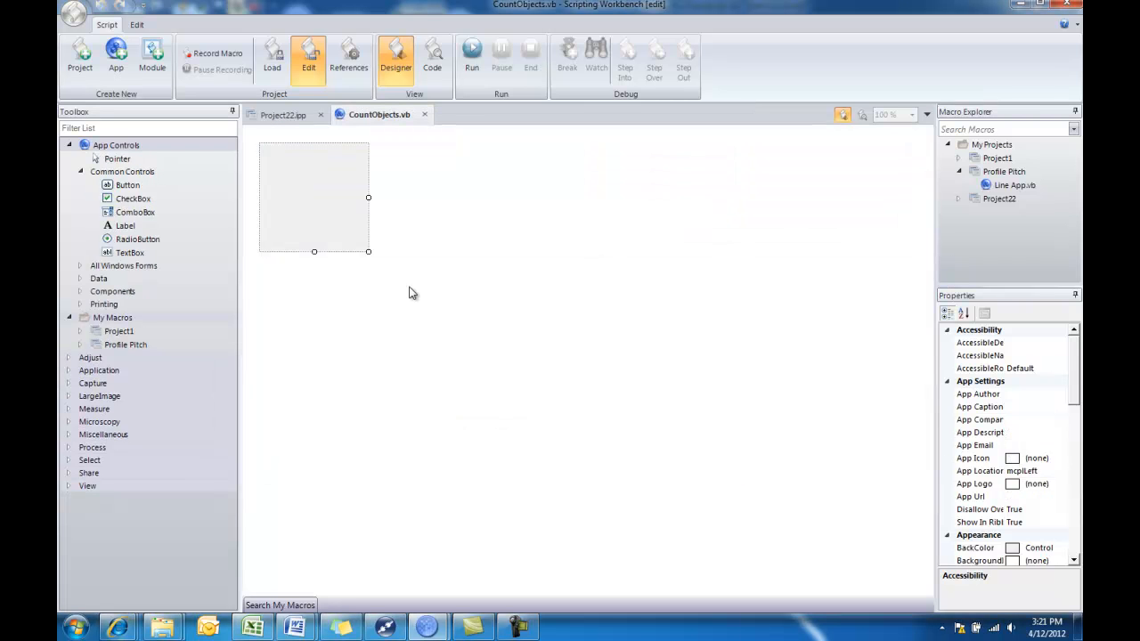
pyautogui.moveTo(381, 171)
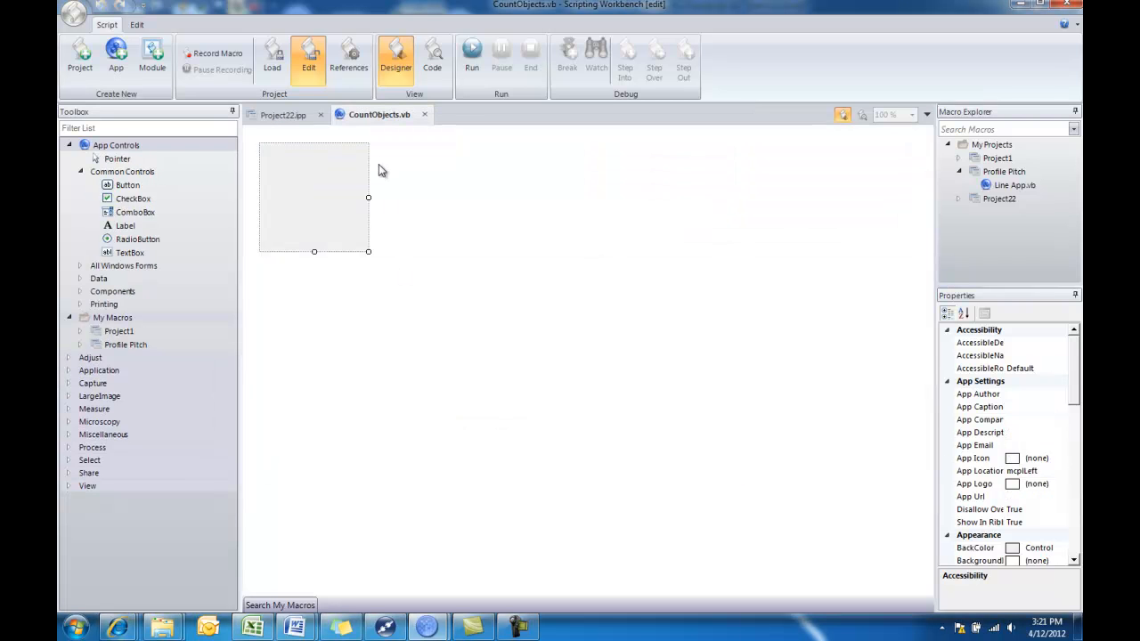
pyautogui.moveTo(320, 253)
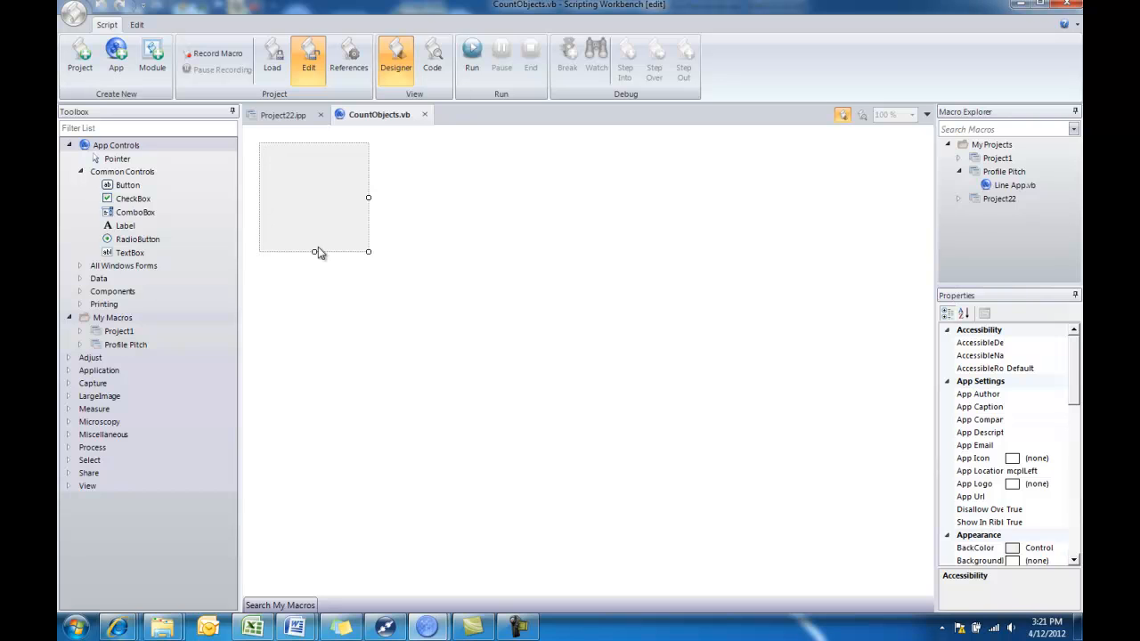
pyautogui.moveTo(274, 152)
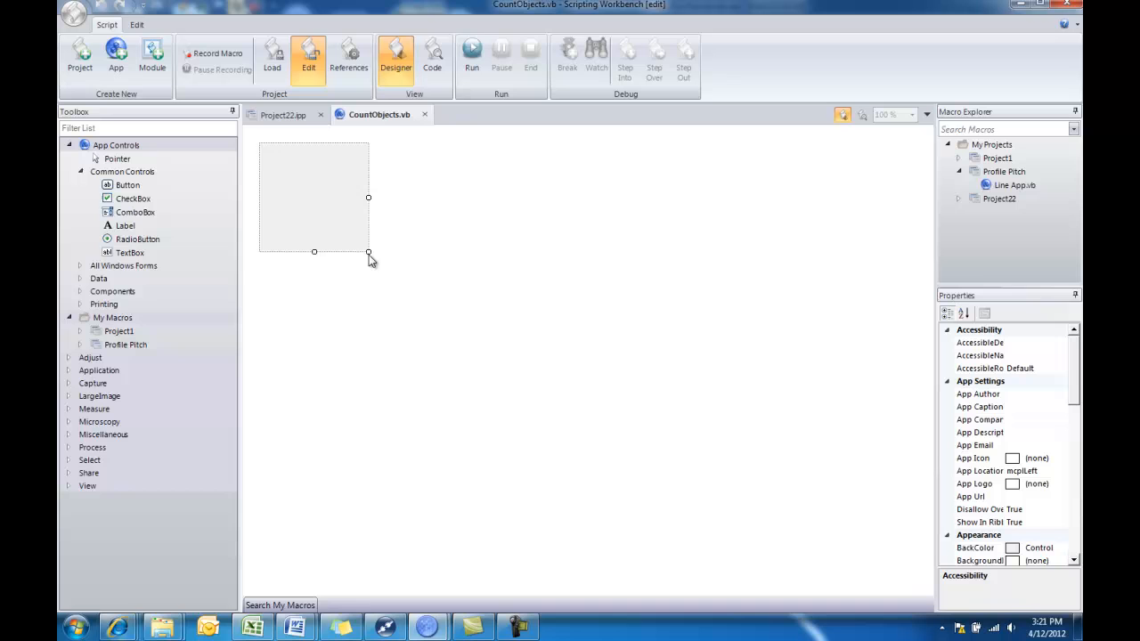
# Drag the CountObjects form larger and taller, then browse Project1's macros
pyautogui.moveTo(367, 253); pyautogui.dragTo(414, 310)
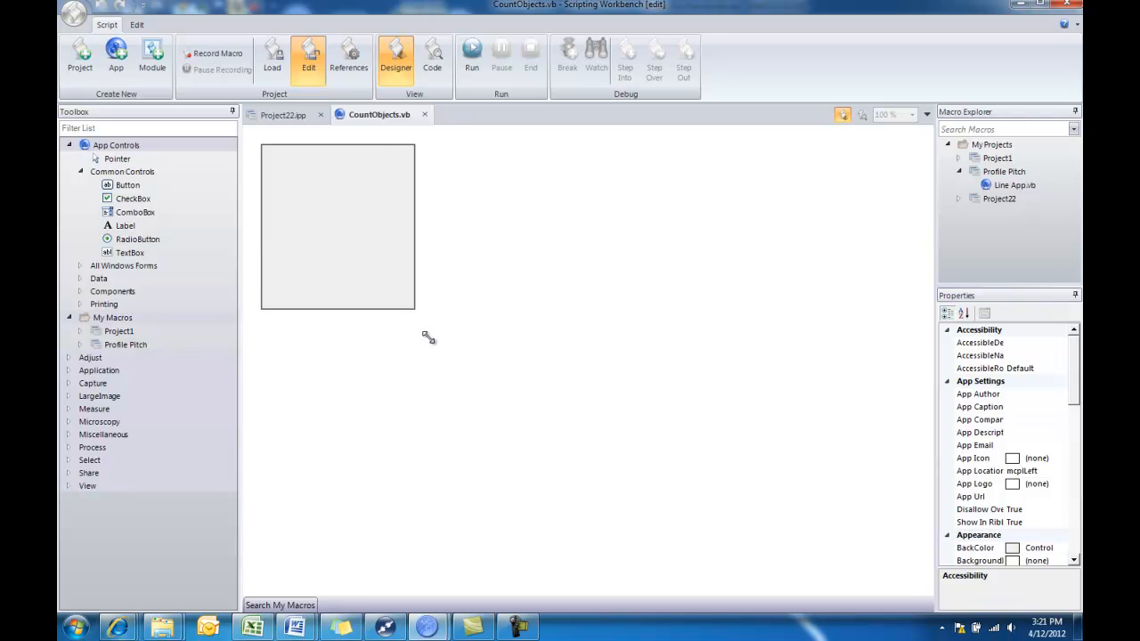
pyautogui.moveTo(413, 307); pyautogui.dragTo(436, 346)
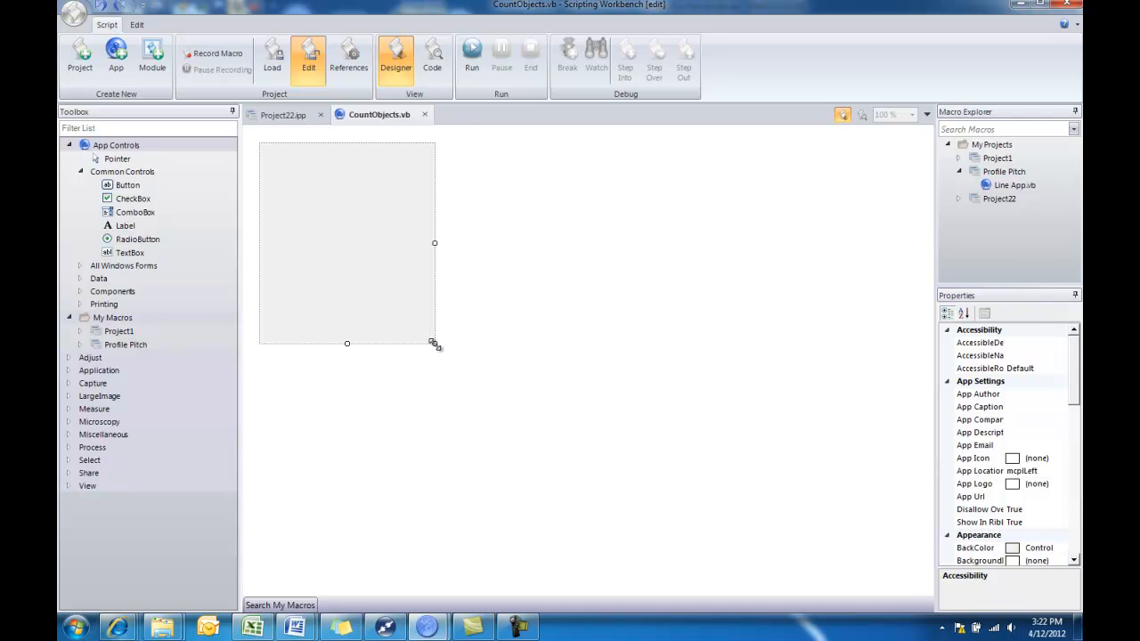
pyautogui.click(470, 53)
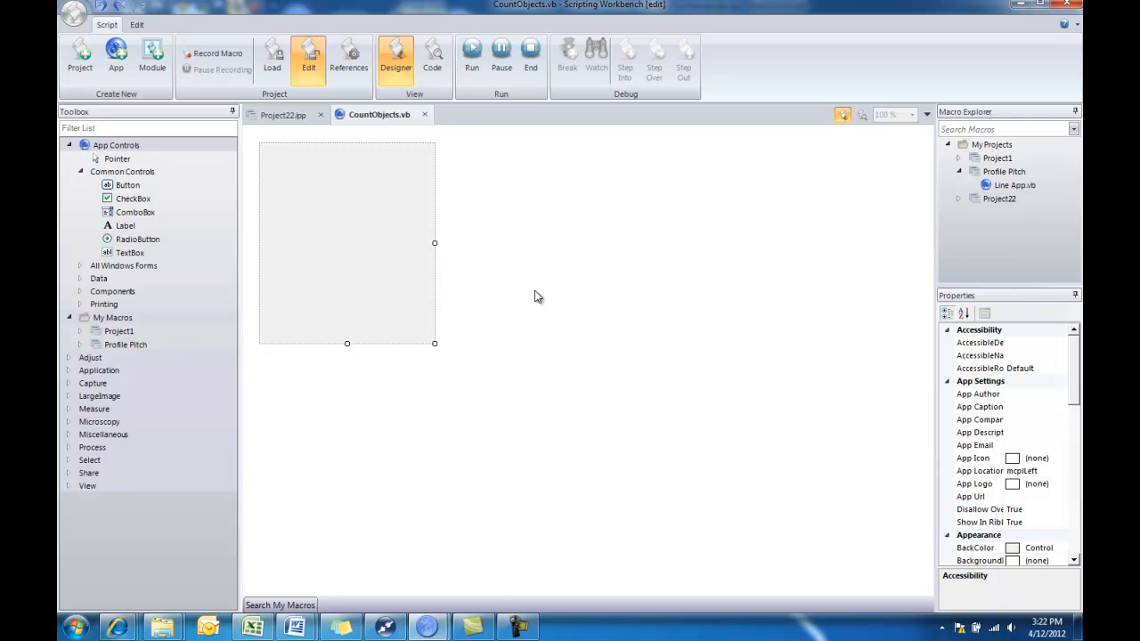
pyautogui.moveTo(271, 338)
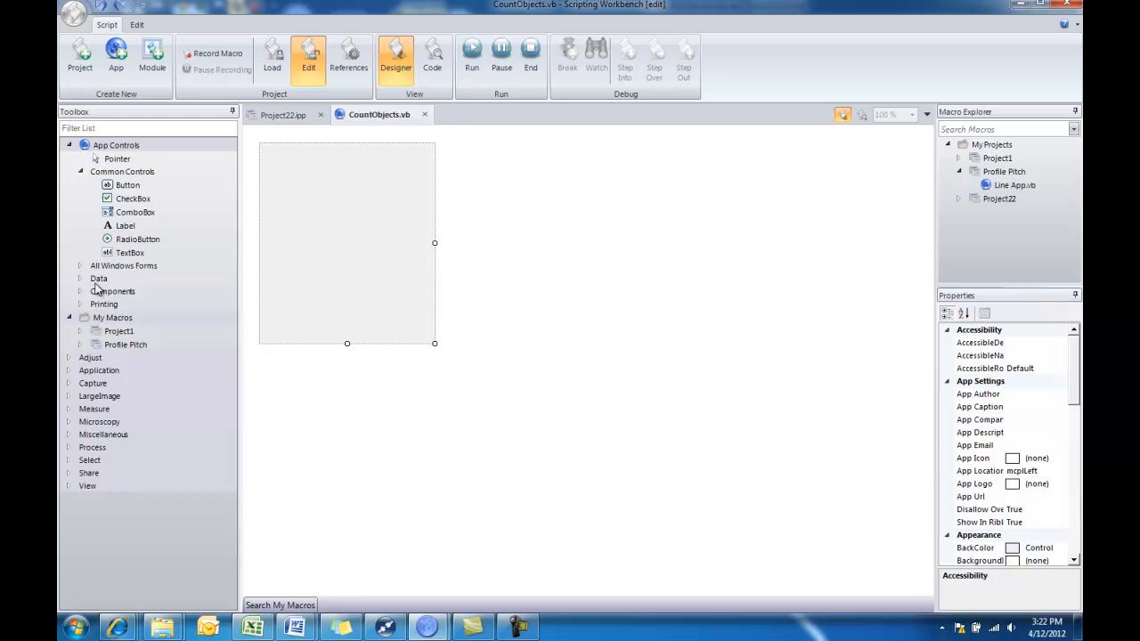
pyautogui.moveTo(314, 192)
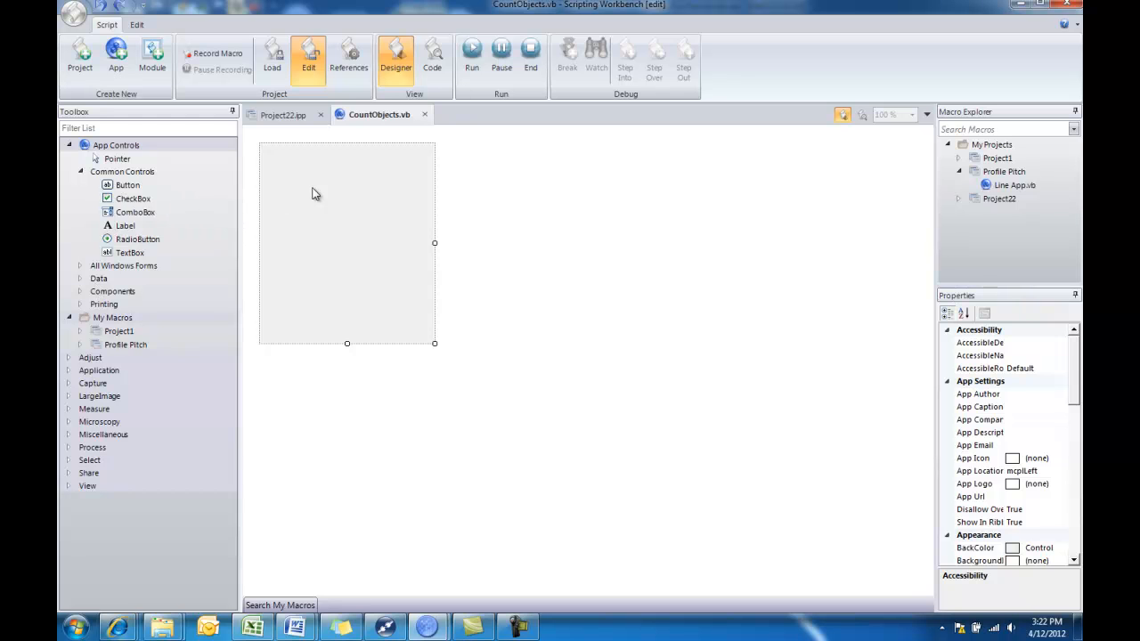
pyautogui.moveTo(335, 221)
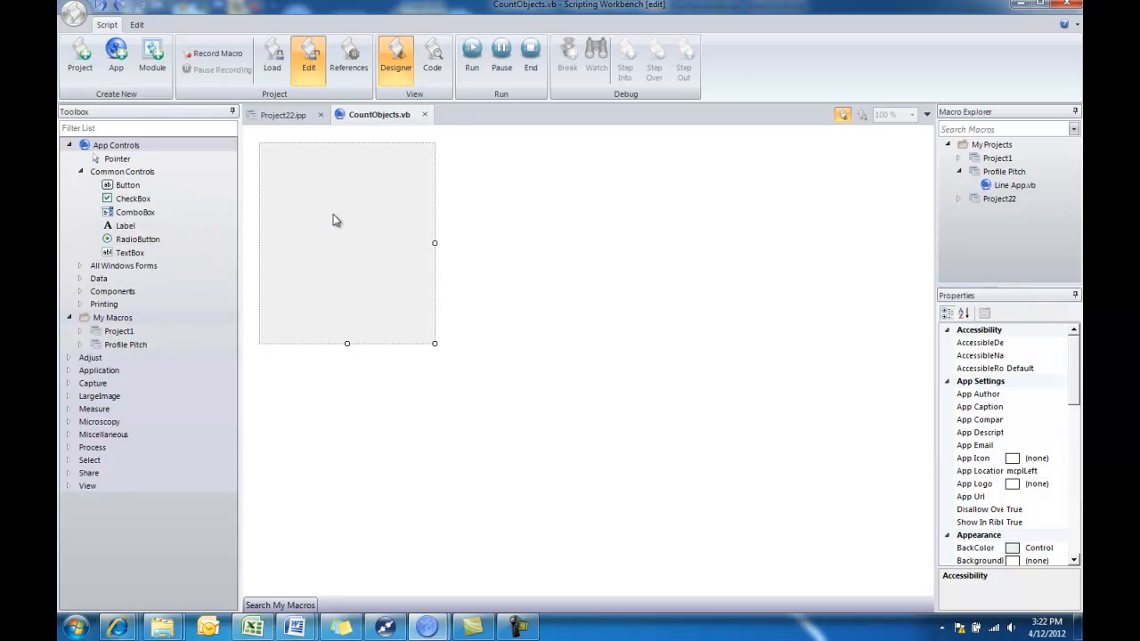
pyautogui.click(117, 330)
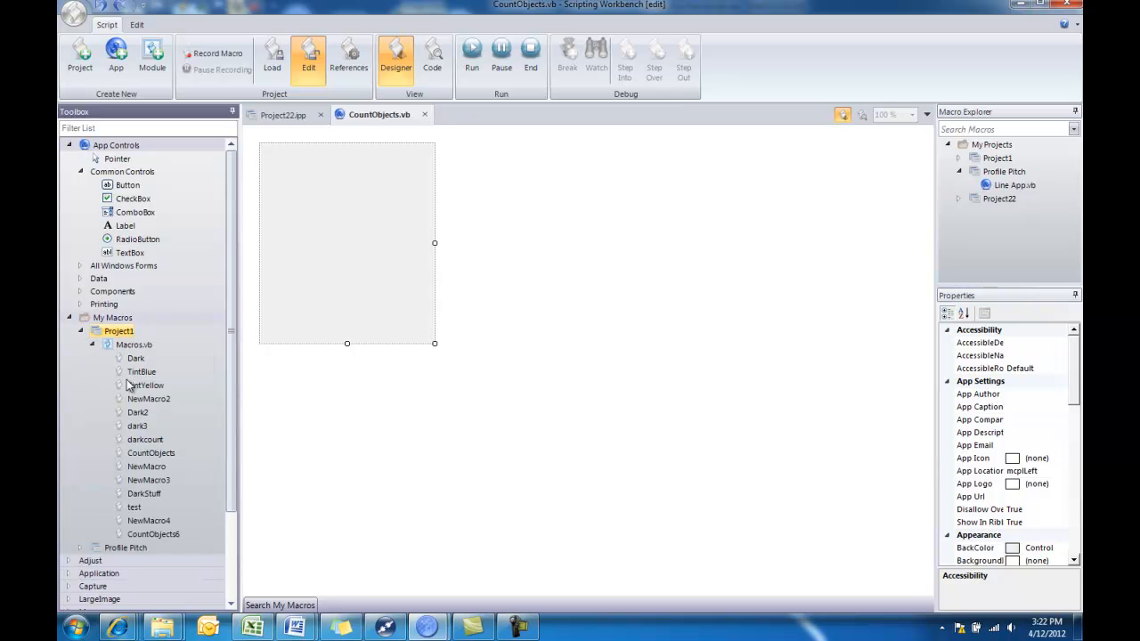
pyautogui.moveTo(98, 353)
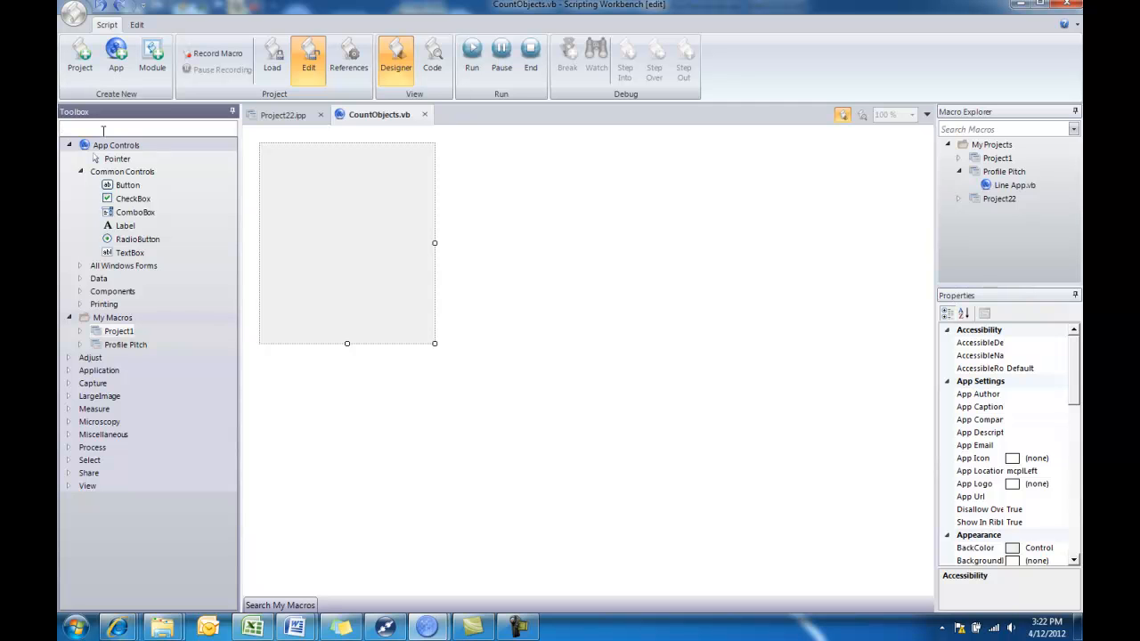
# Filter the Toolbox with 'med' and place a Median button at the form's top
pyautogui.write('median')
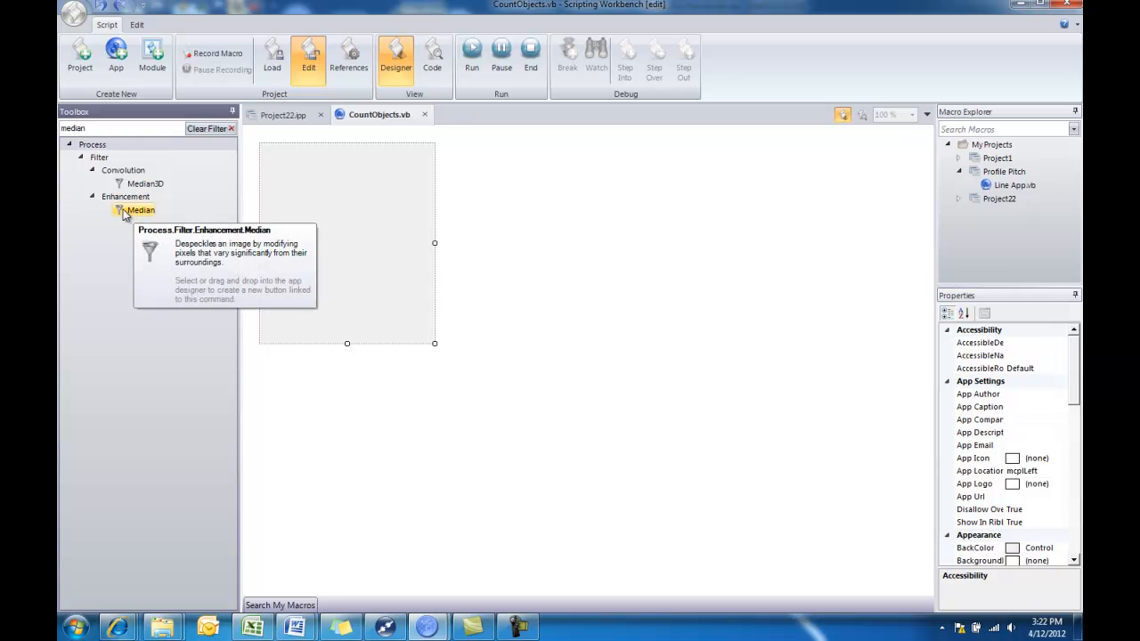
pyautogui.moveTo(139, 210); pyautogui.dragTo(270, 160)
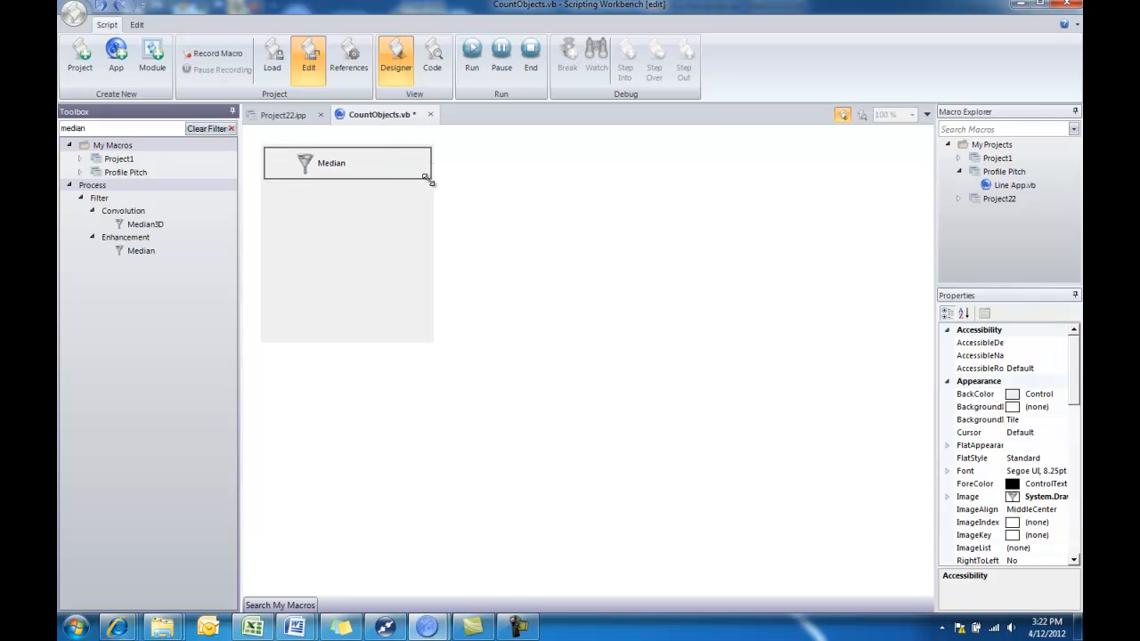
pyautogui.click(348, 164)
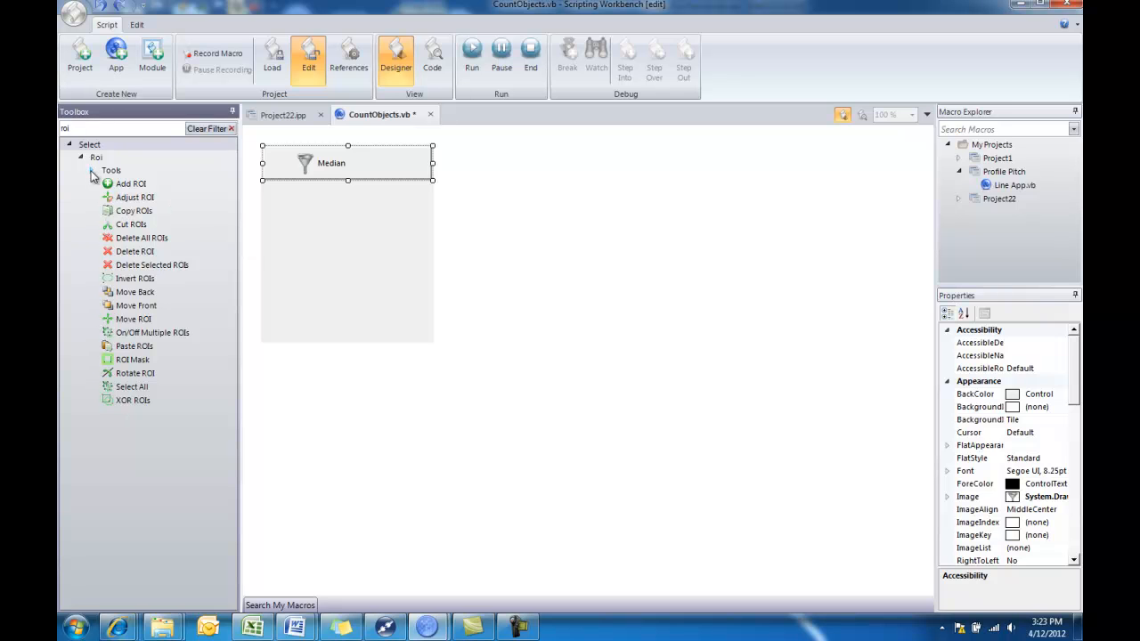
pyautogui.moveTo(97, 178)
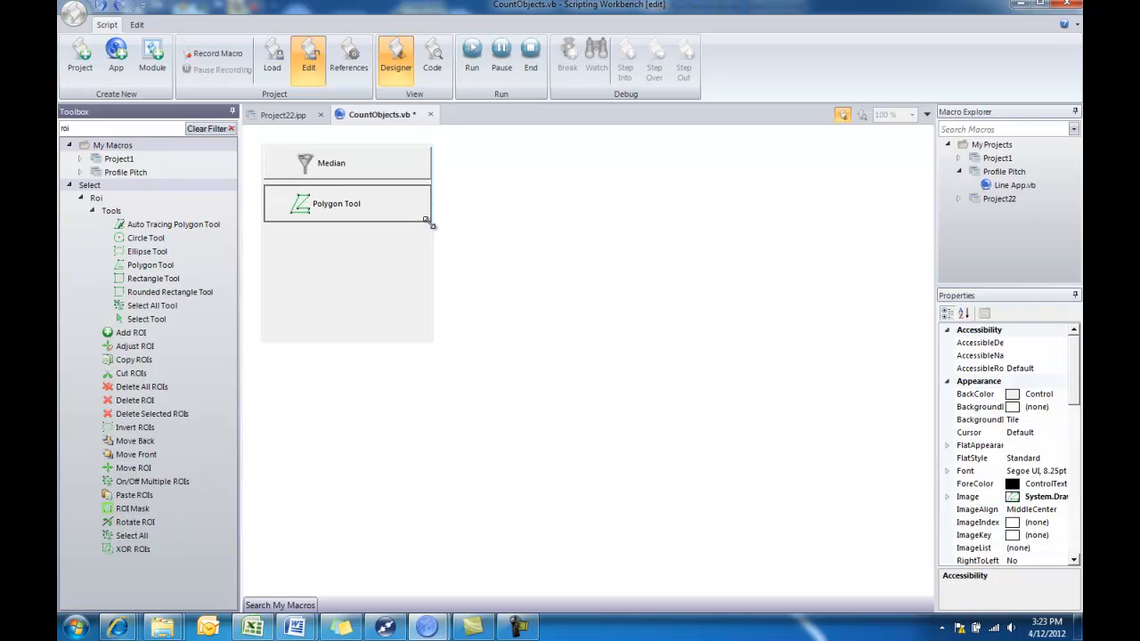
# Select the newly placed Polygon Tool button below Median
pyautogui.click(347, 203)
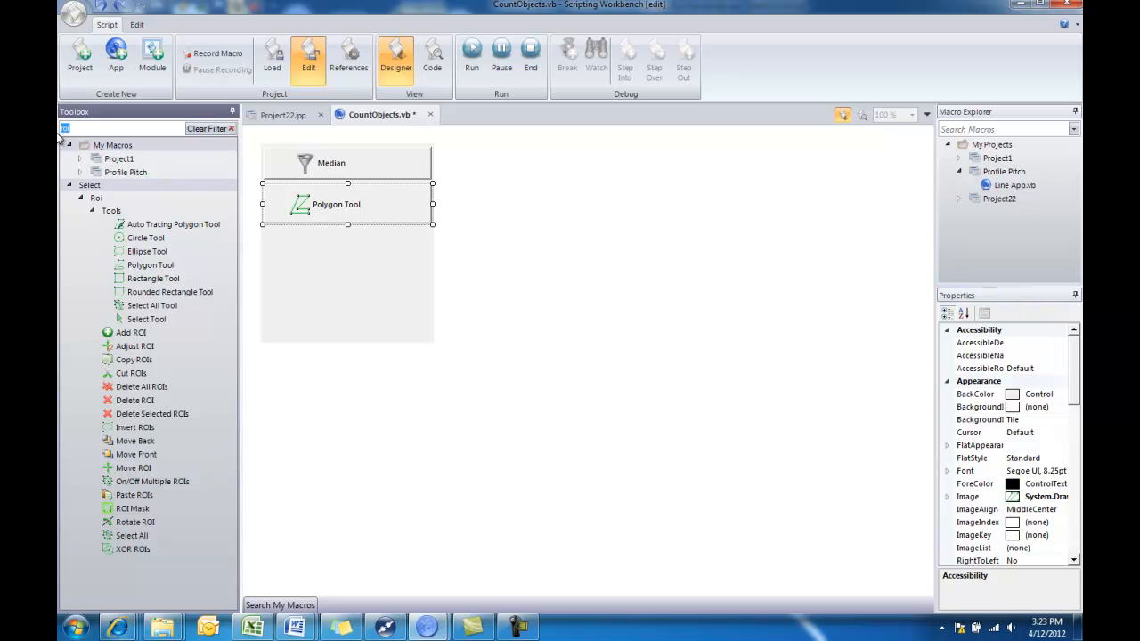
# Search 'find' in the Toolbox and add a Find Dark button to the CountObjects form
pyautogui.write('fin')
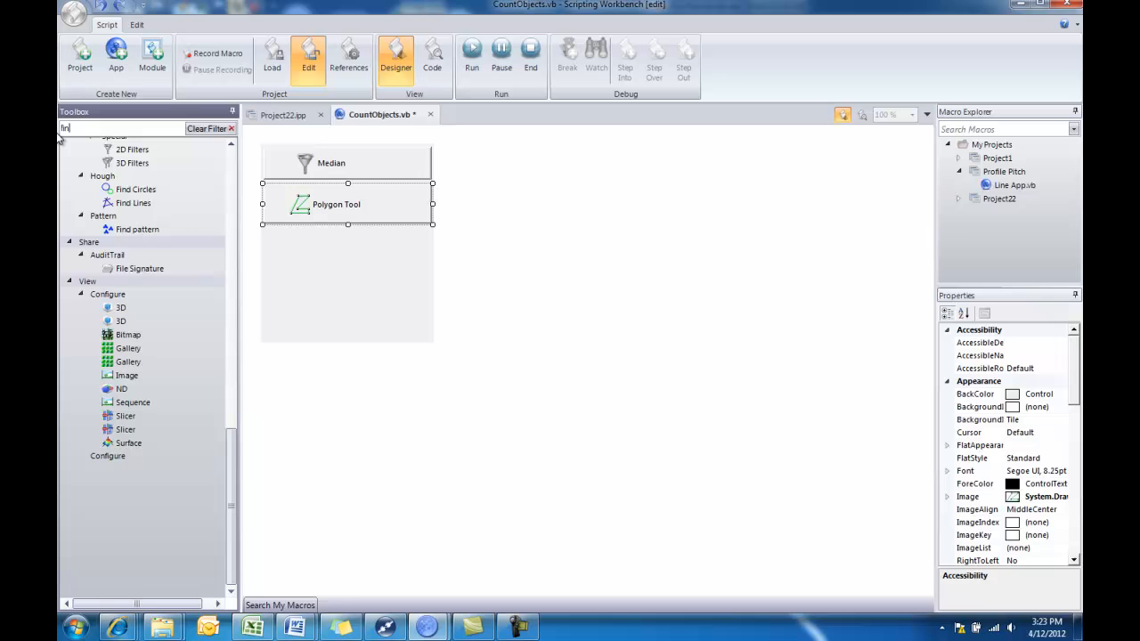
pyautogui.write('find')
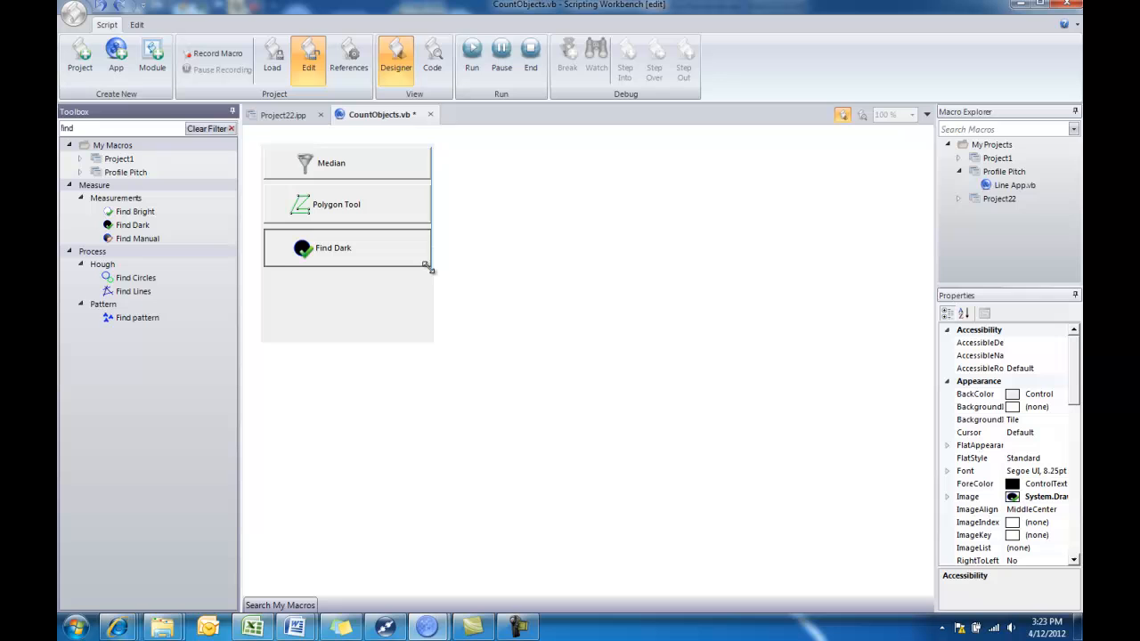
pyautogui.click(347, 246)
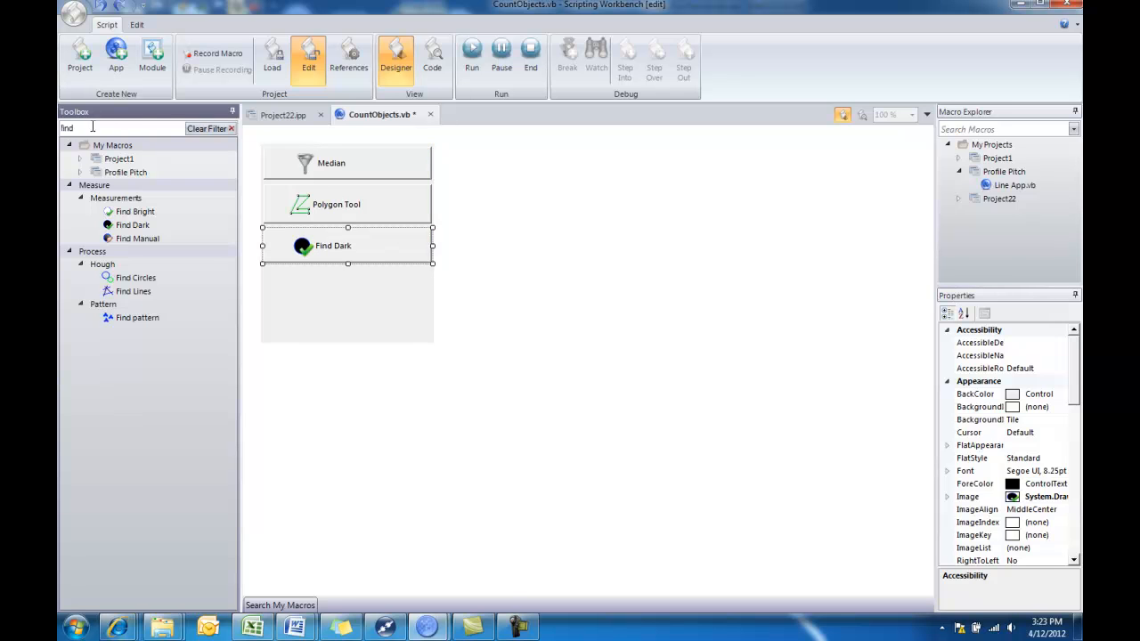
# Search 'count' and add a Count button below Find Dark
pyautogui.write('count')
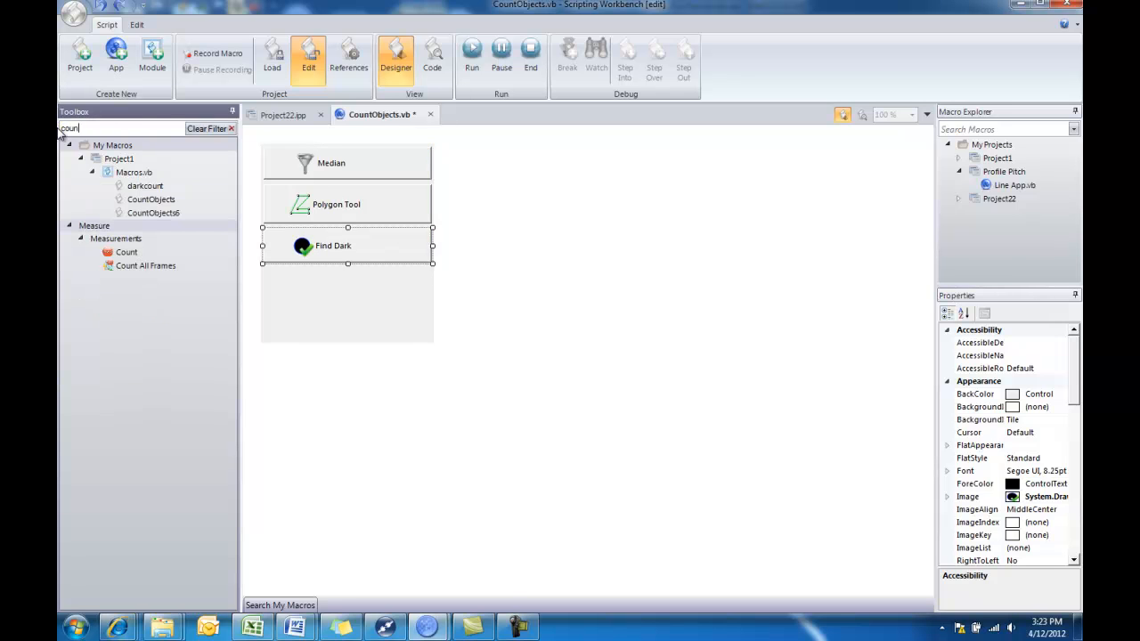
pyautogui.click(124, 253)
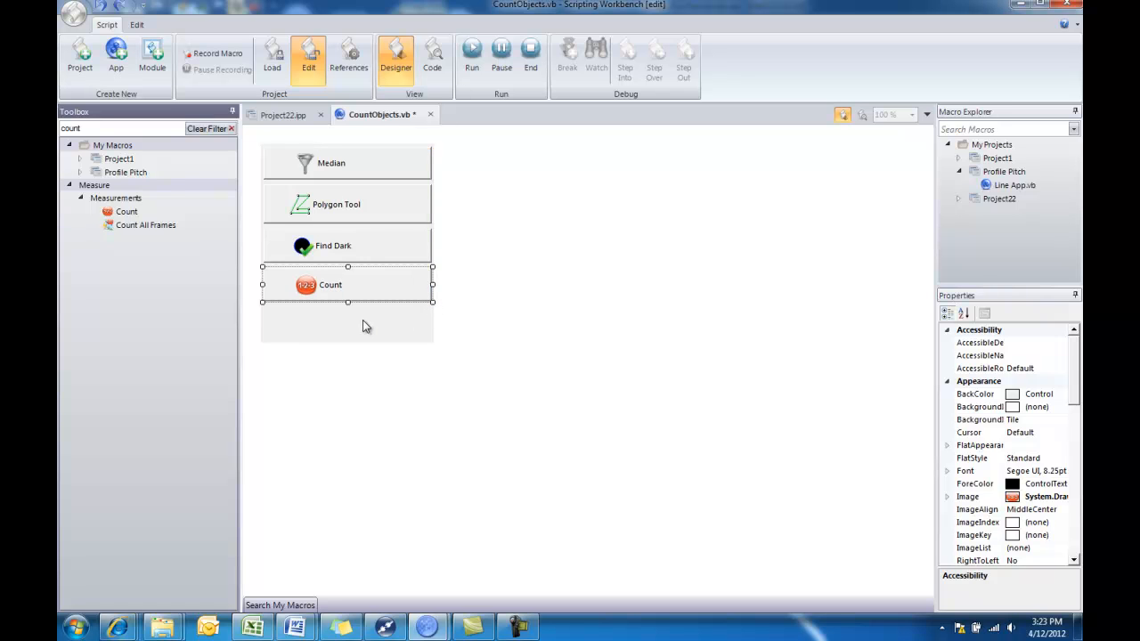
pyautogui.moveTo(356, 189)
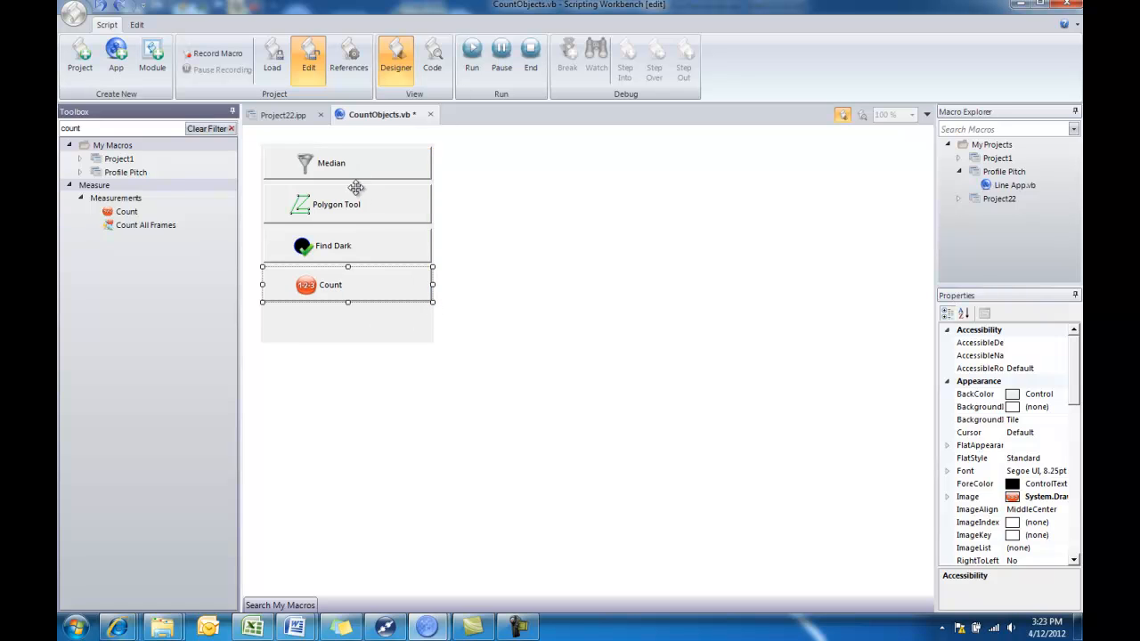
pyautogui.moveTo(348, 294)
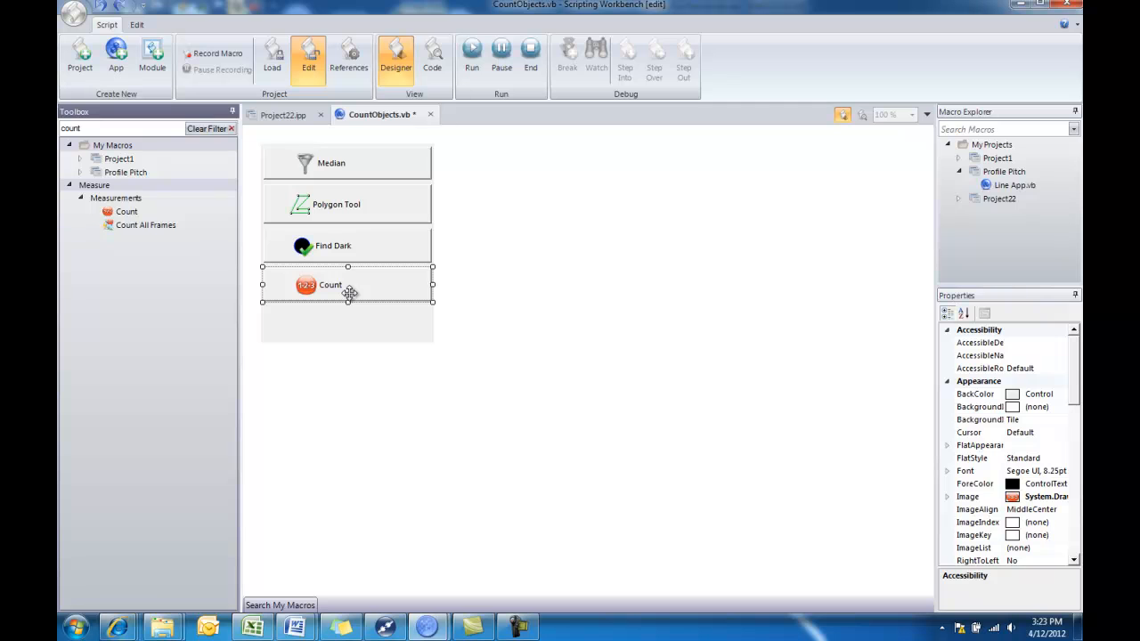
pyautogui.moveTo(390, 313)
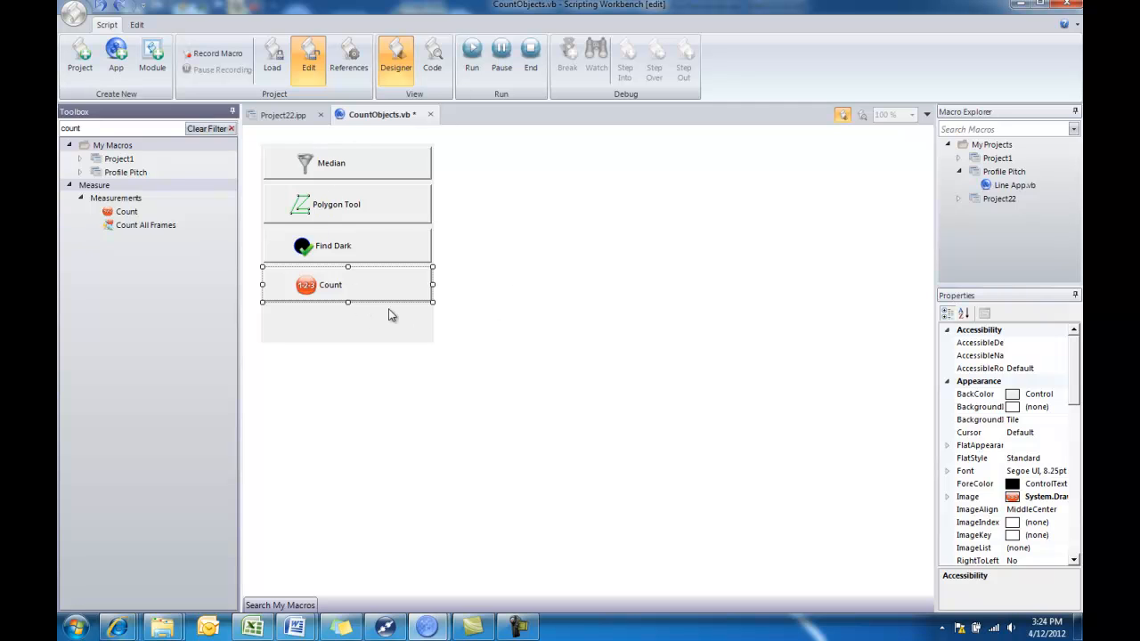
pyautogui.moveTo(411, 321)
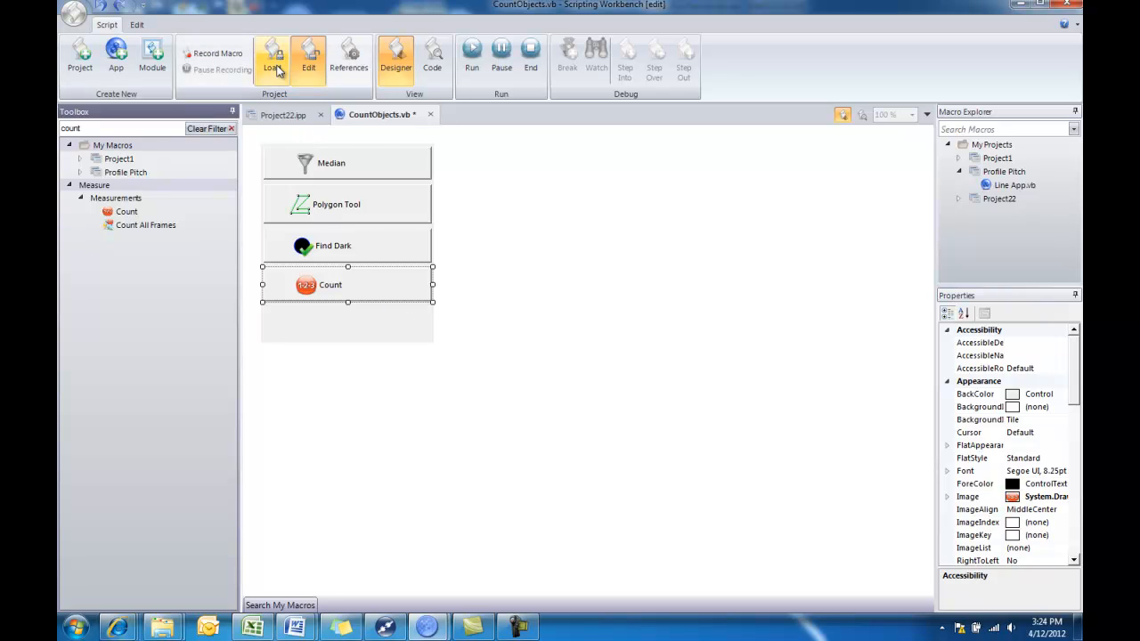
pyautogui.moveTo(271, 61)
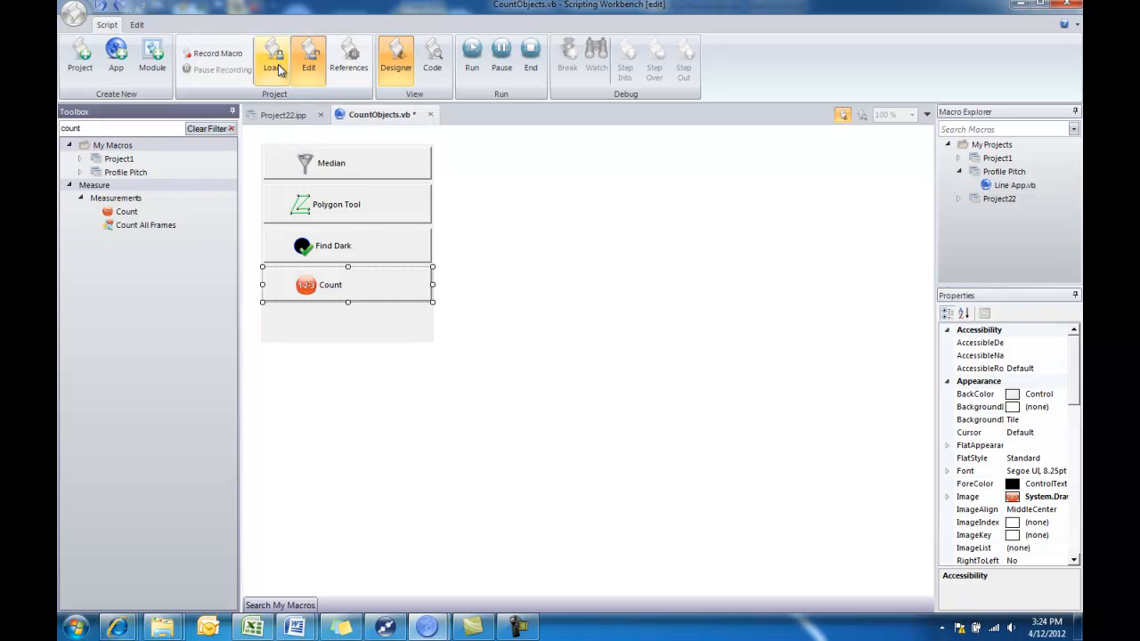
# Load the CountObjects app into Image-Pro Premier and switch back to the main window
pyautogui.click(470, 57)
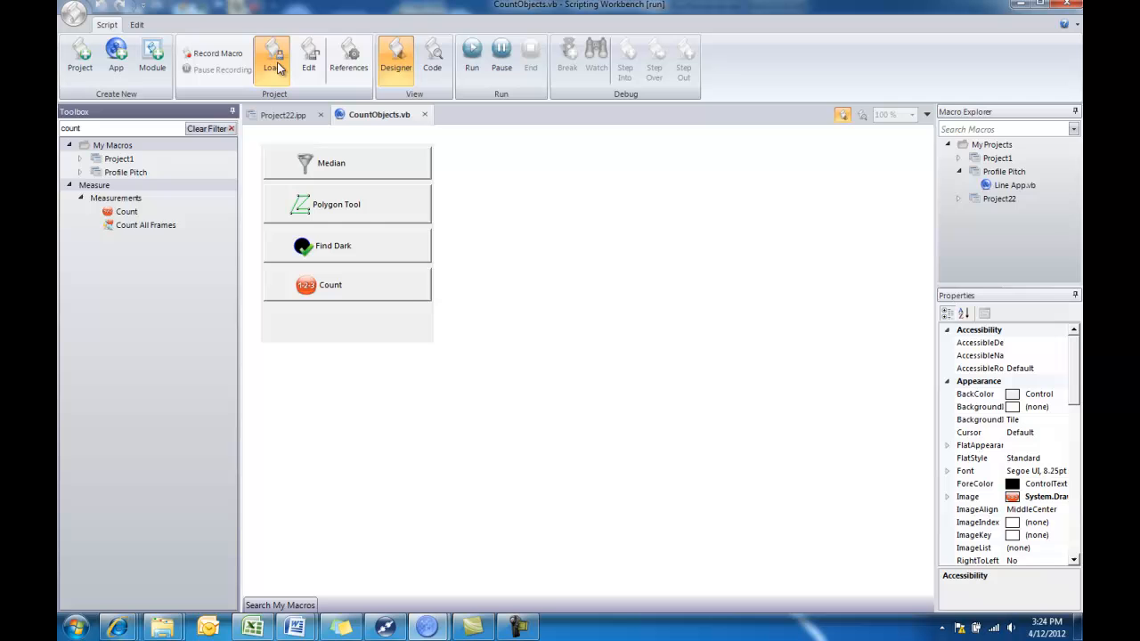
pyautogui.click(347, 285)
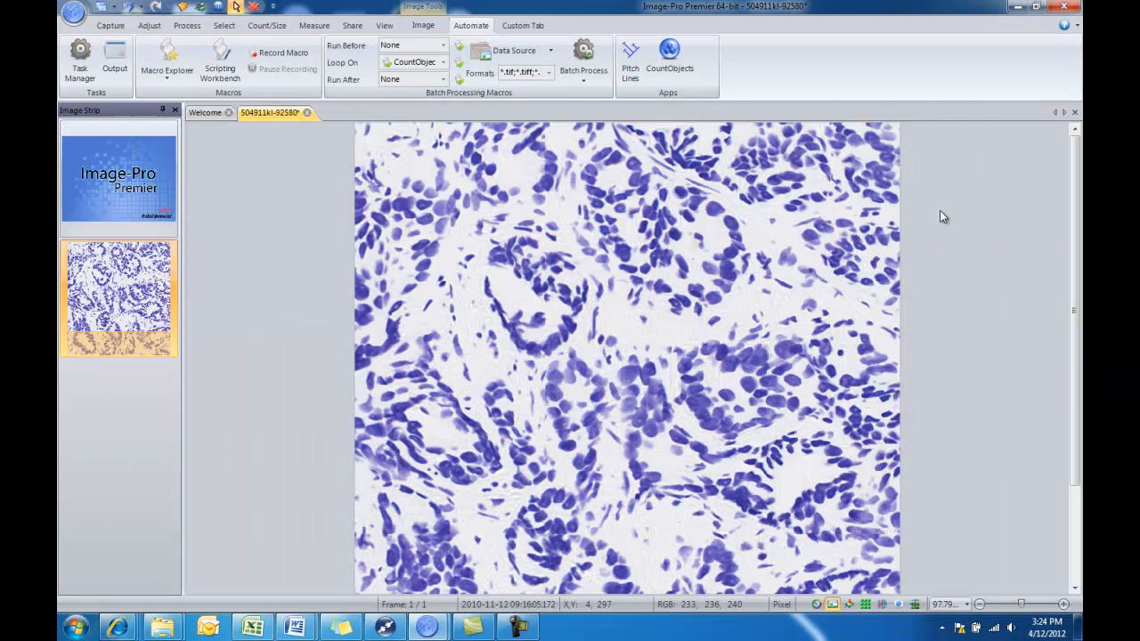
pyautogui.moveTo(670, 54)
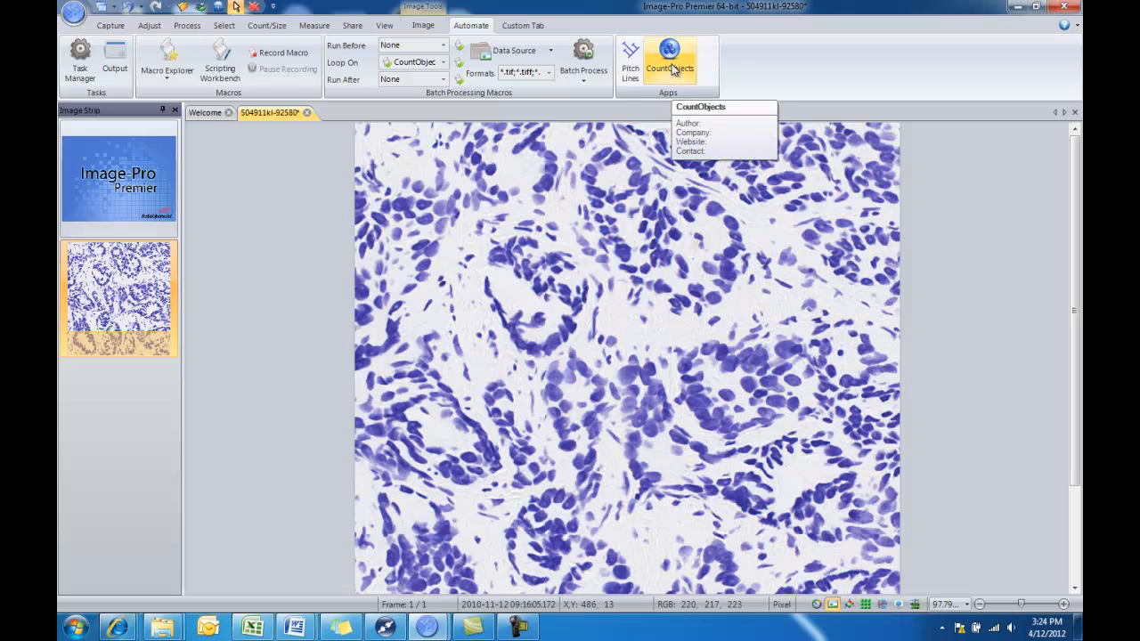
pyautogui.moveTo(681, 98)
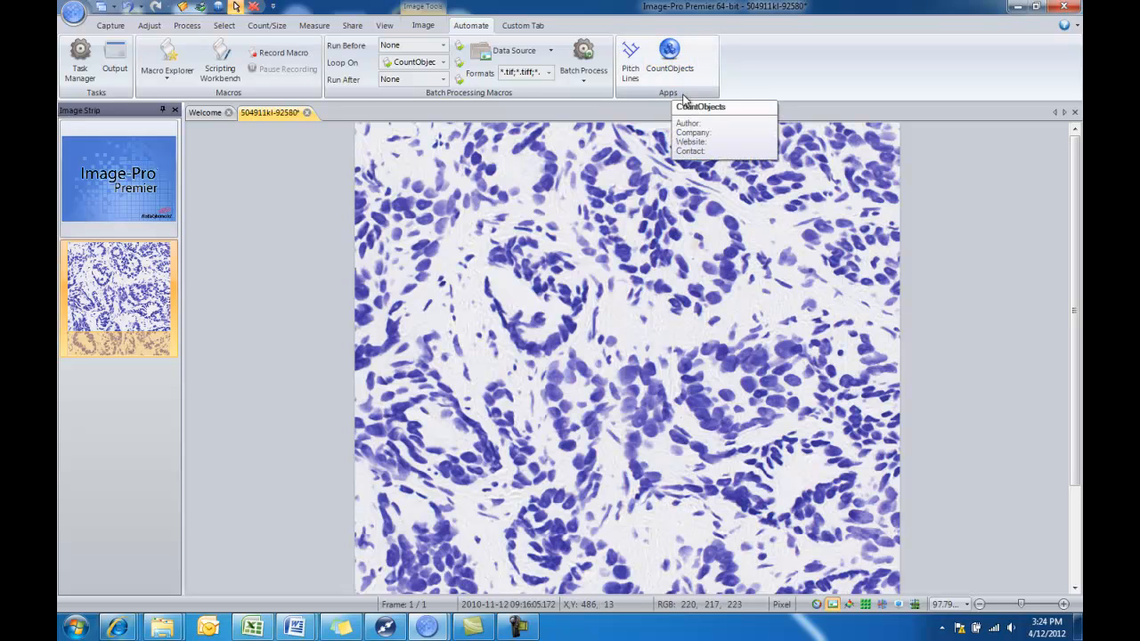
# Show the CountObjects panel from the Automate apps and run its Median filter on the tissue image
pyautogui.click(670, 56)
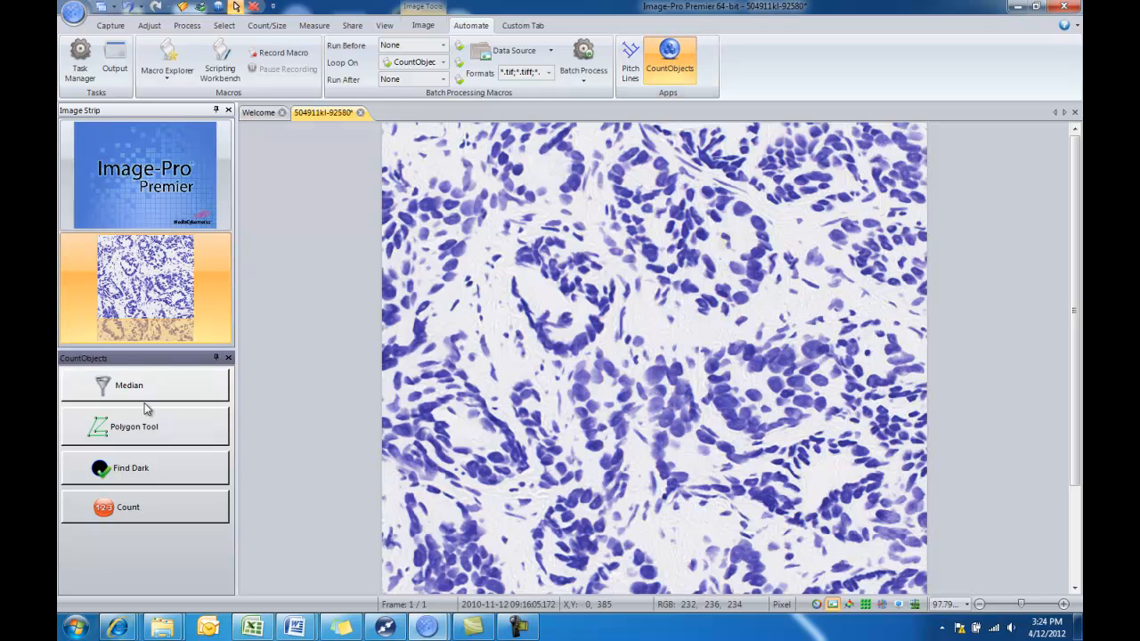
pyautogui.moveTo(178, 441)
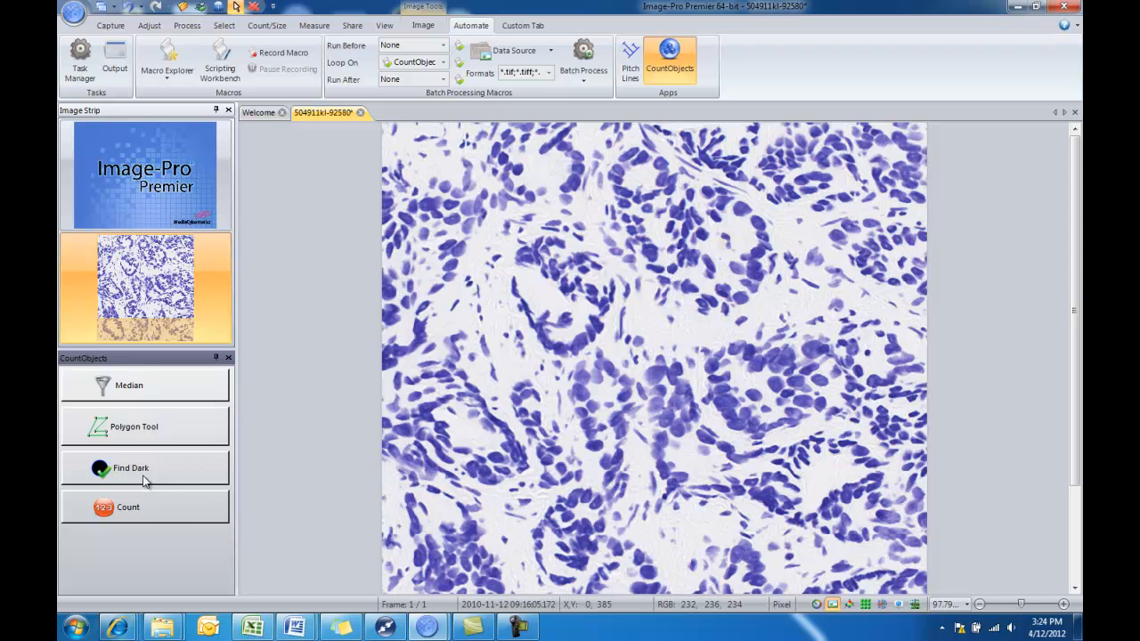
pyautogui.moveTo(139, 392)
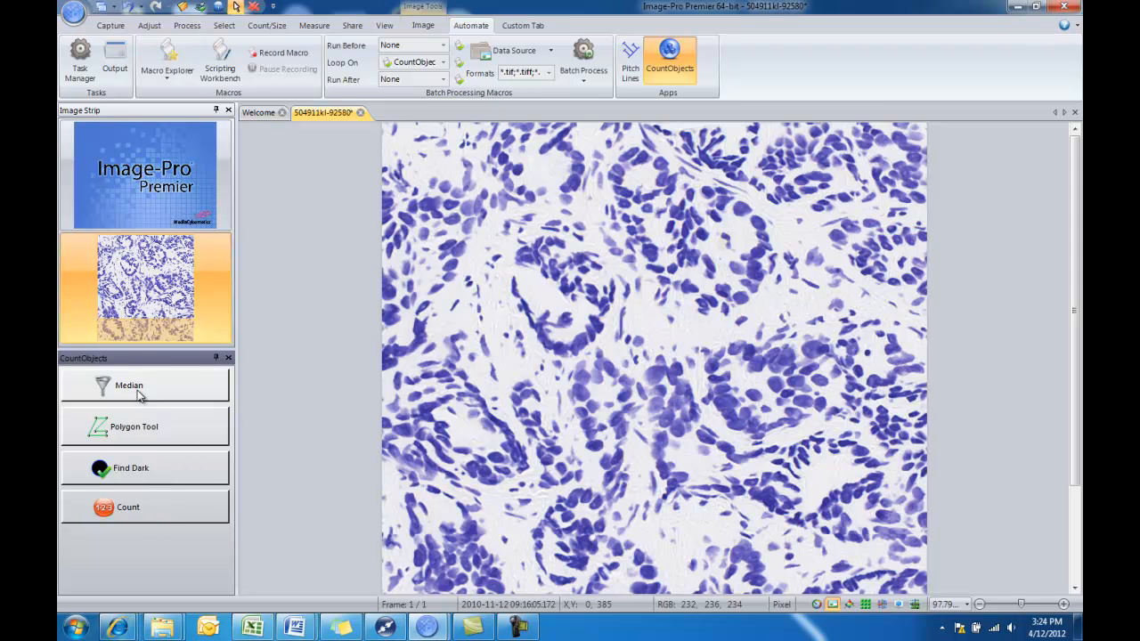
pyautogui.click(128, 385)
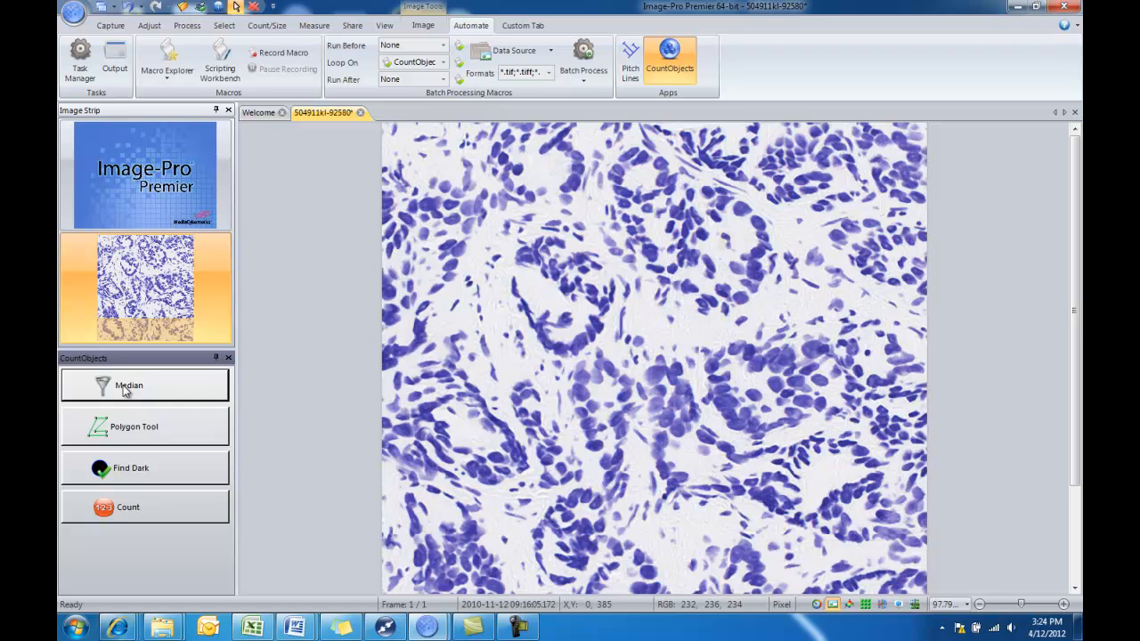
# Start the Polygon Tool from the CountObjects panel to outline cell clusters
pyautogui.click(133, 428)
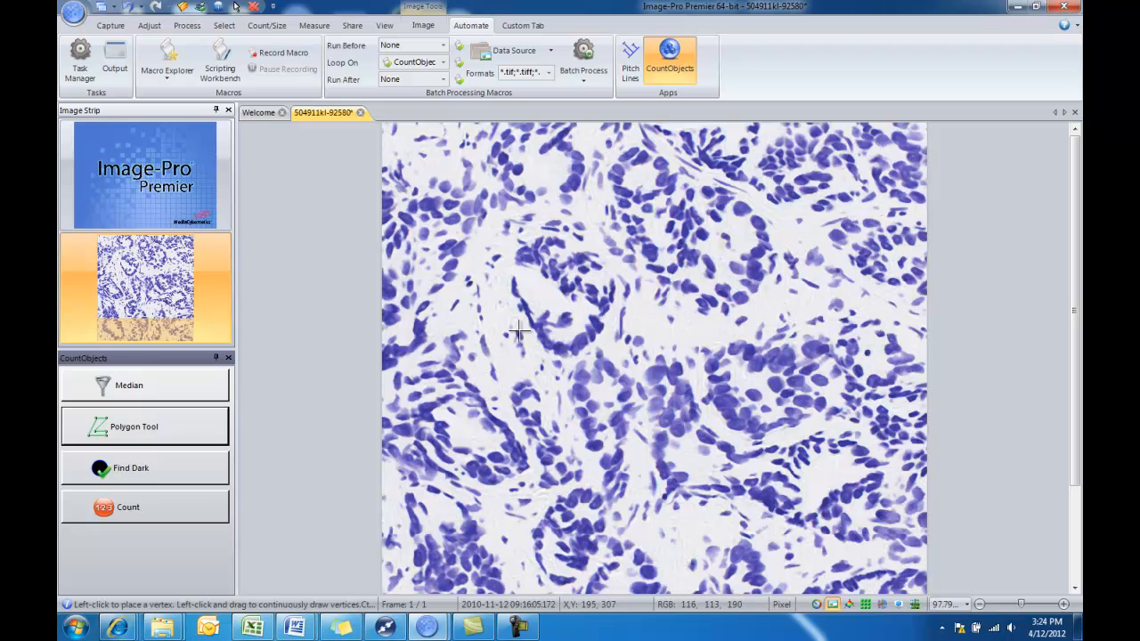
pyautogui.moveTo(541, 223)
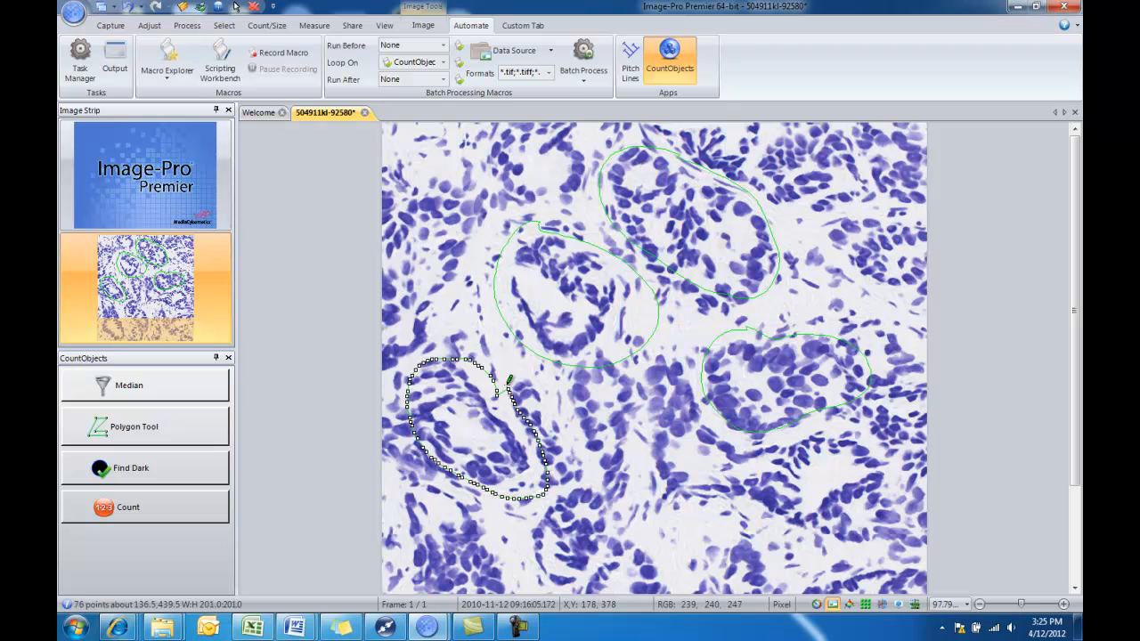
# Find the dark nuclei in the outlined clusters, count them and show the measurement table
pyautogui.click(130, 467)
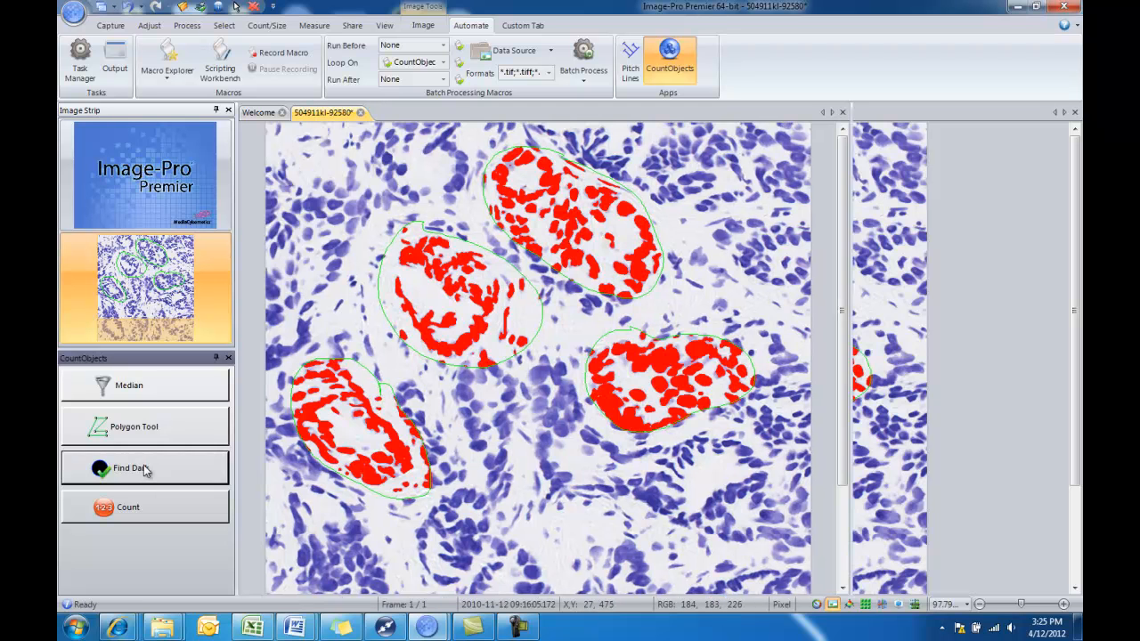
pyautogui.click(132, 467)
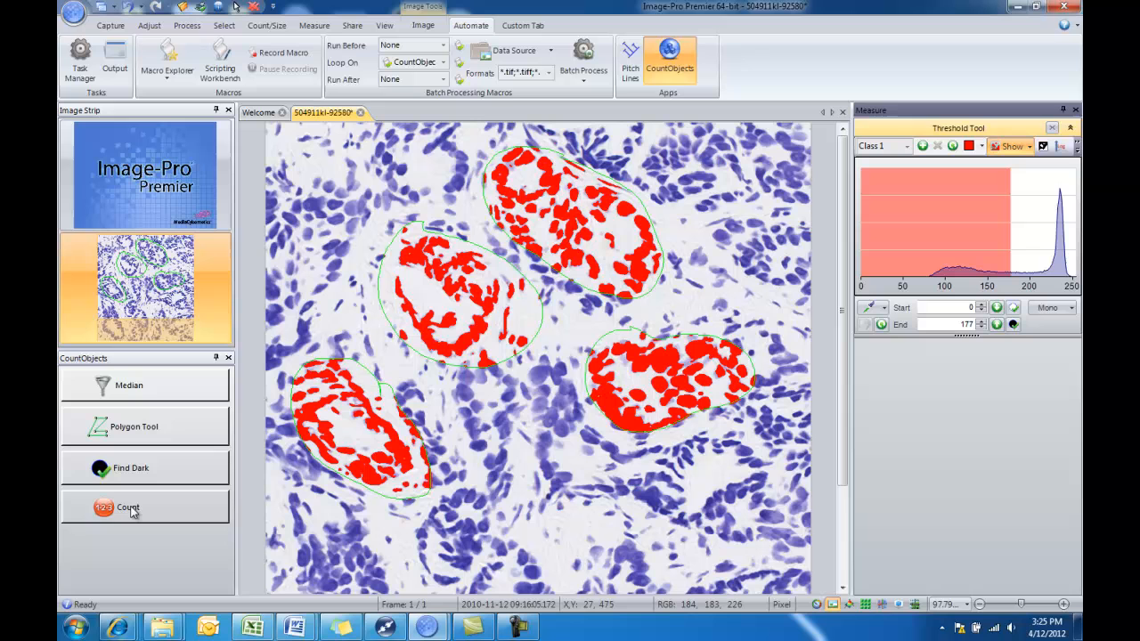
pyautogui.click(129, 507)
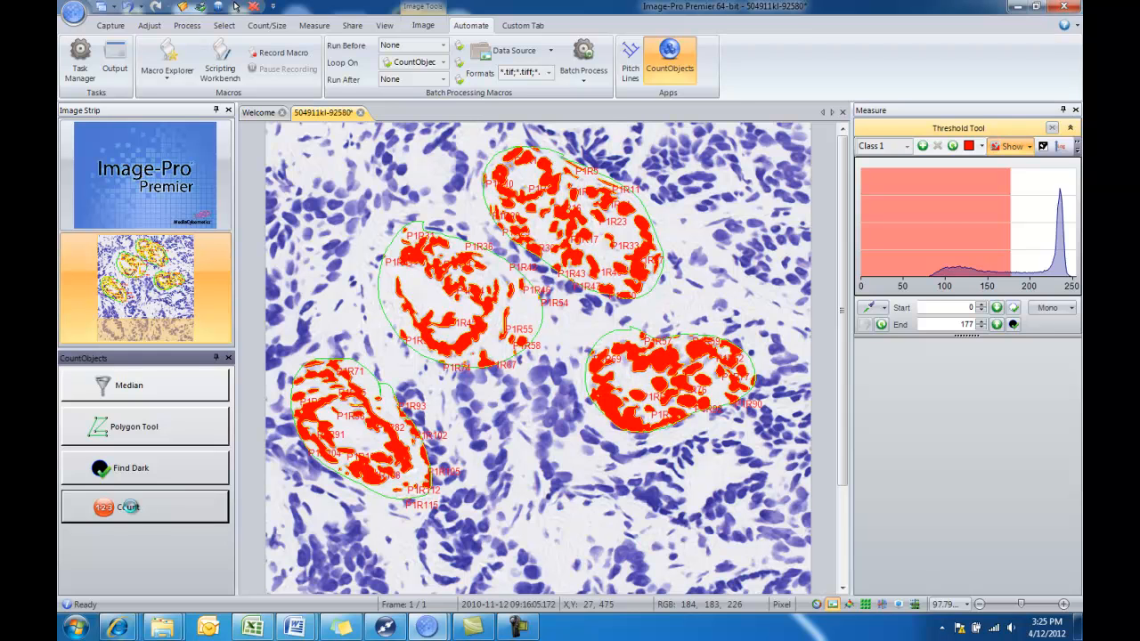
pyautogui.click(129, 507)
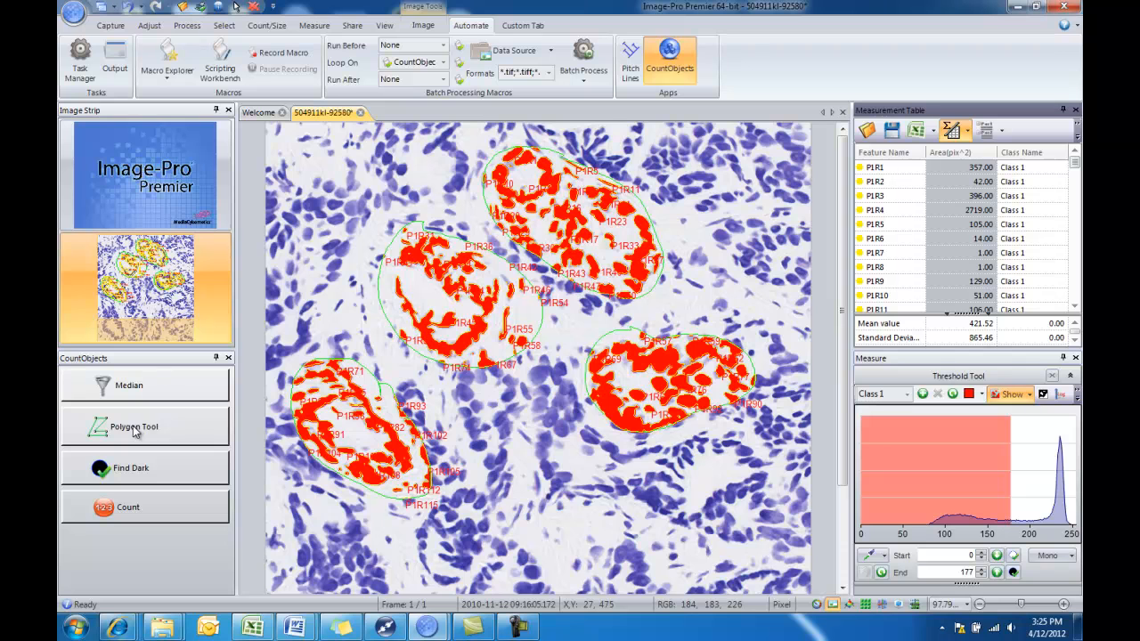
pyautogui.moveTo(132, 481)
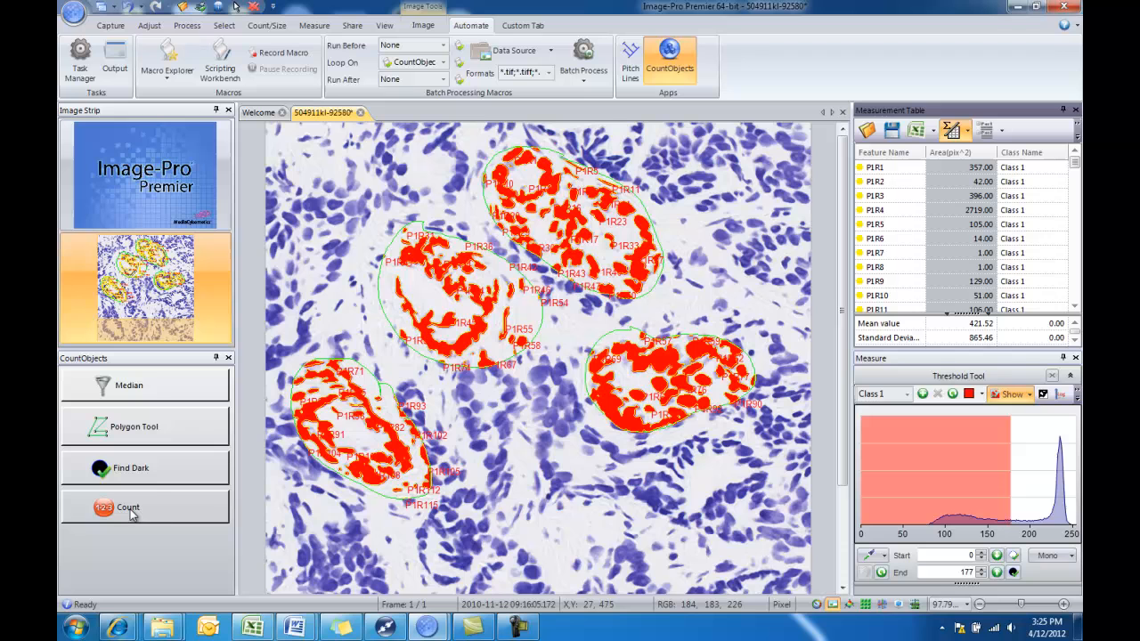
pyautogui.moveTo(115, 497)
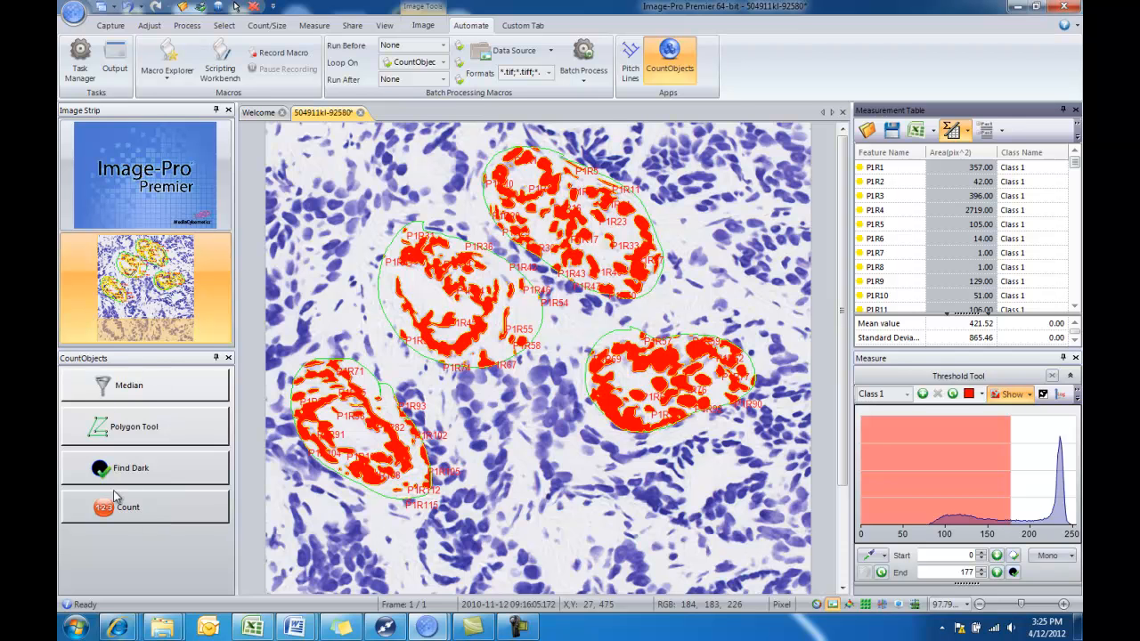
pyautogui.moveTo(139, 516)
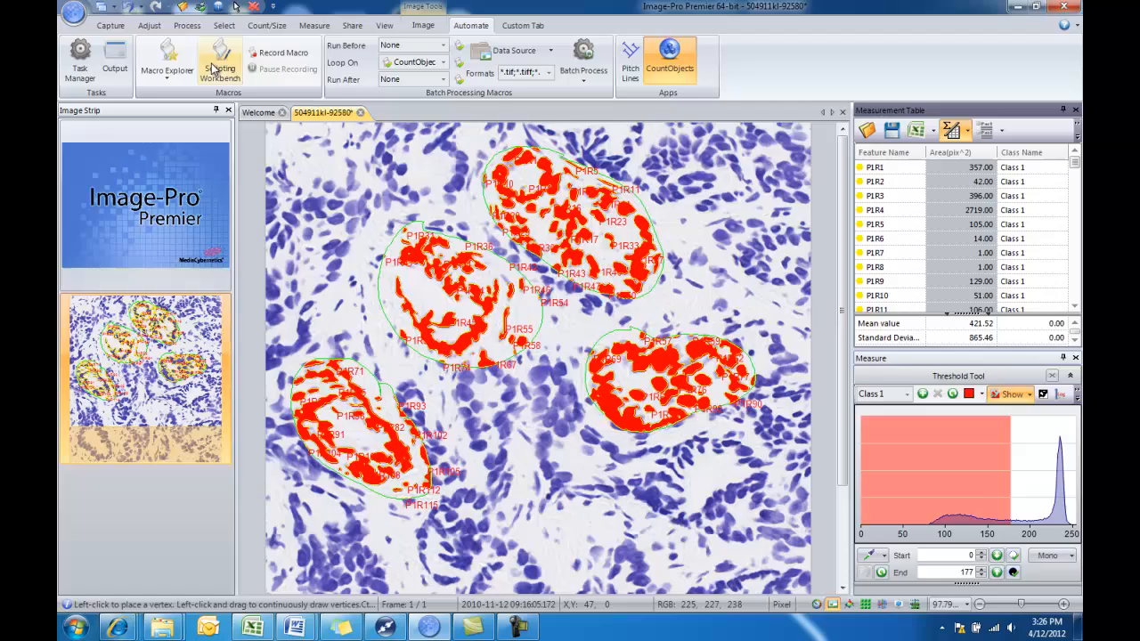
# Reopen the Scripting Workbench and load CountObjects.vb from Project22 into the designer
pyautogui.click(219, 61)
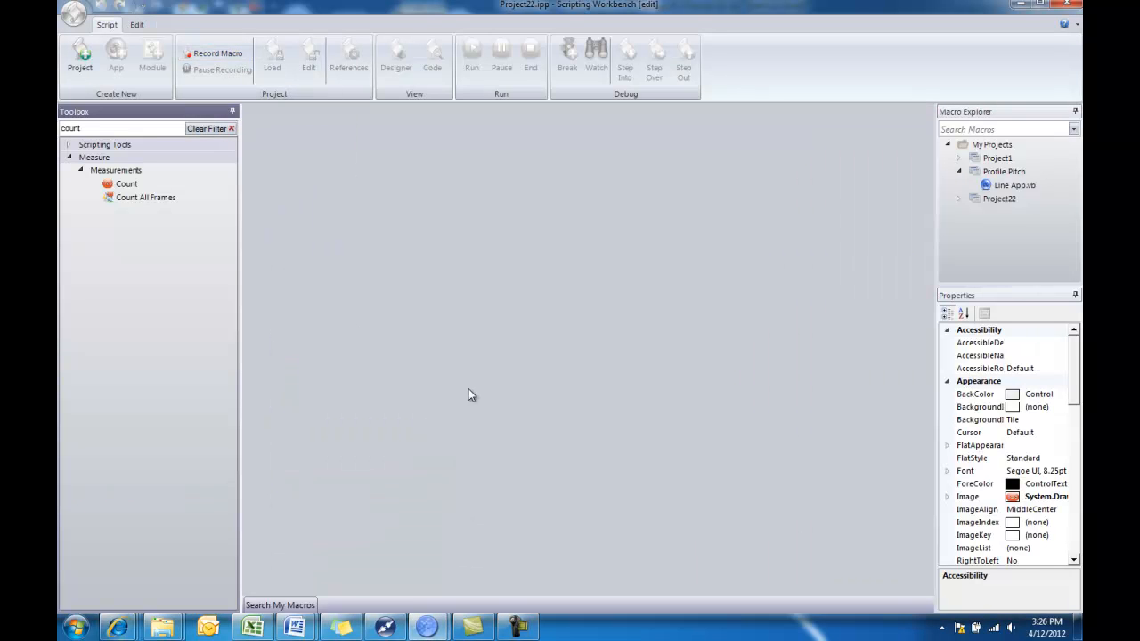
pyautogui.click(958, 200)
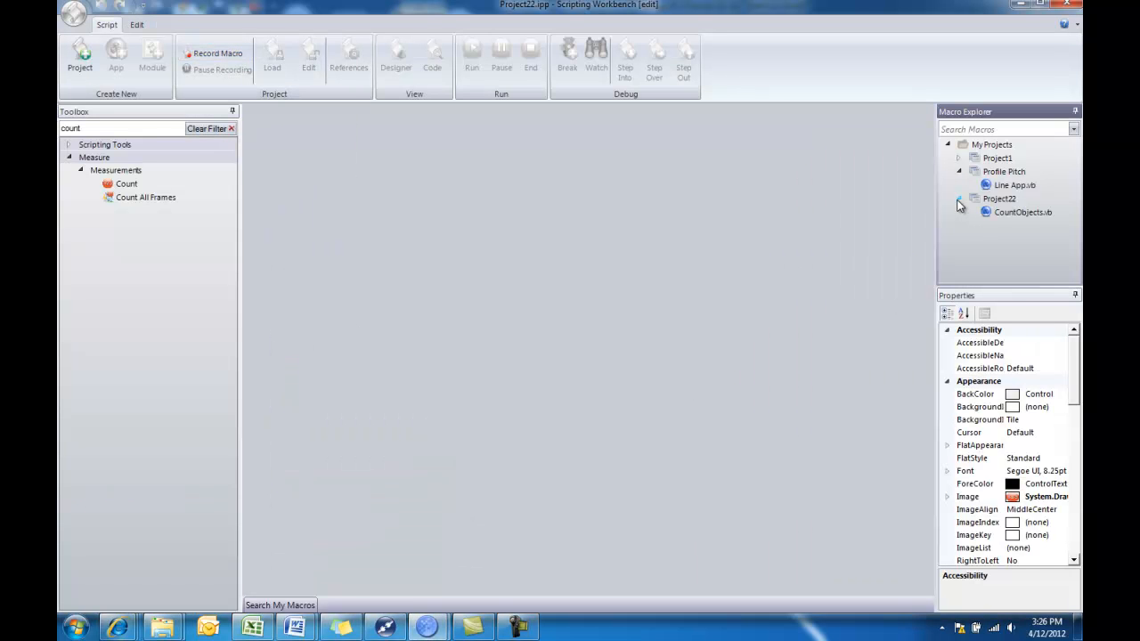
pyautogui.doubleClick(1022, 212)
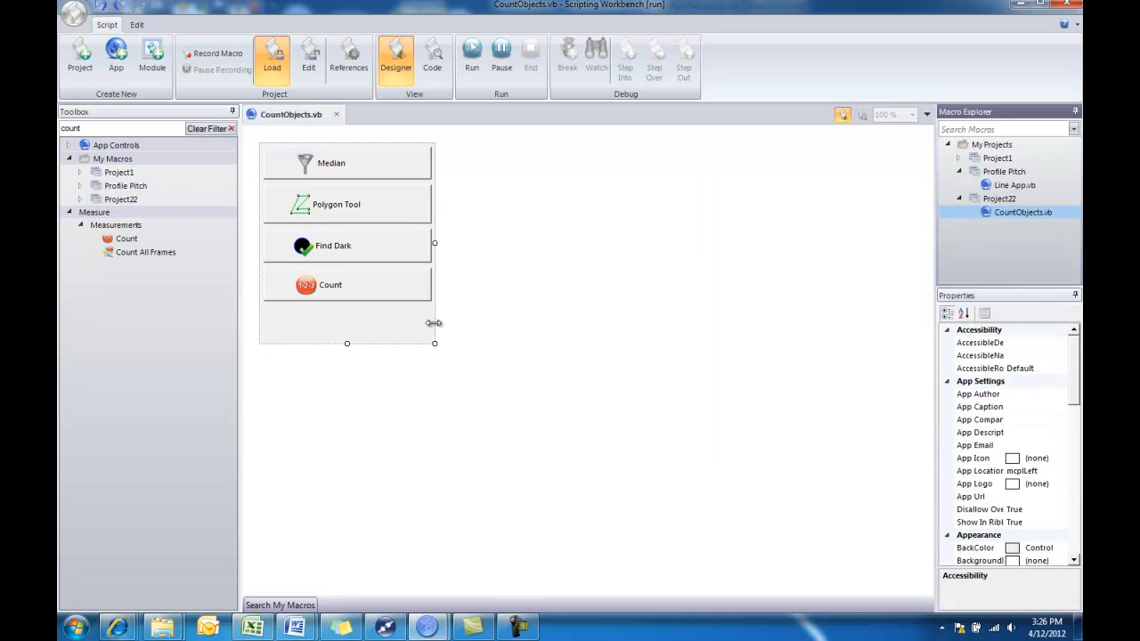
pyautogui.moveTo(350, 345)
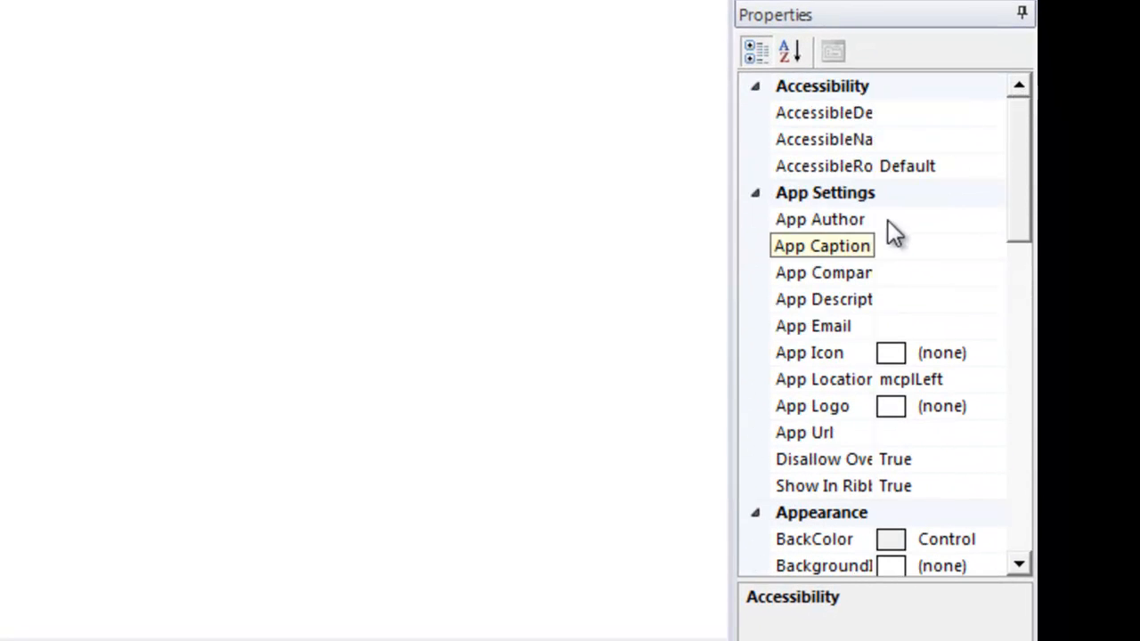
# Set the app author to 'Me' and start the app caption with 'Count'
pyautogui.click(819, 219)
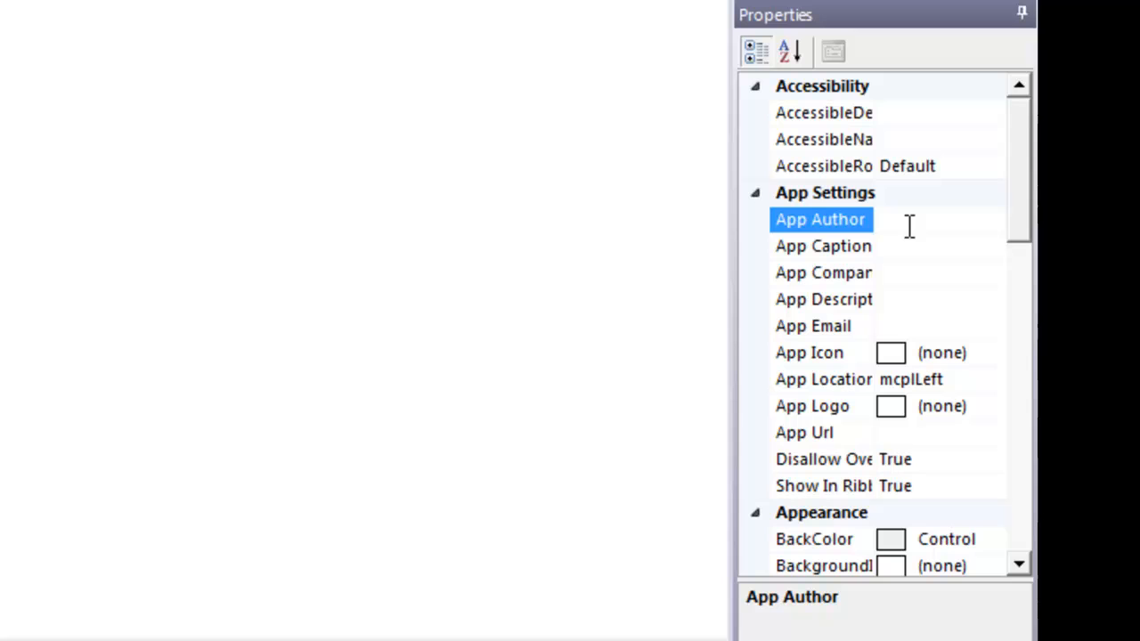
pyautogui.write('Me')
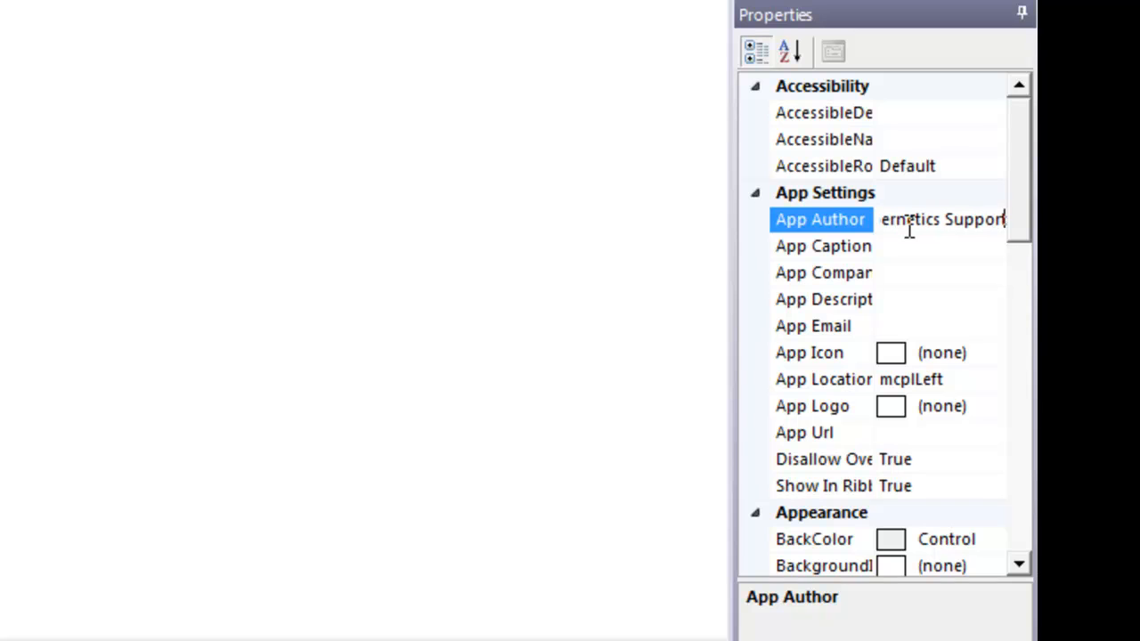
pyautogui.click(823, 246)
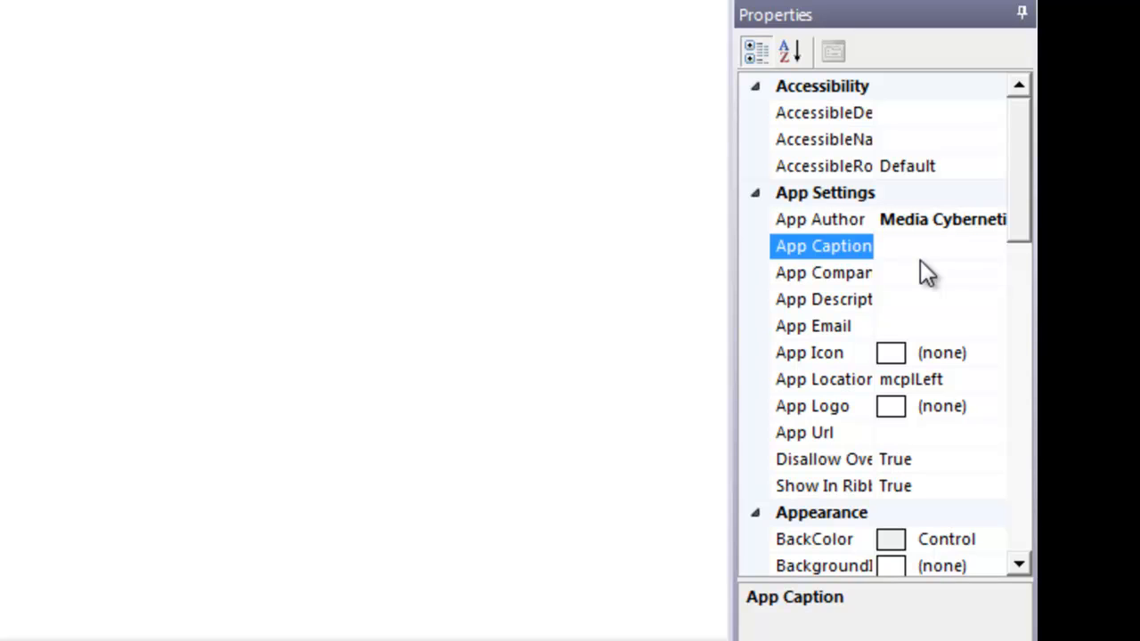
pyautogui.write('Count Ao')
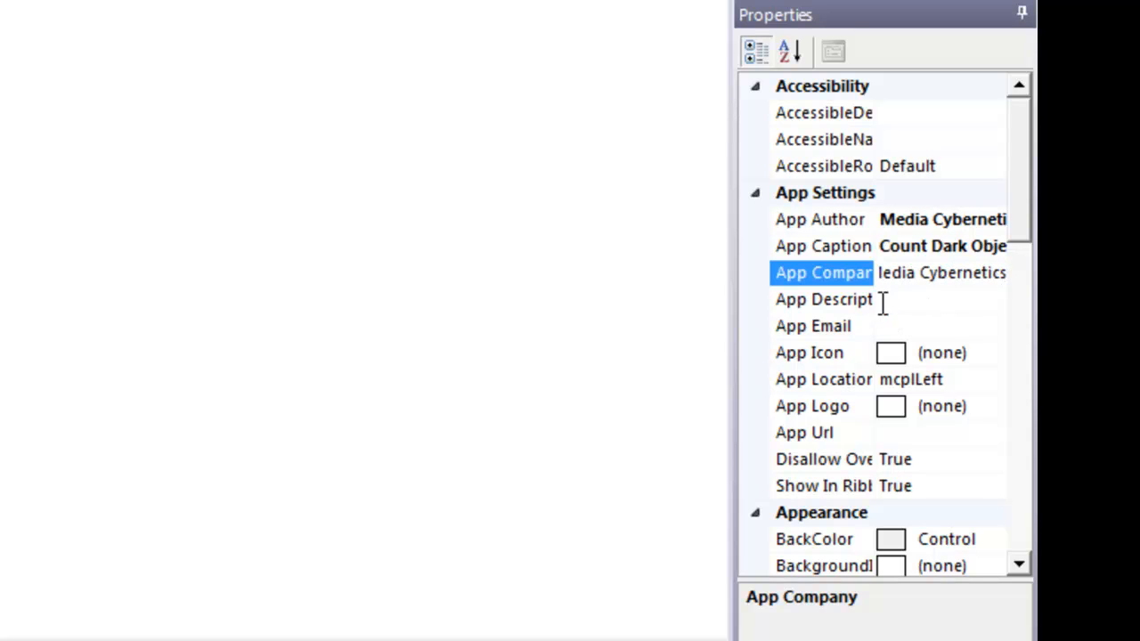
pyautogui.click(823, 299)
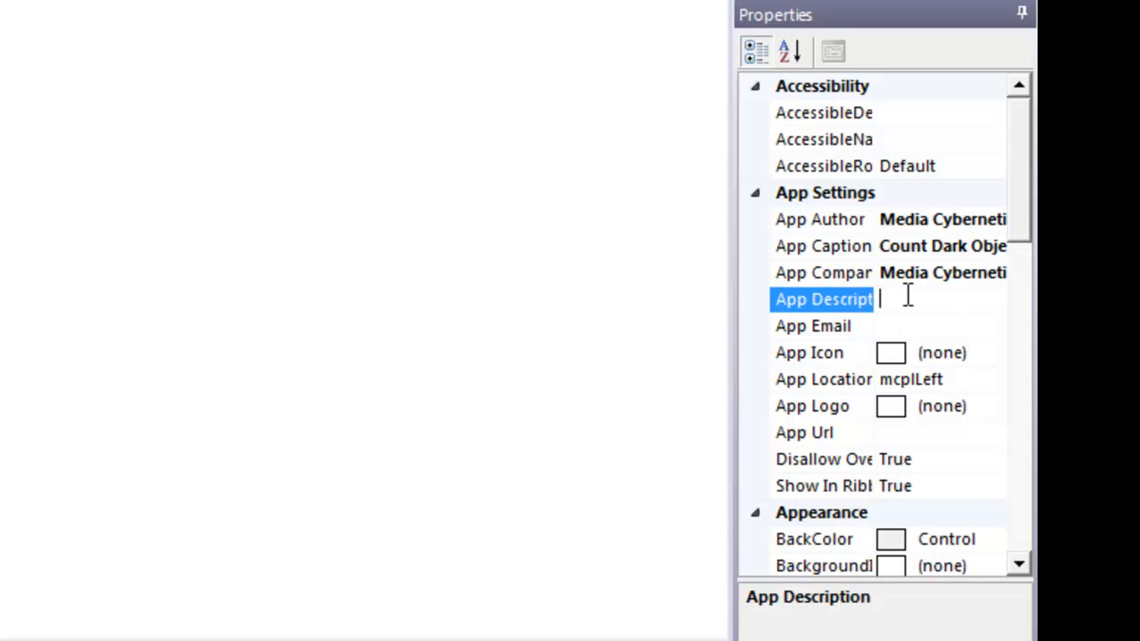
pyautogui.write('S')
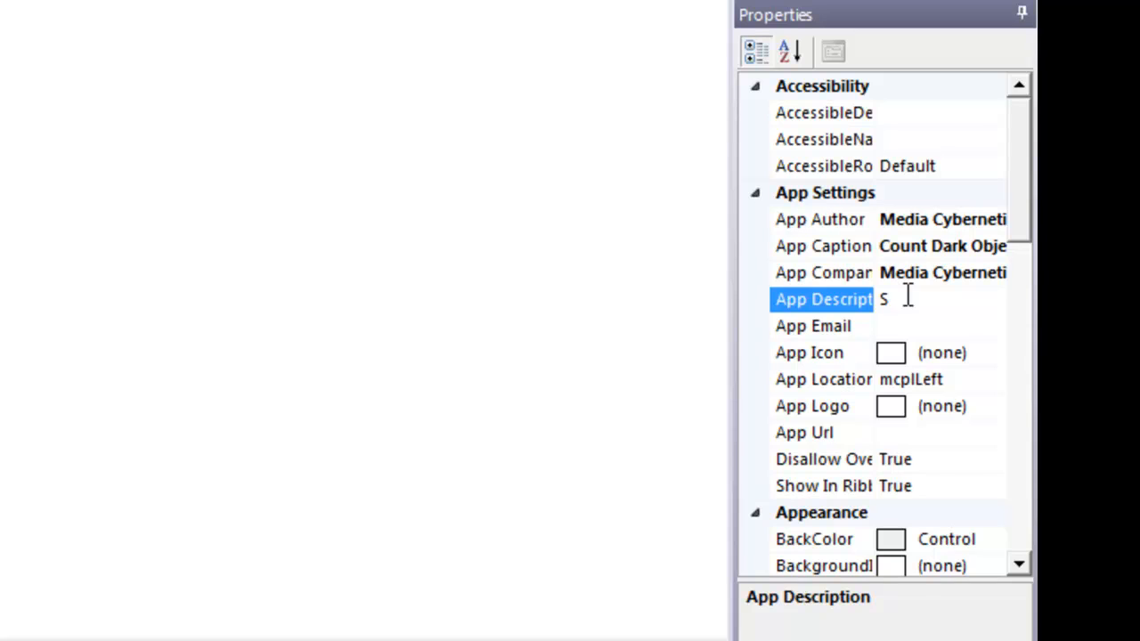
pyautogui.write('elect an')
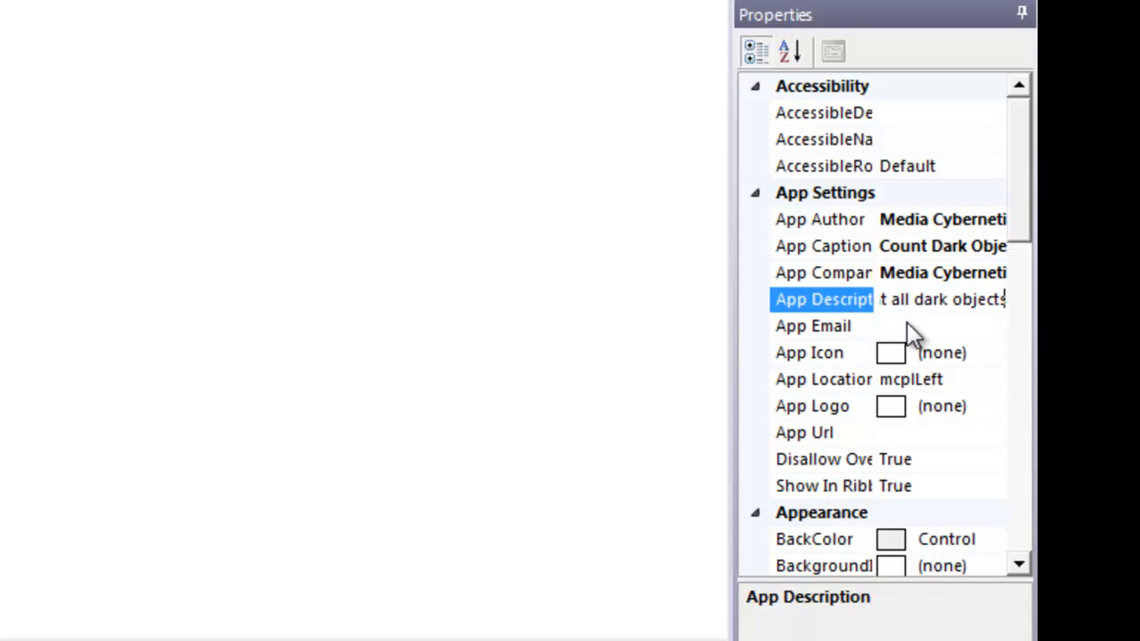
pyautogui.click(812, 324)
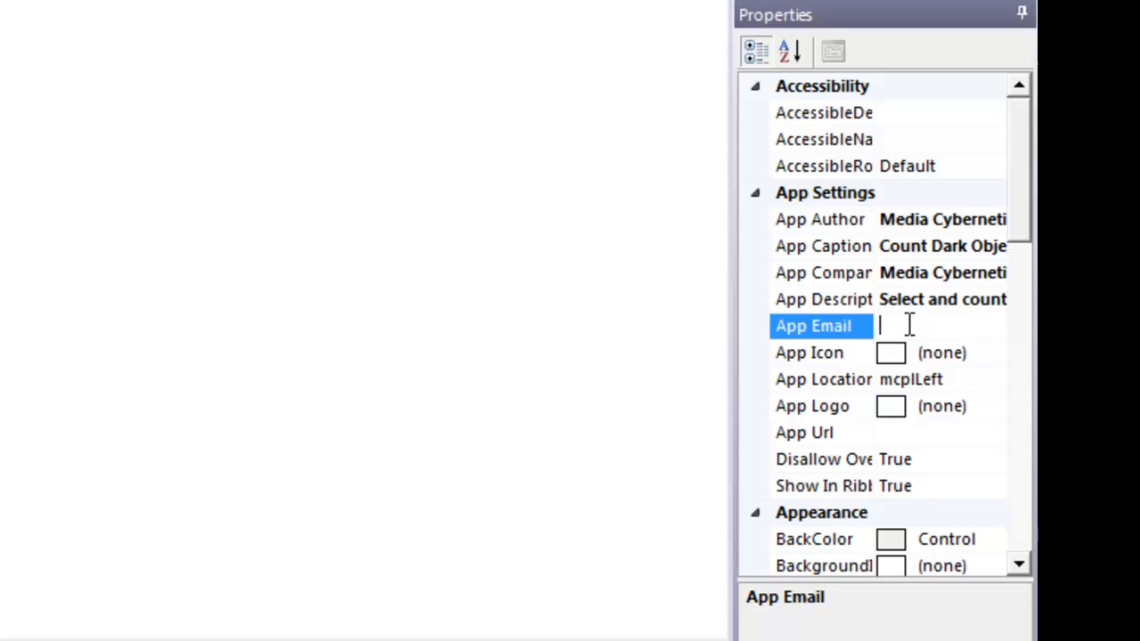
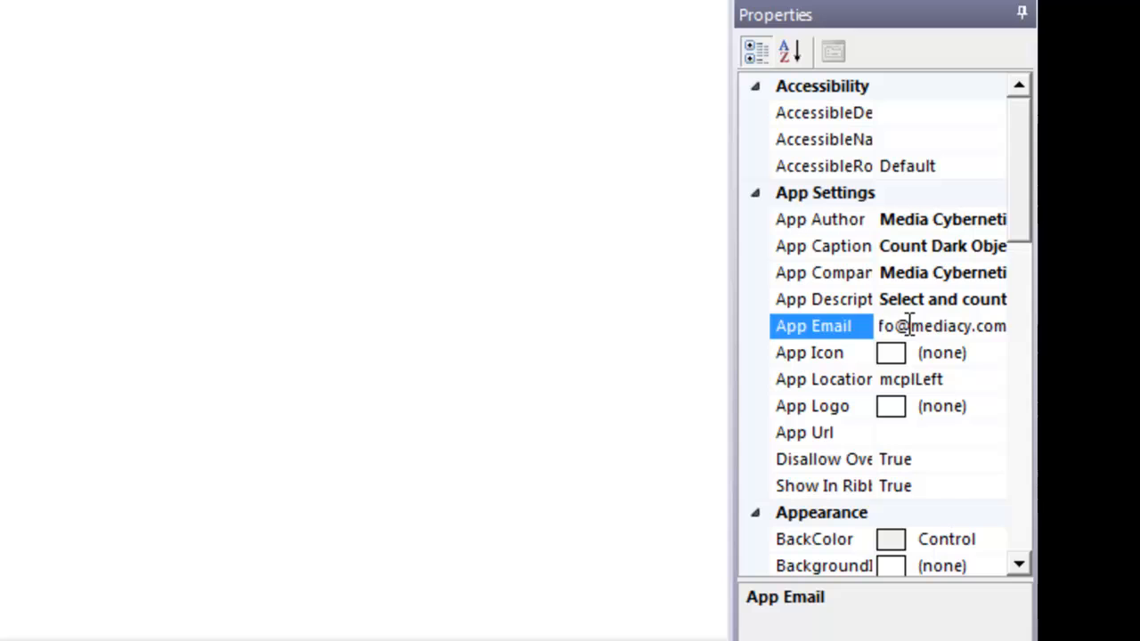
pyautogui.click(890, 433)
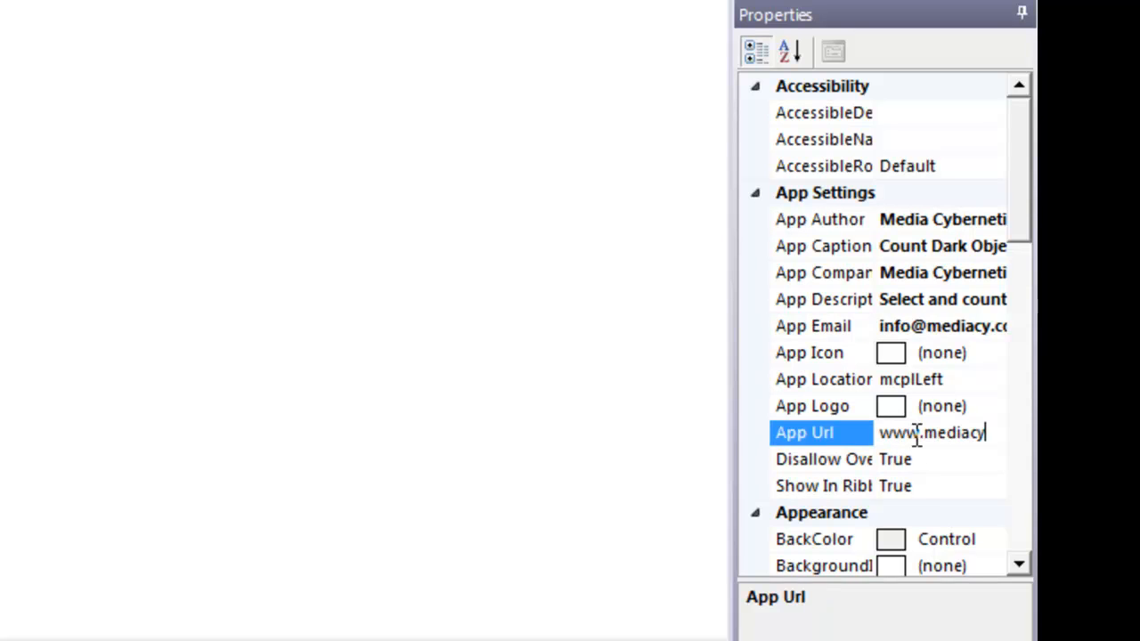
pyautogui.write('ww.mediacy.com')
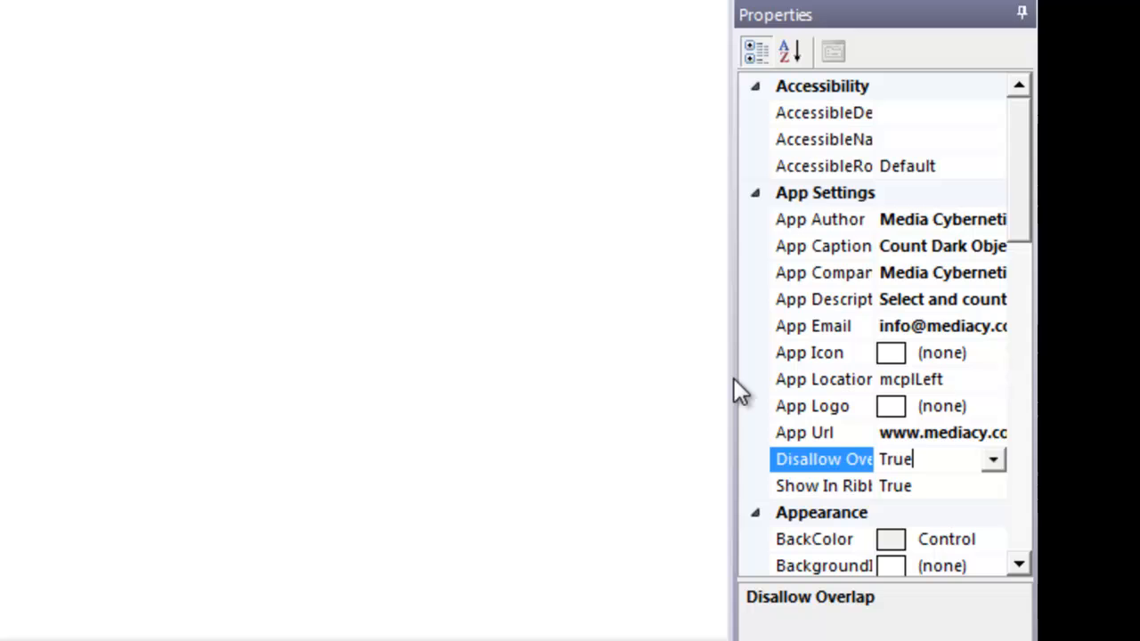
pyautogui.moveTo(979, 368)
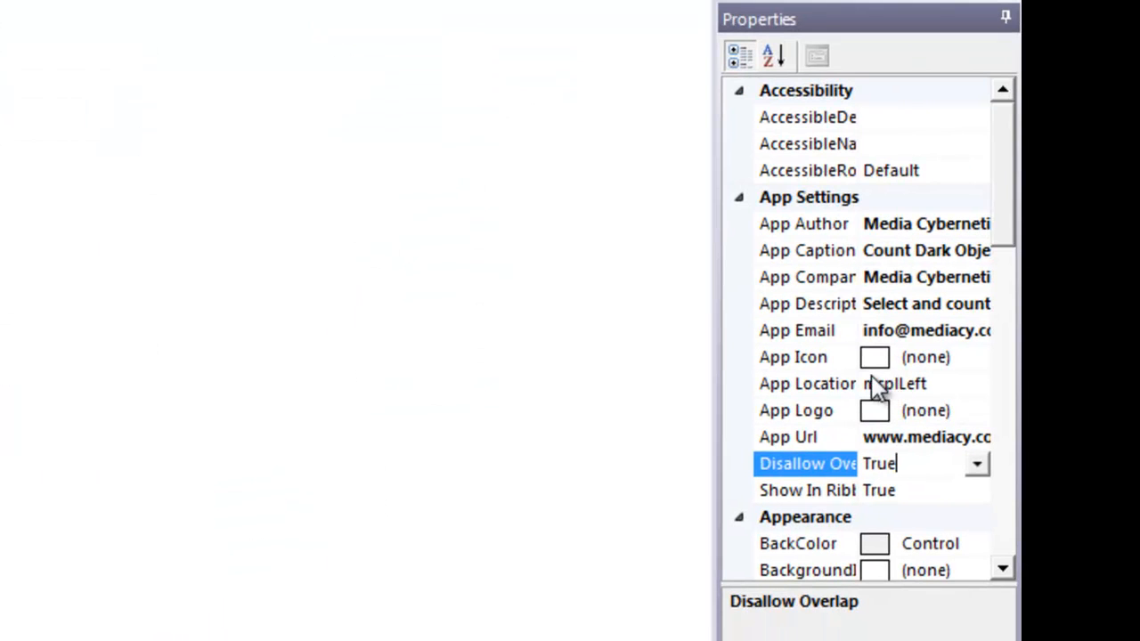
# Review the app icon setting, then bring up the icon library for the app logo
pyautogui.click(793, 356)
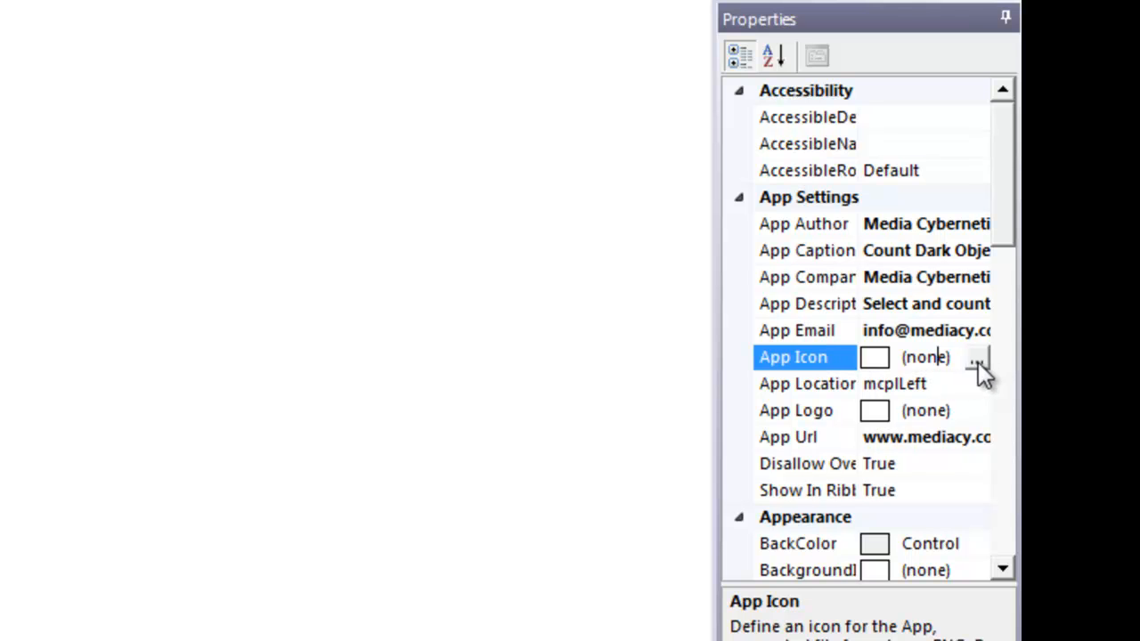
pyautogui.click(977, 356)
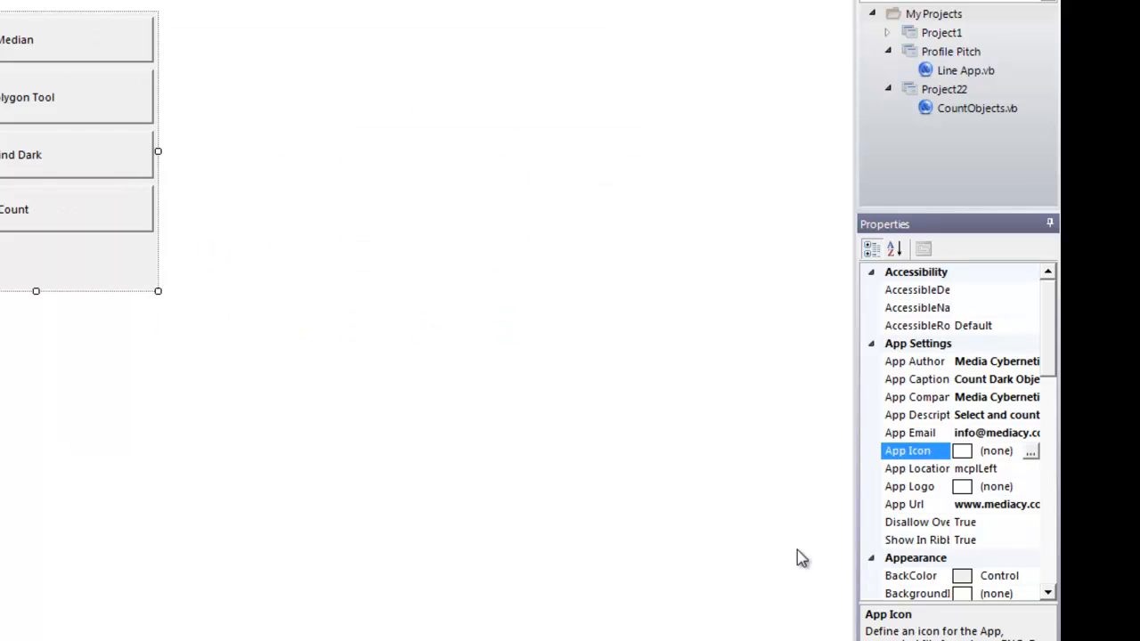
pyautogui.click(908, 487)
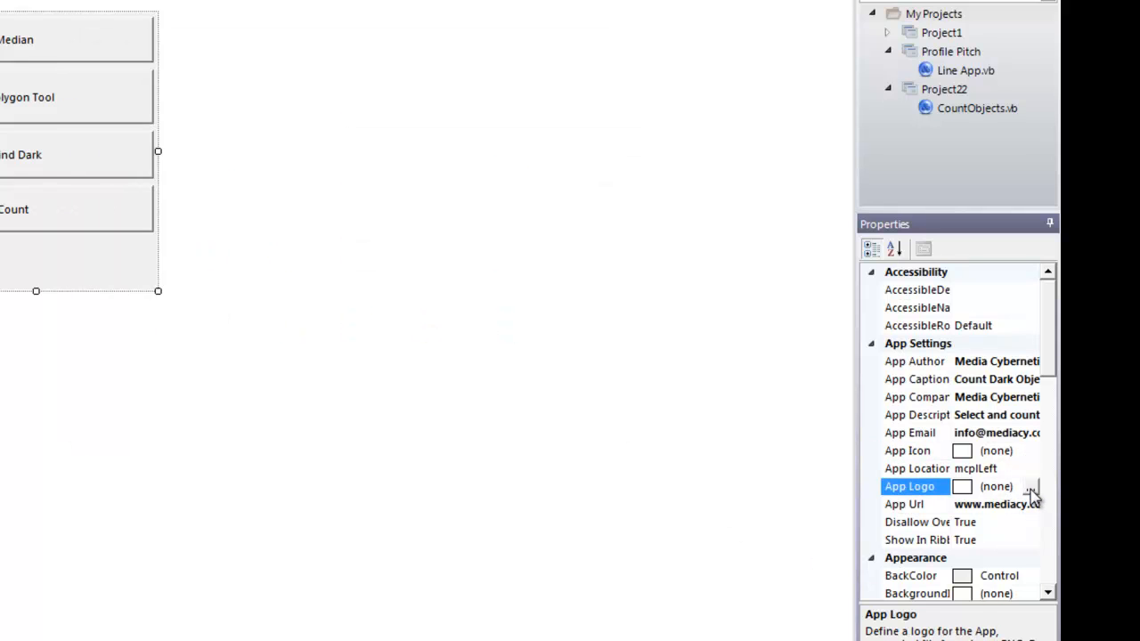
pyautogui.click(1030, 487)
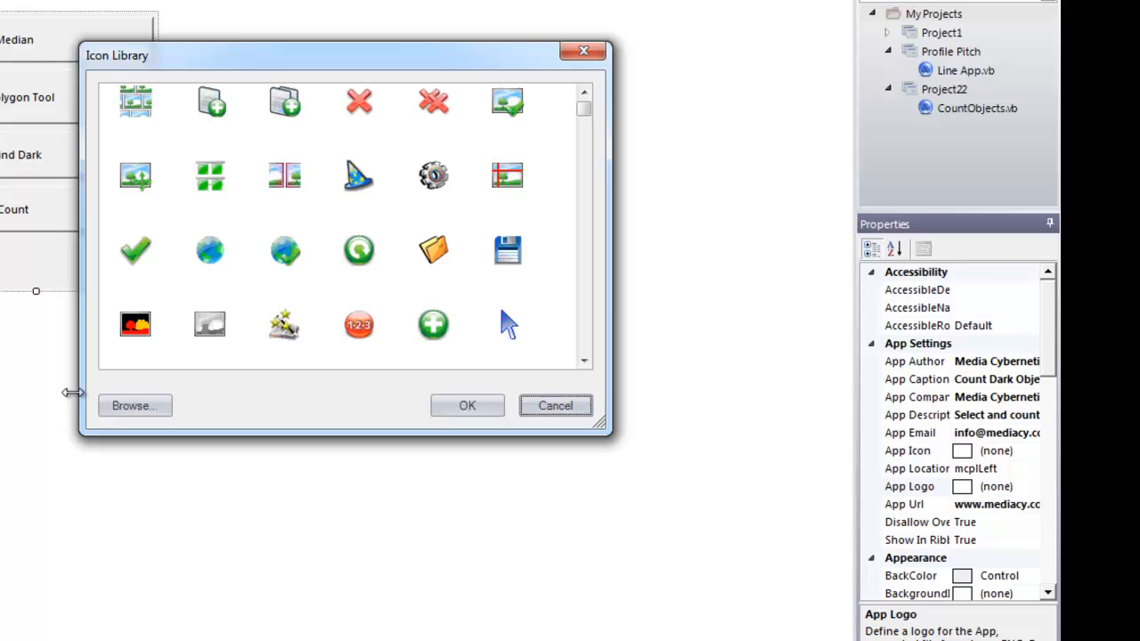
# Browse to the desktop and set MediaLogo.png as the app logo
pyautogui.click(134, 406)
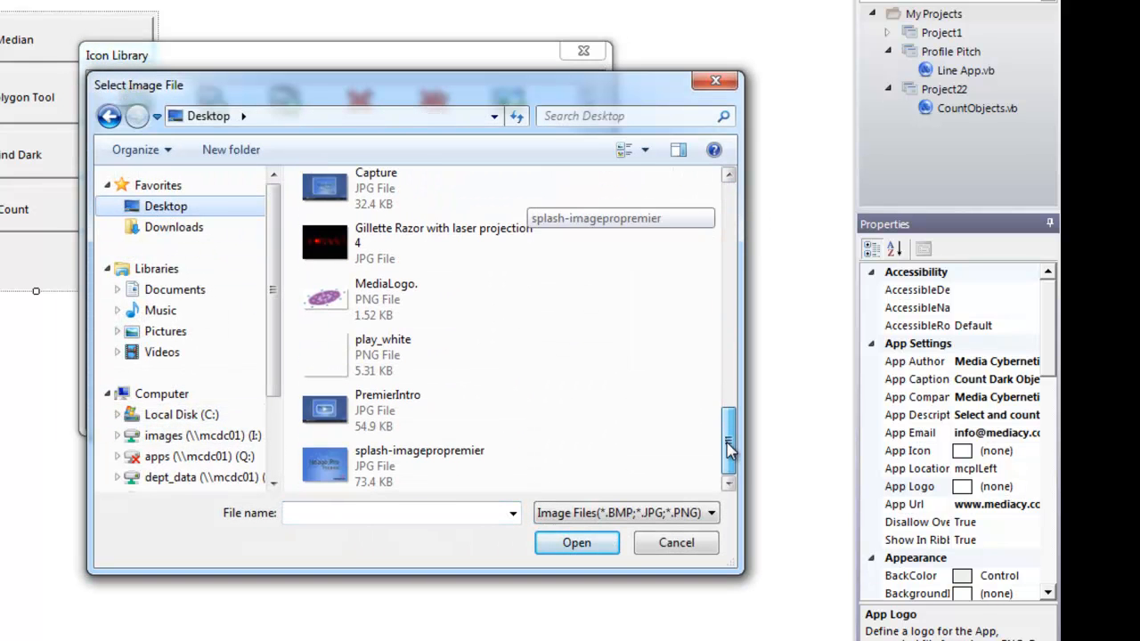
pyautogui.click(385, 299)
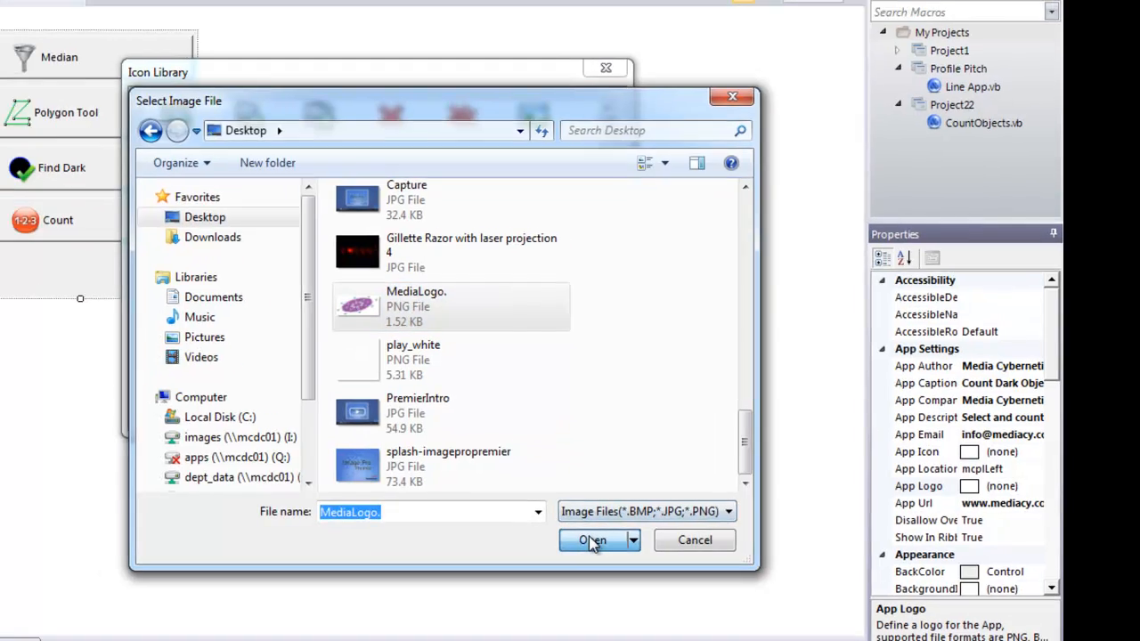
pyautogui.click(591, 542)
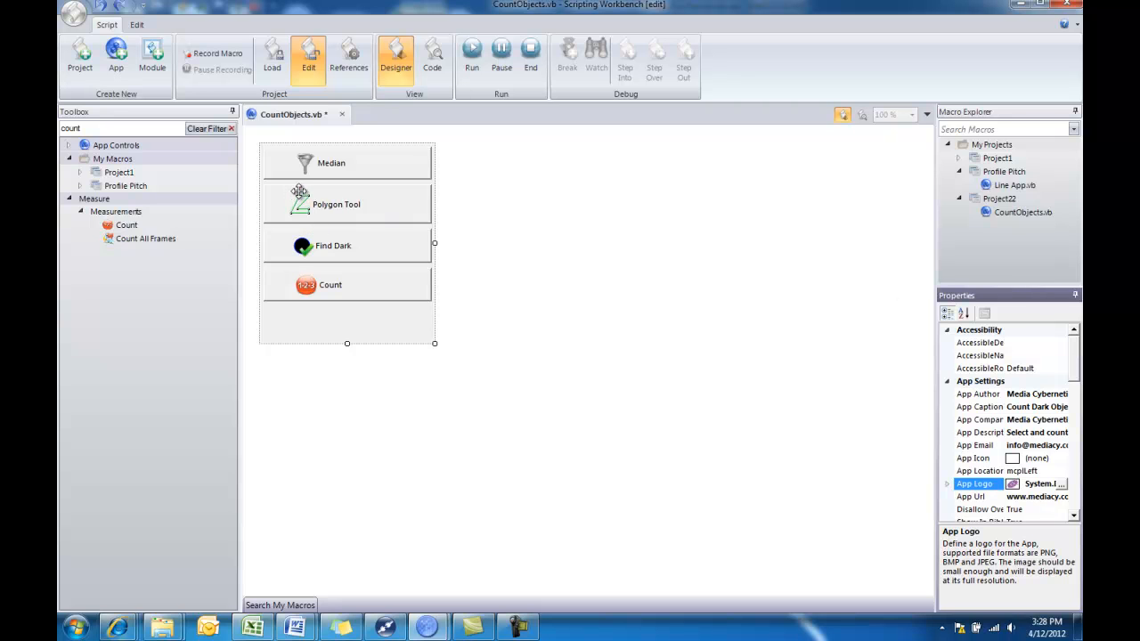
pyautogui.moveTo(310, 162)
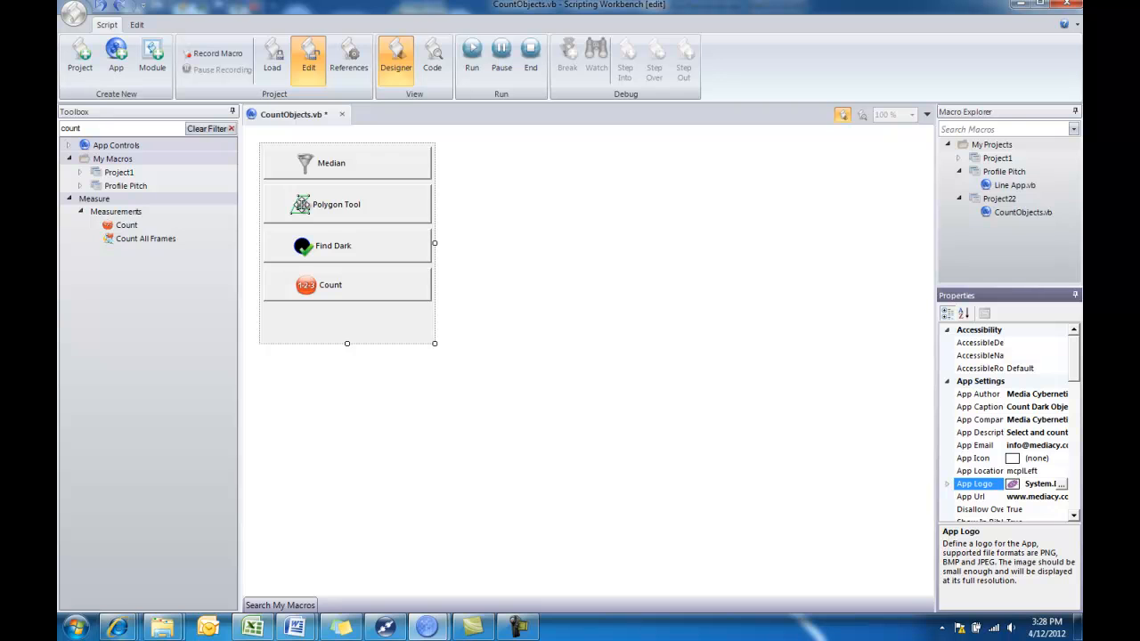
# Inspect the Polygon Tool button's properties and load the updated app into run mode
pyautogui.click(347, 203)
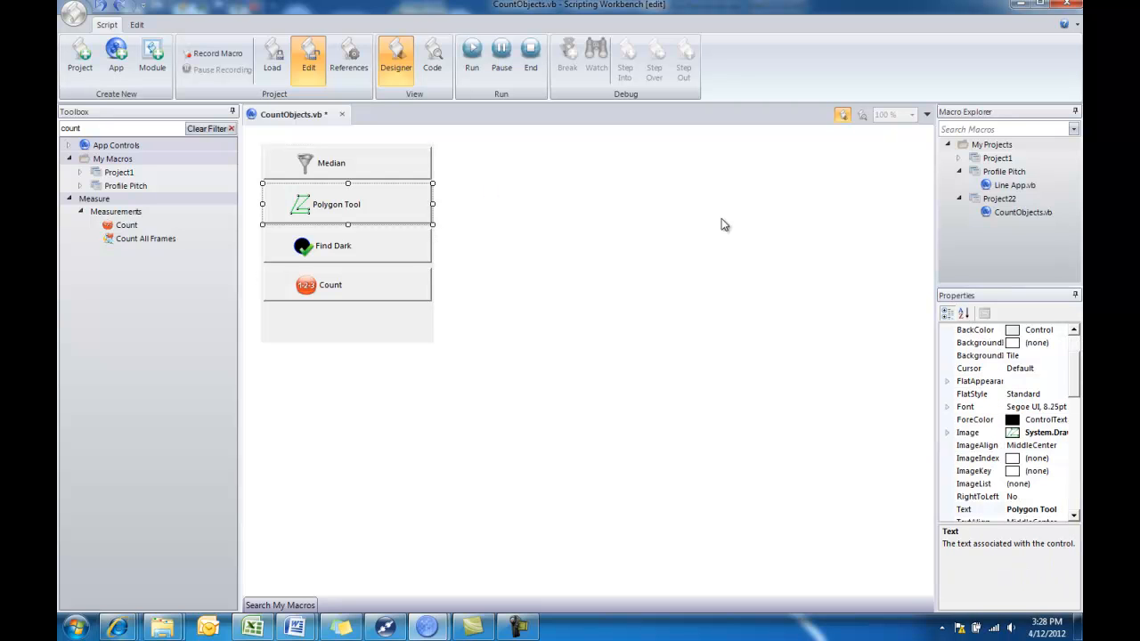
pyautogui.scroll(-3)
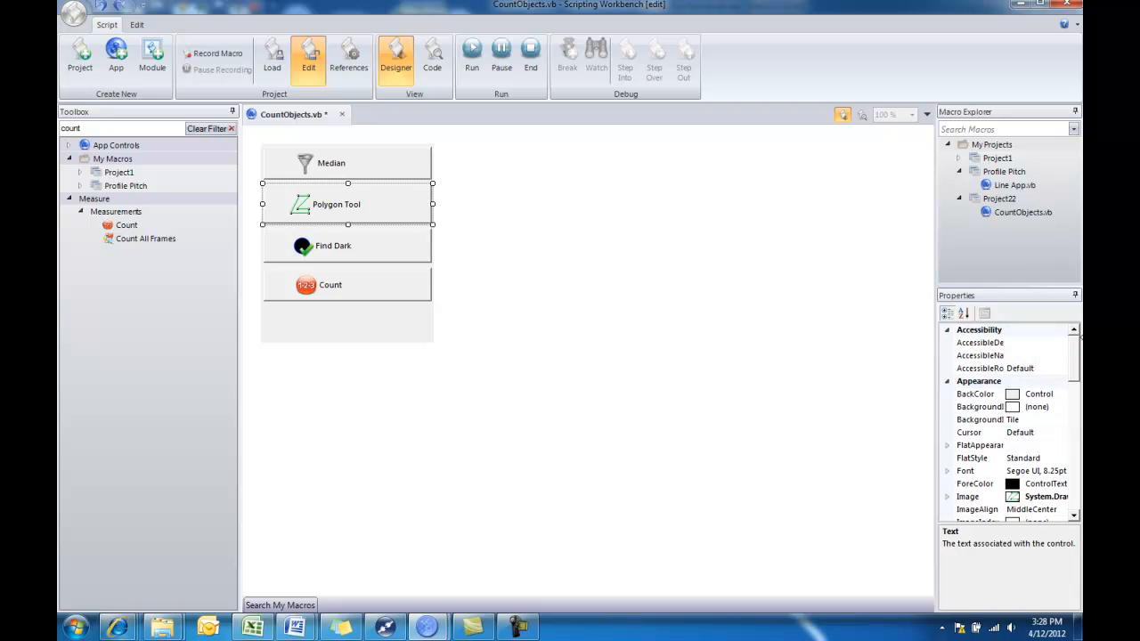
pyautogui.click(329, 285)
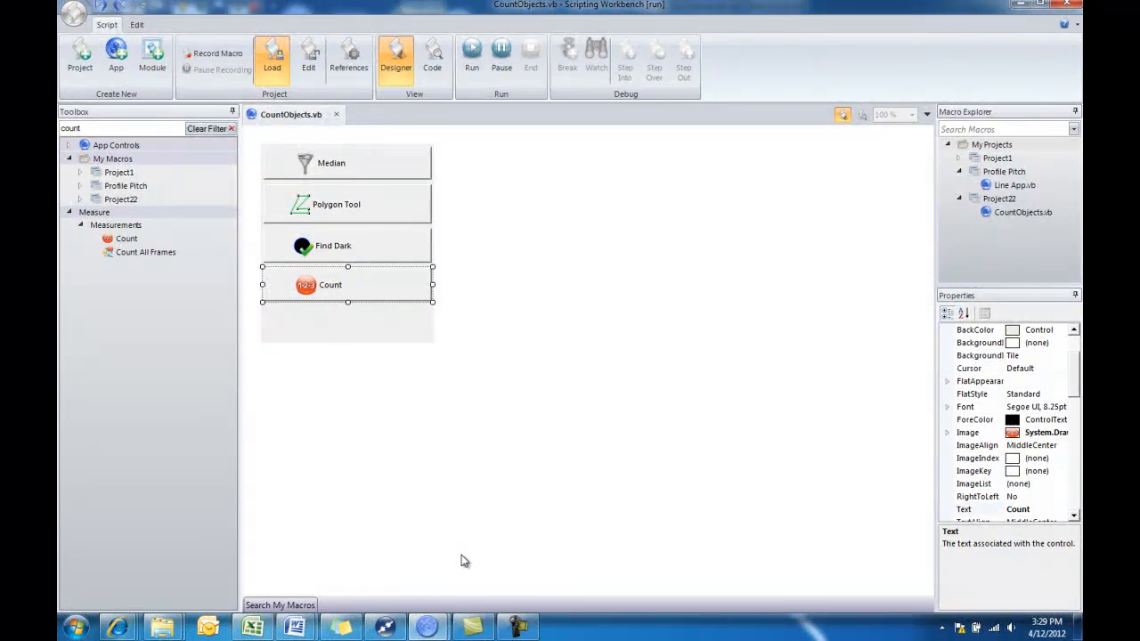
pyautogui.moveTo(80, 57)
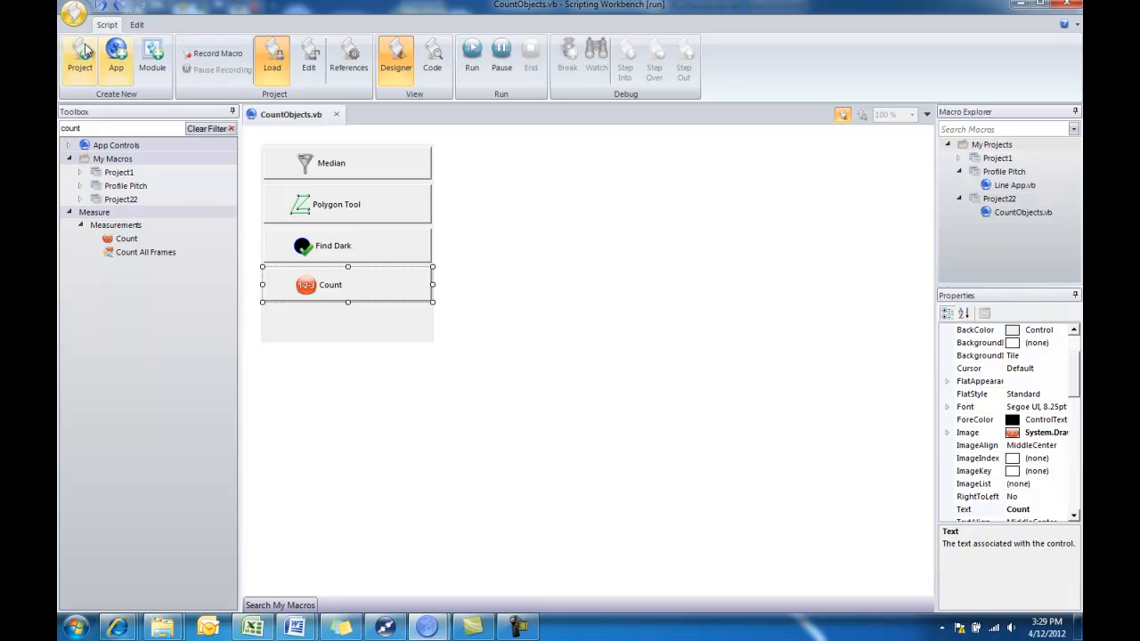
pyautogui.click(75, 16)
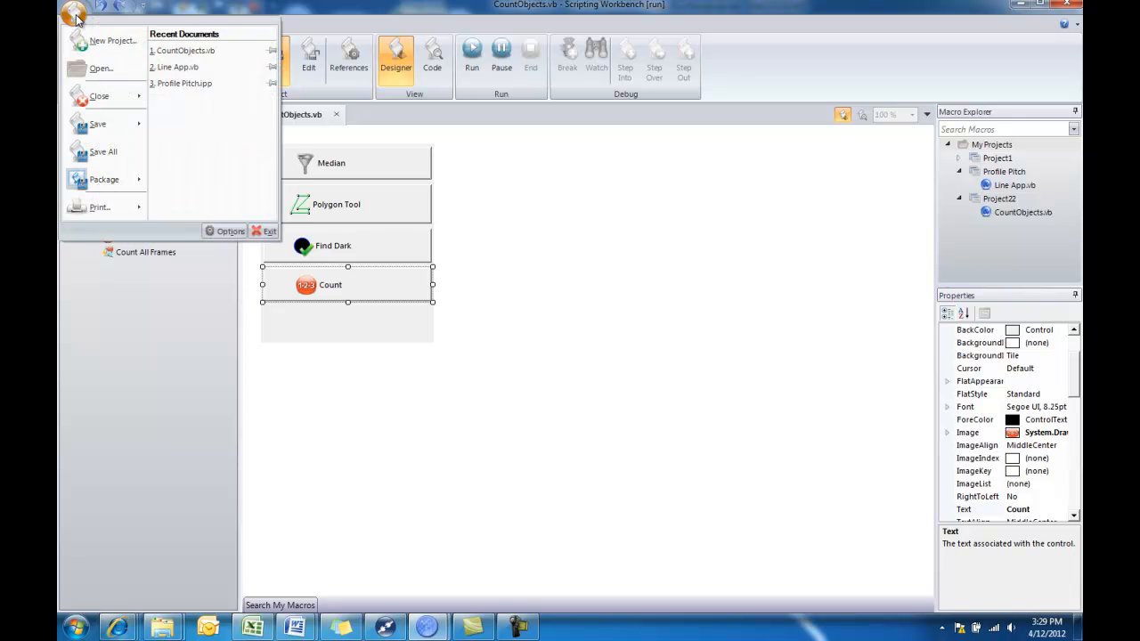
pyautogui.click(103, 178)
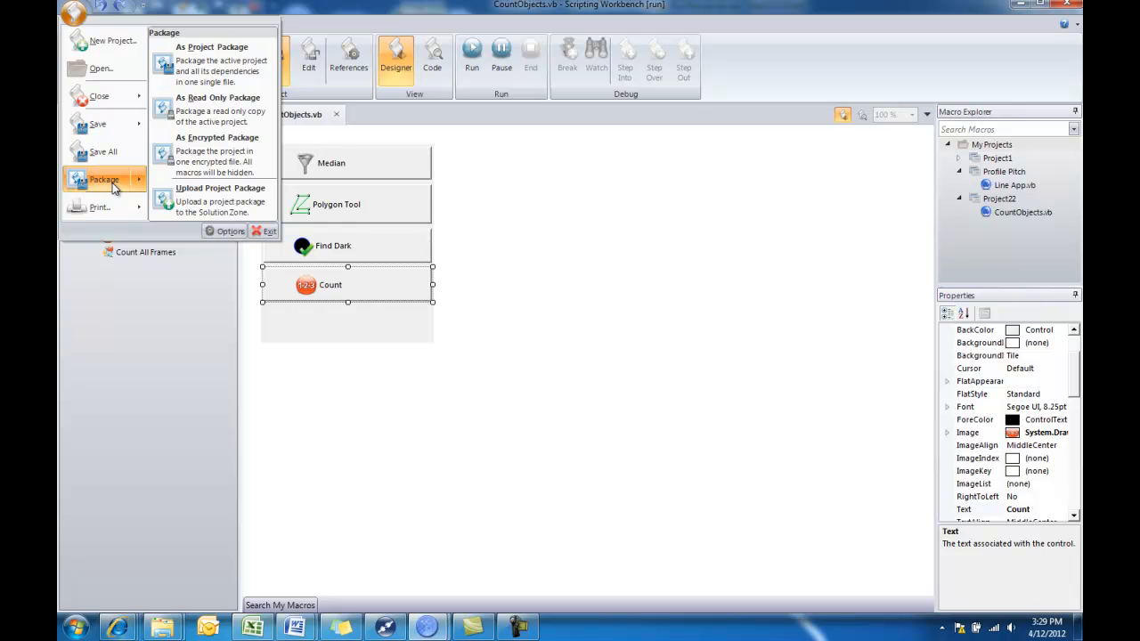
pyautogui.moveTo(181, 64)
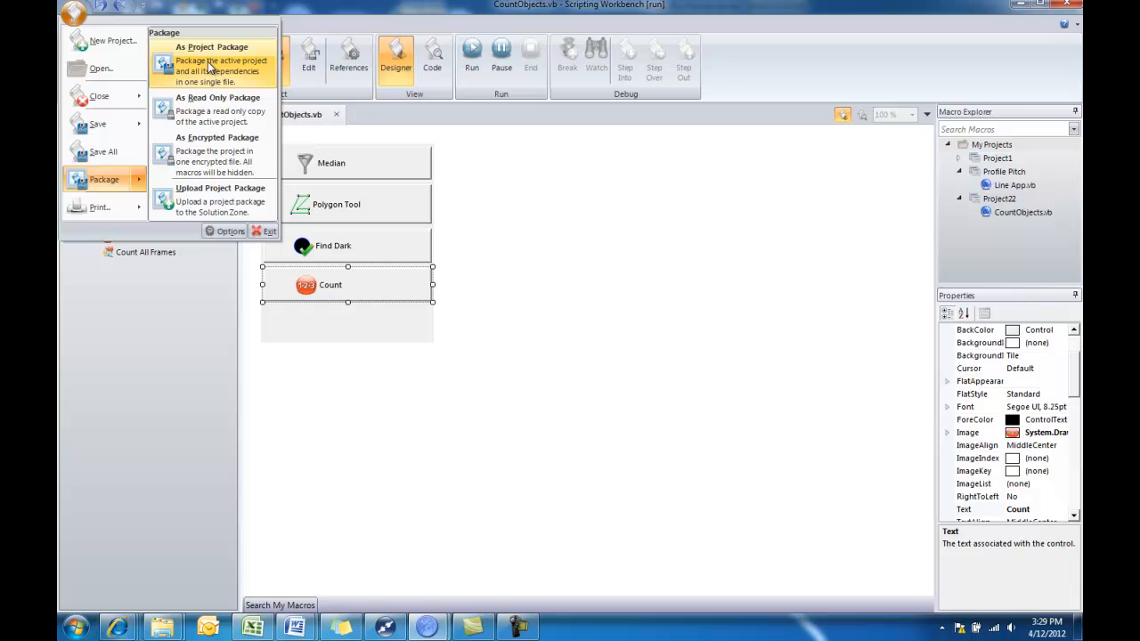
pyautogui.moveTo(228, 111)
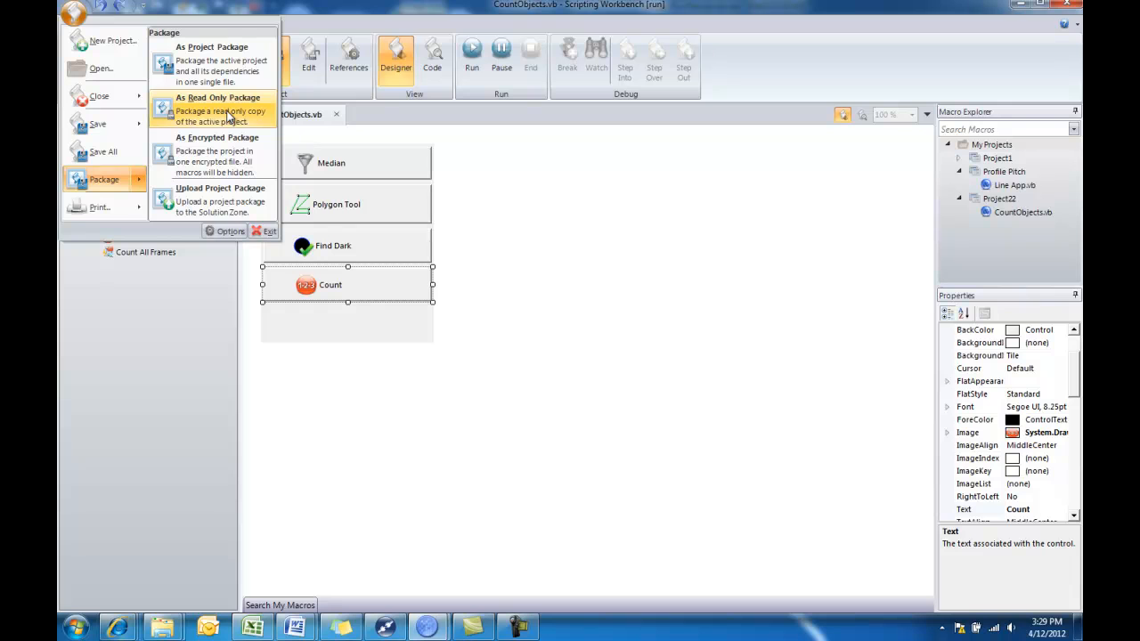
pyautogui.moveTo(231, 153)
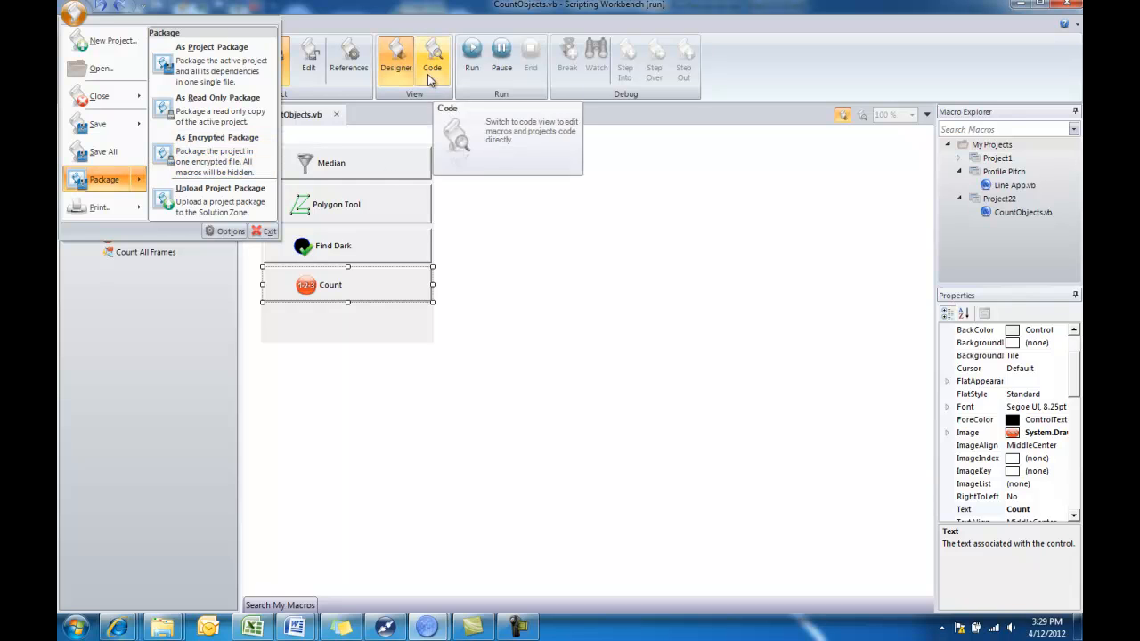
pyautogui.moveTo(214, 157)
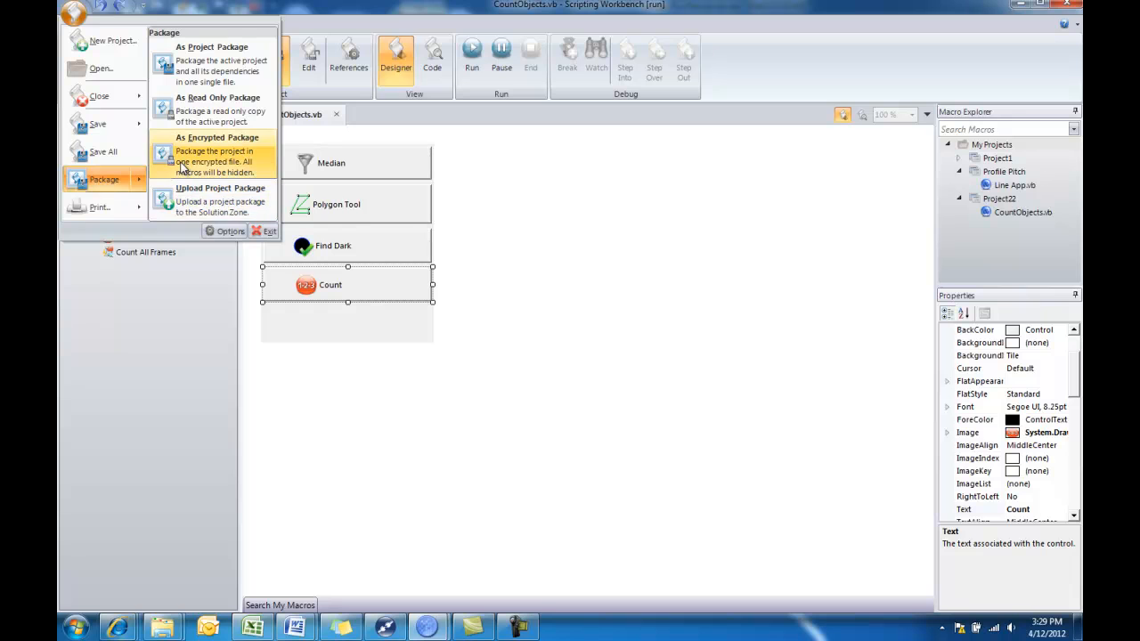
pyautogui.moveTo(253, 210)
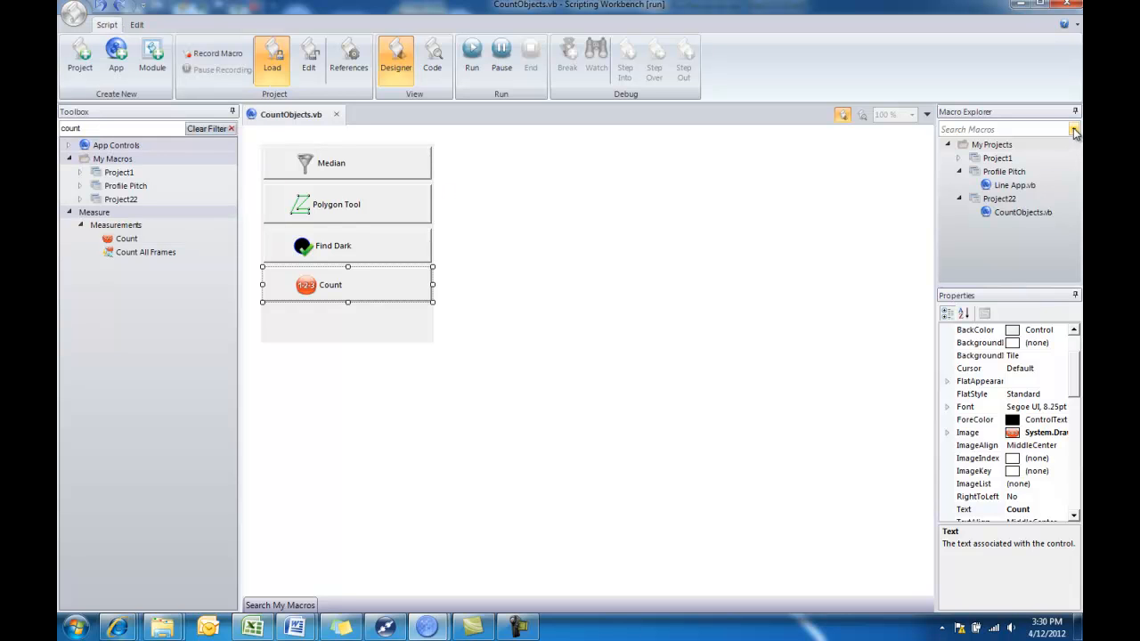
# Show the macro search sources, including Search Solution Zone, in Macro Explorer
pyautogui.click(1074, 128)
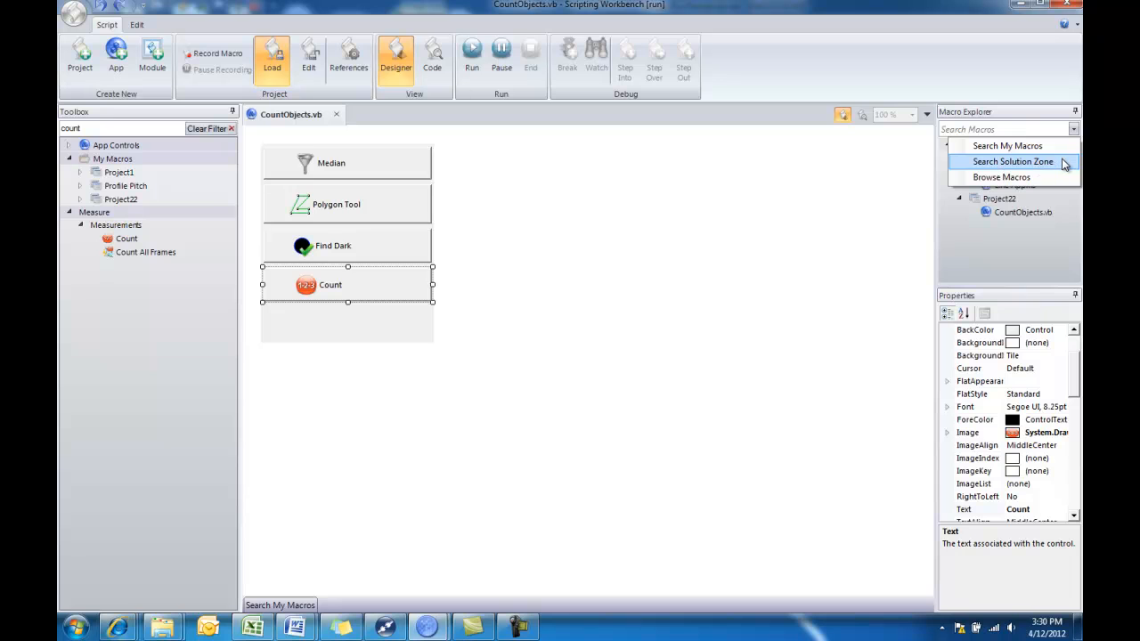
pyautogui.moveTo(1022, 171)
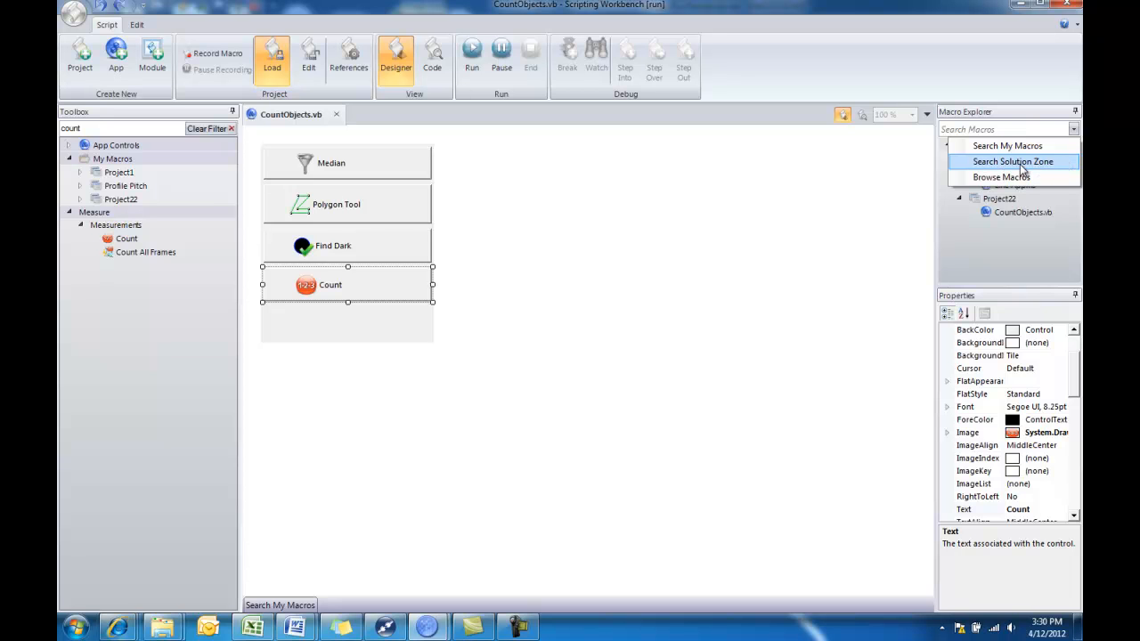